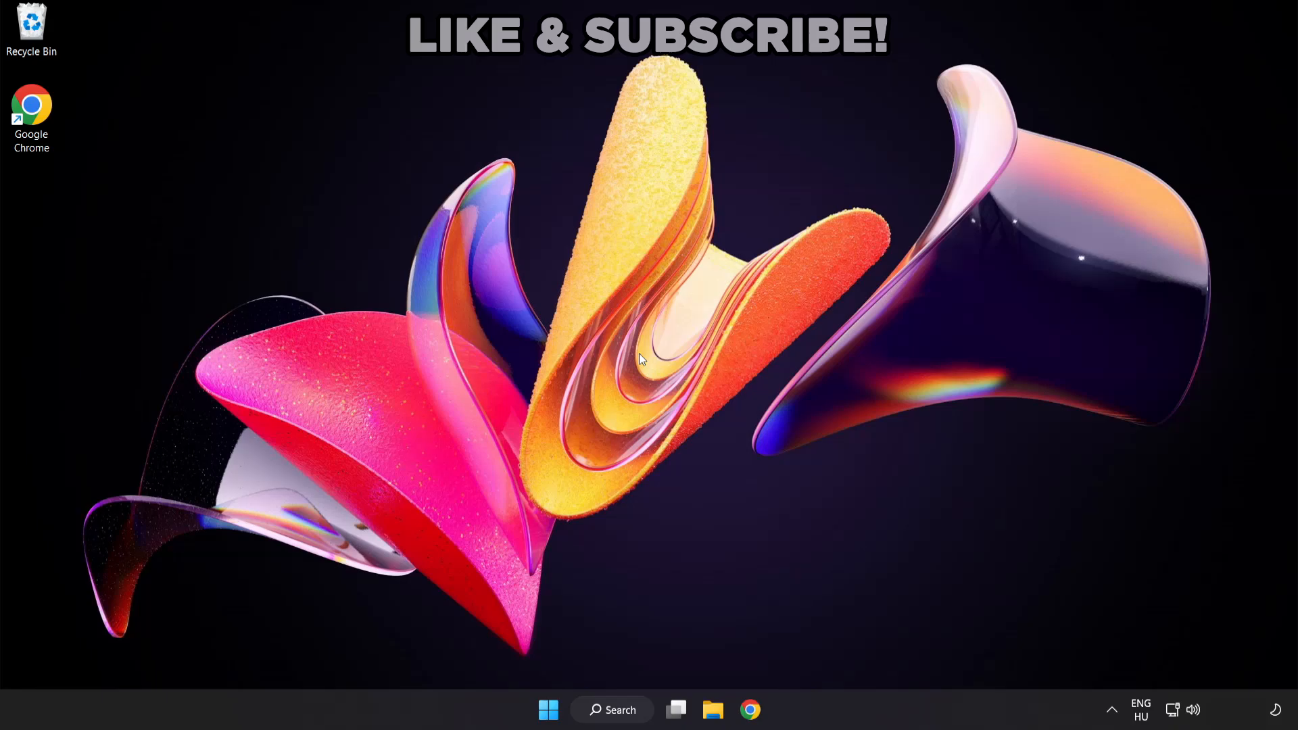
pyautogui.moveTo(639, 380)
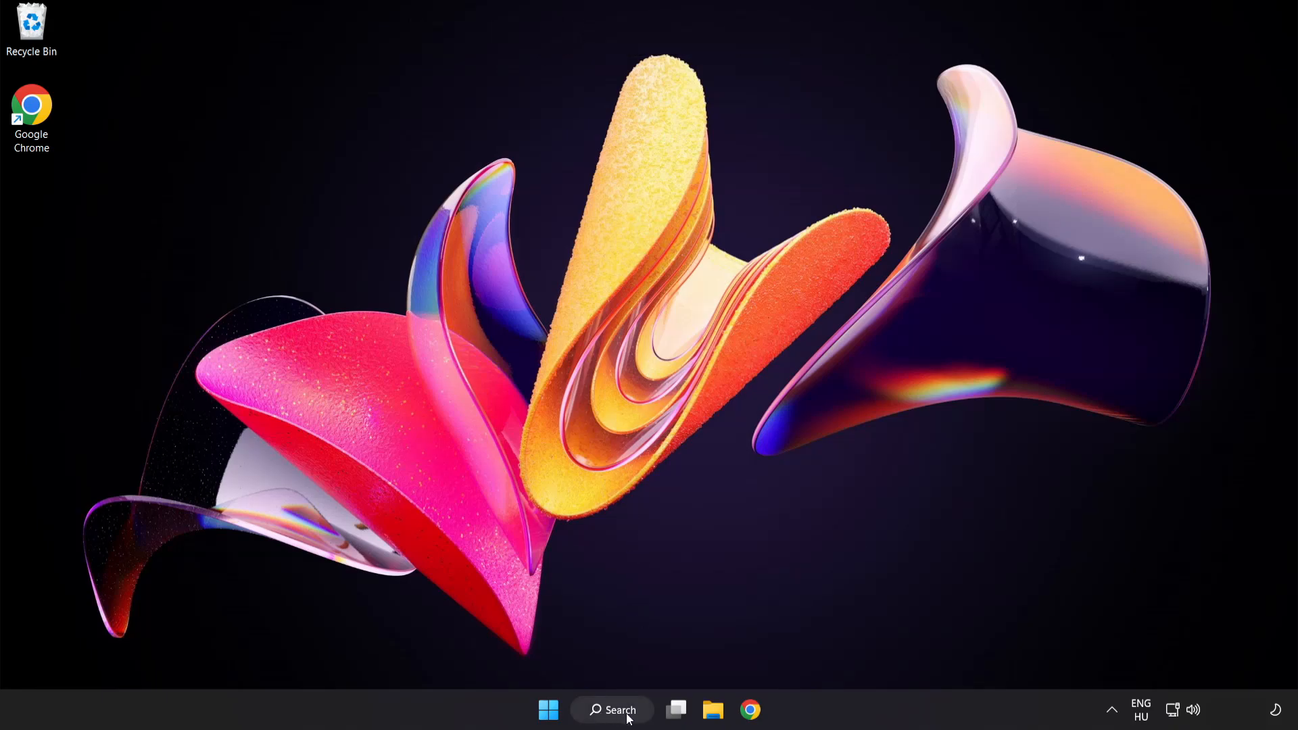
# - Search for 'device manager' from the taskbar and launch Device Manager from the results
pyautogui.click(611, 709)
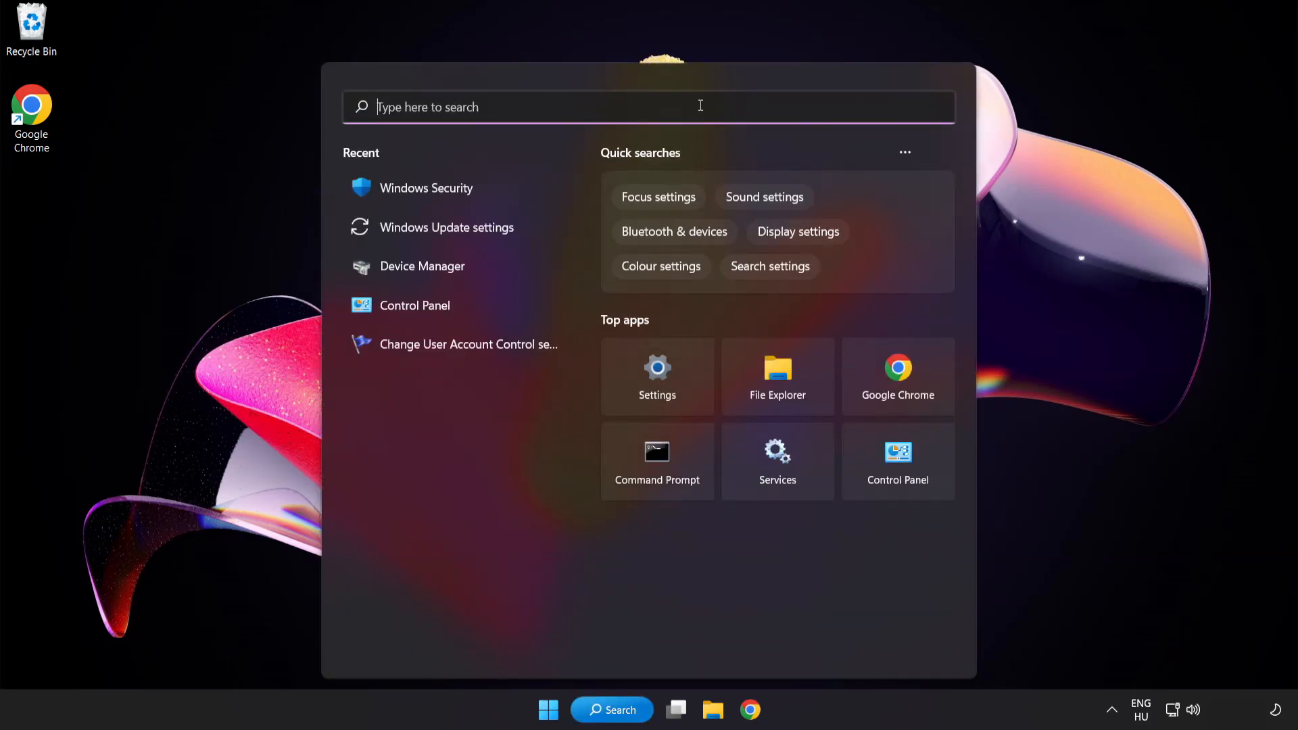
pyautogui.write('device manager')
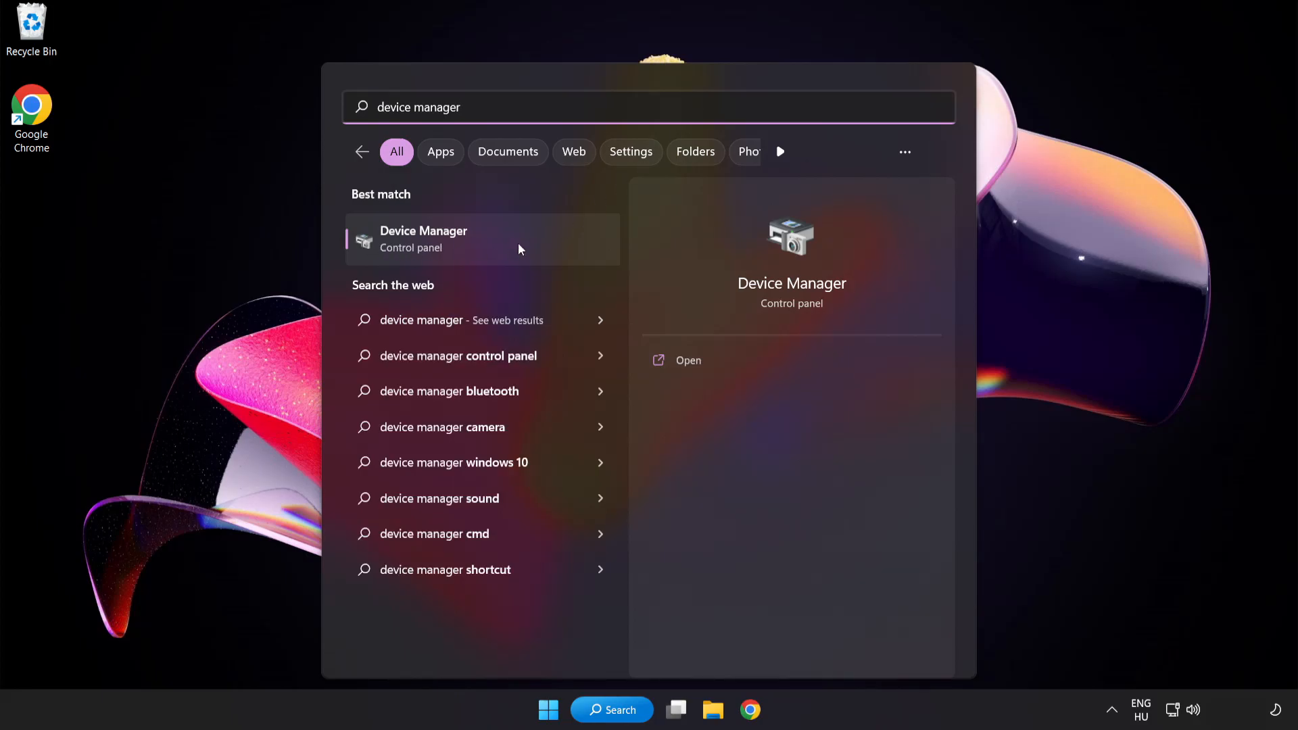
pyautogui.click(450, 239)
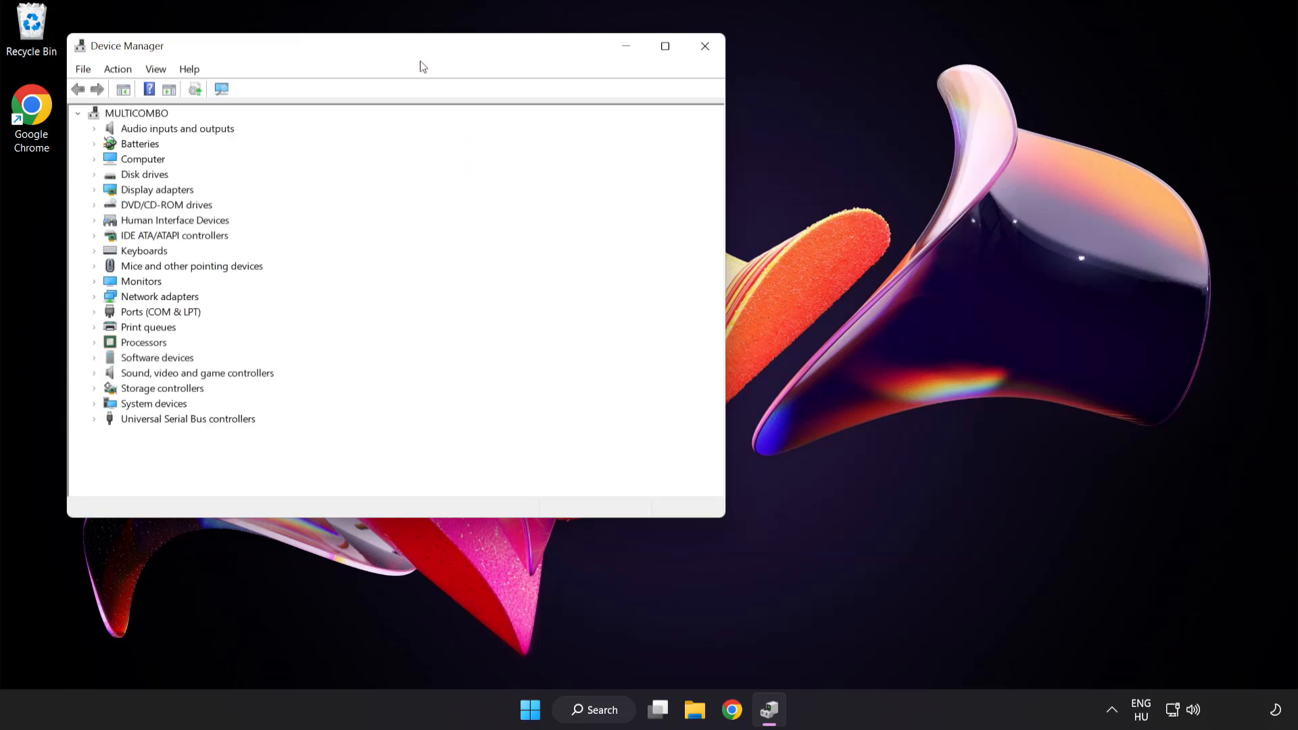
# - Expand Display adapters and bring up the context menu for the VMware SVGA 3D adapter
pyautogui.moveTo(396, 45); pyautogui.dragTo(612, 129)
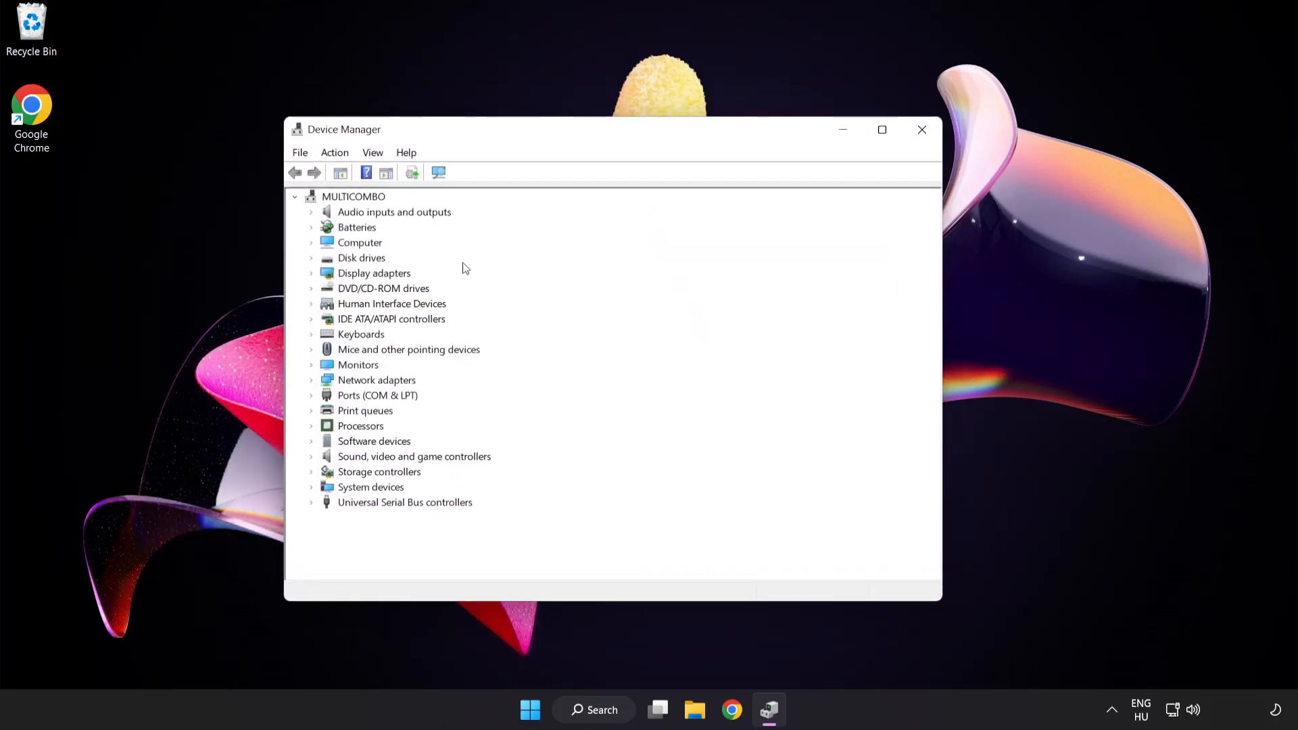
pyautogui.click(373, 273)
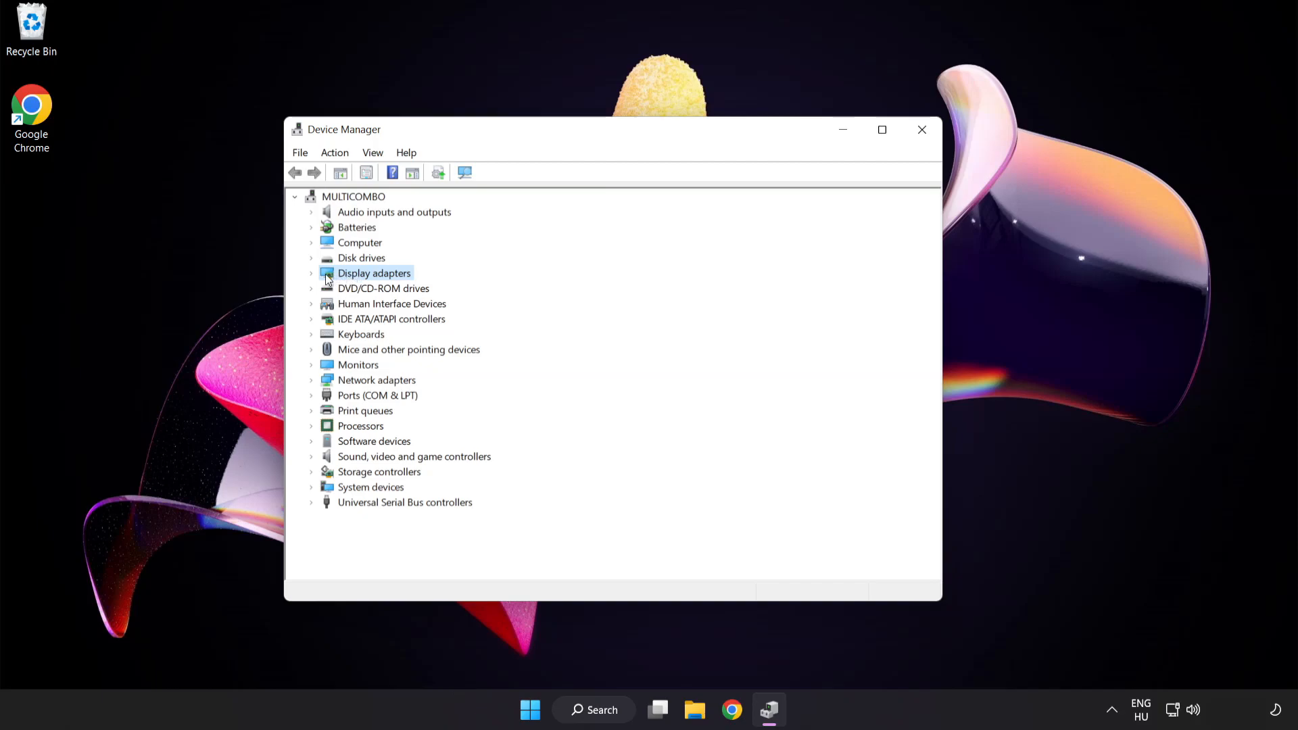
pyautogui.click(311, 273)
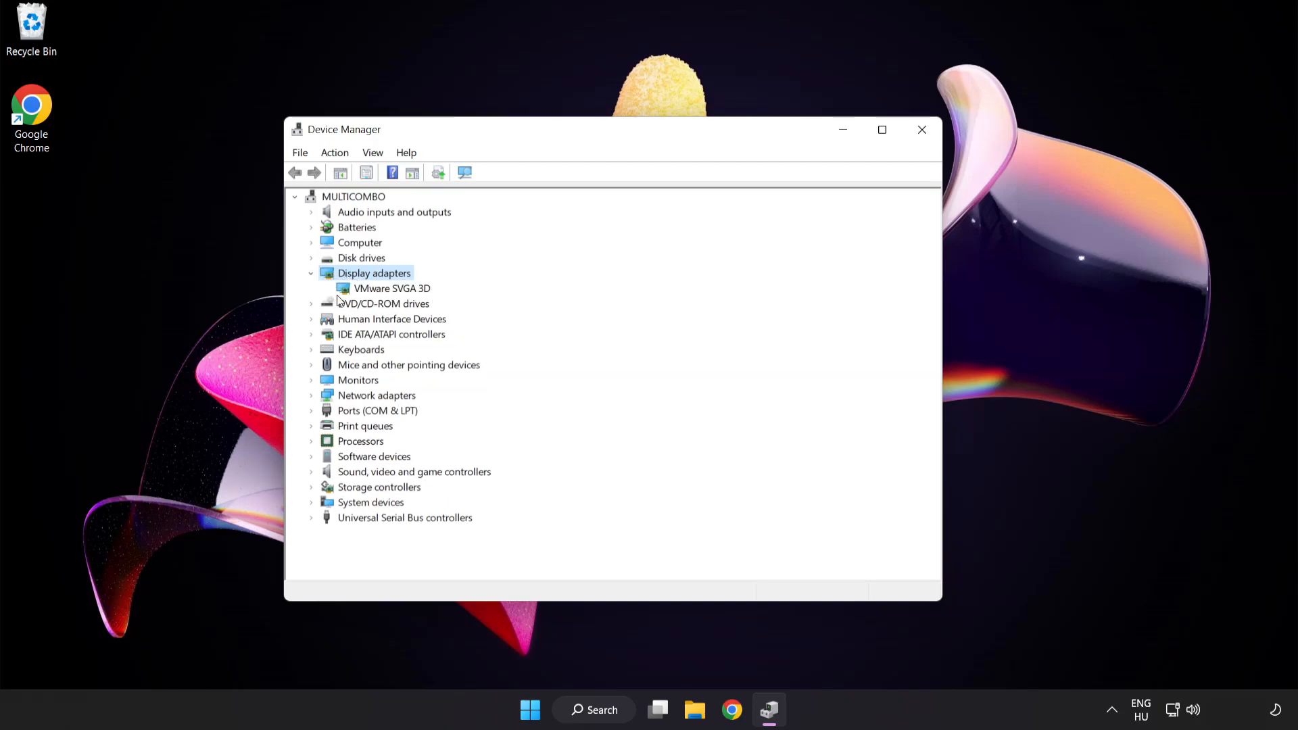
pyautogui.click(392, 288)
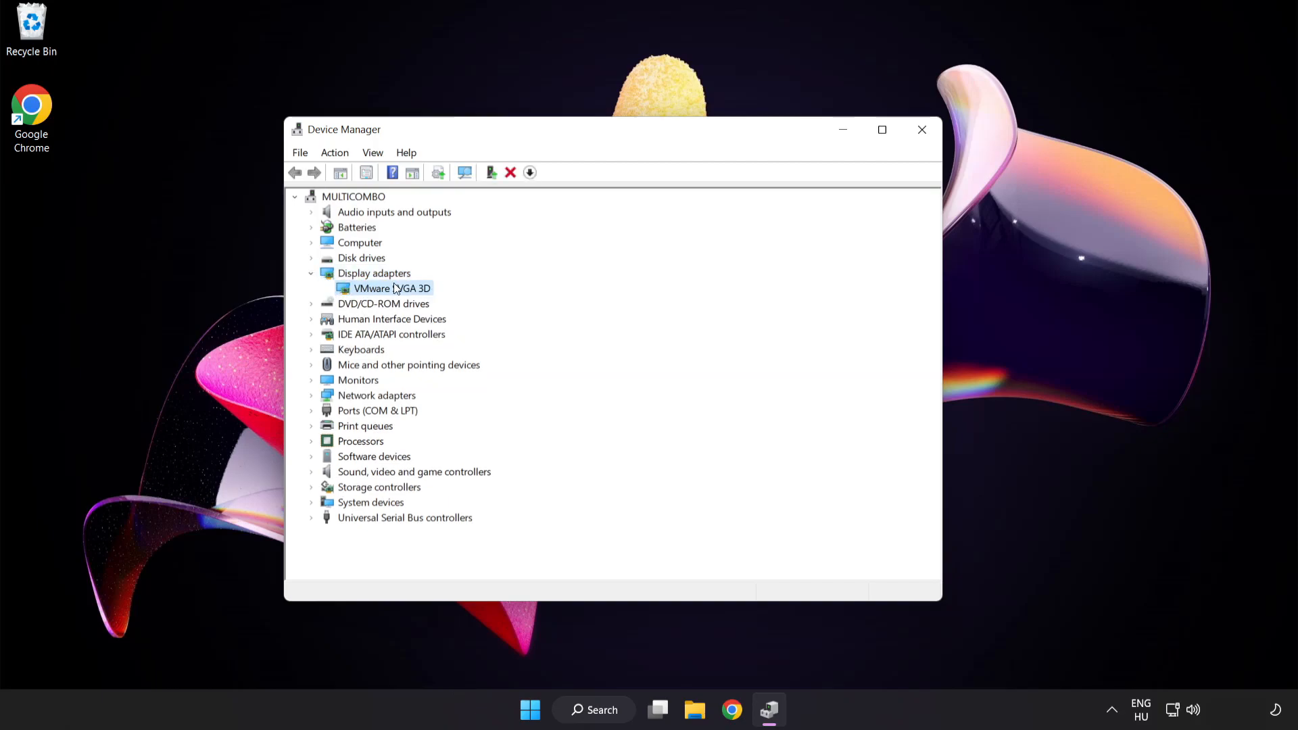
pyautogui.rightClick(392, 288)
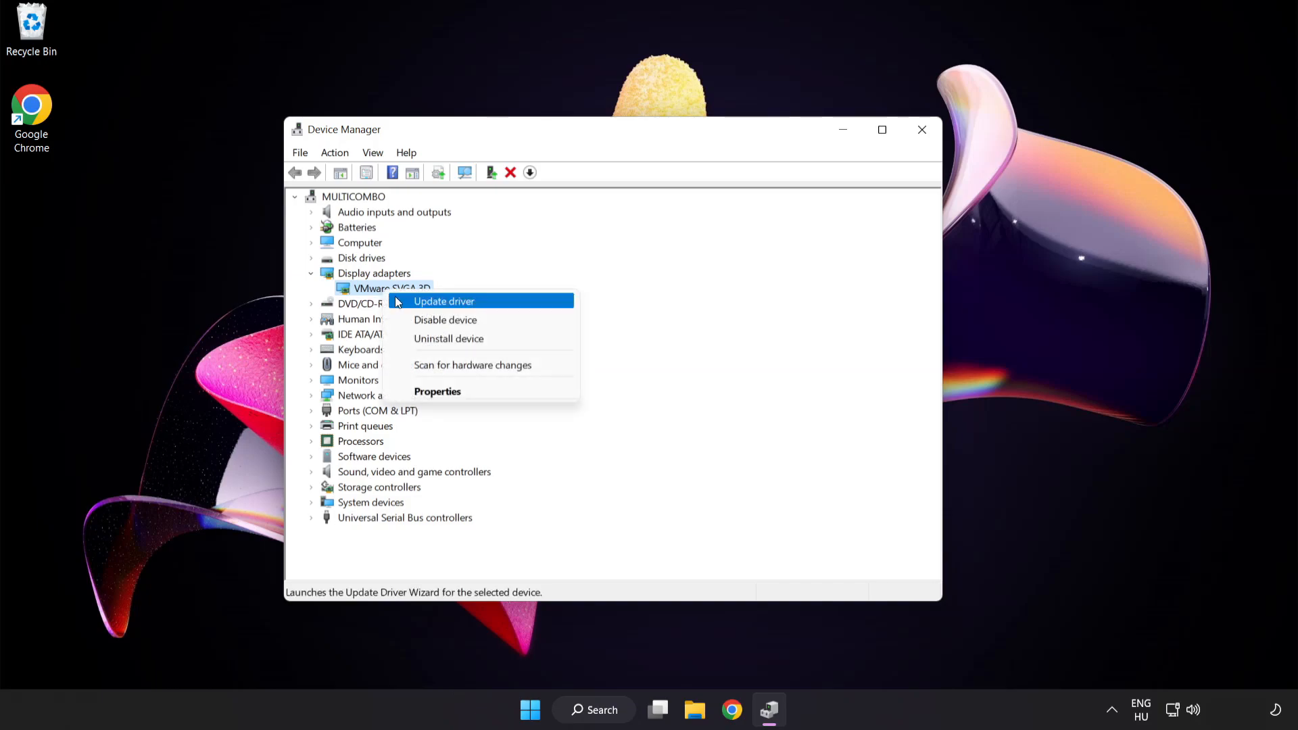
pyautogui.moveTo(504, 305)
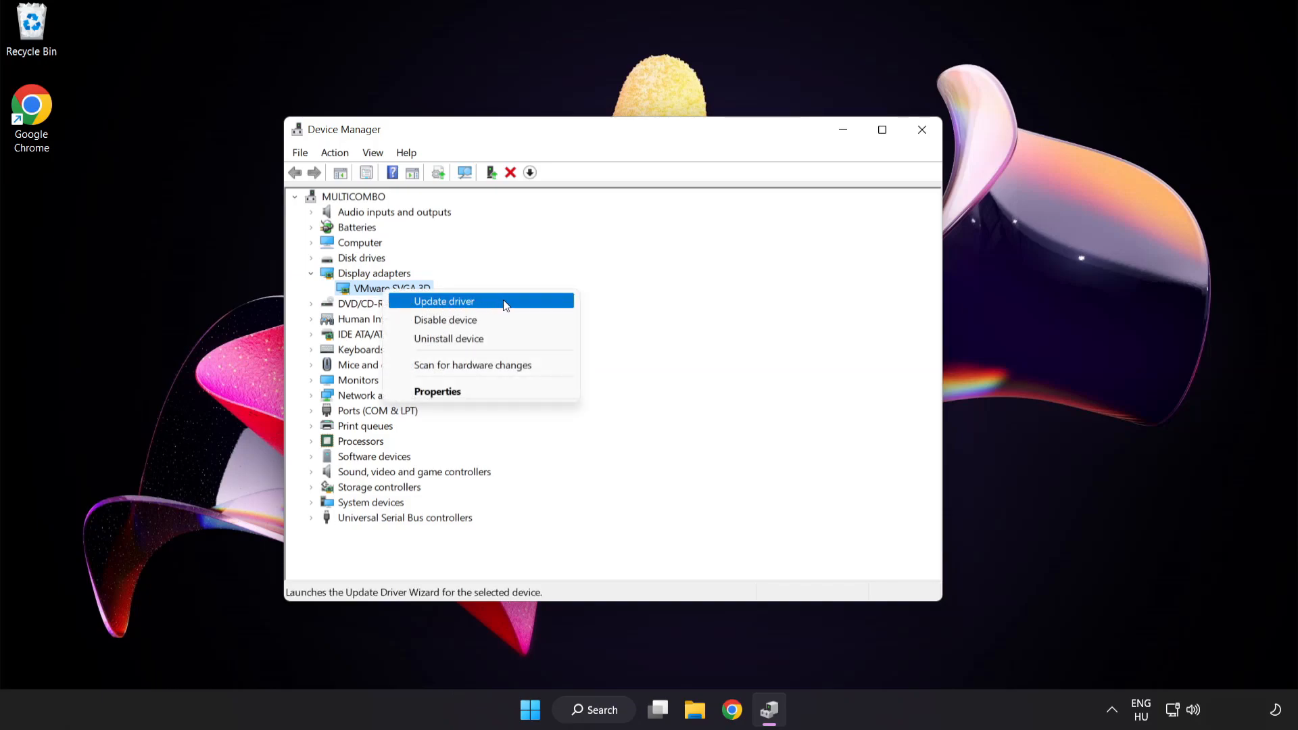
# - Update the VMware SVGA 3D driver via automatic search, accept that the best driver is installed, and close Device Manager
pyautogui.click(444, 300)
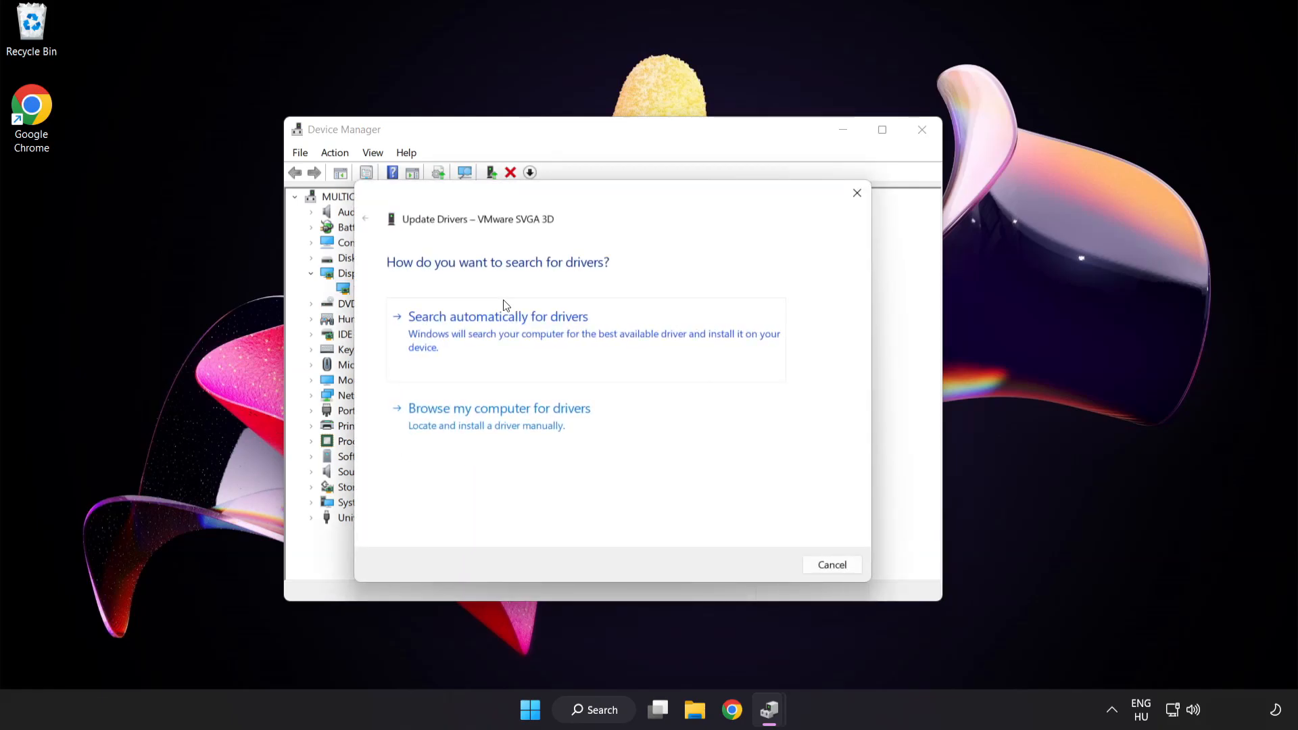
pyautogui.moveTo(396, 278)
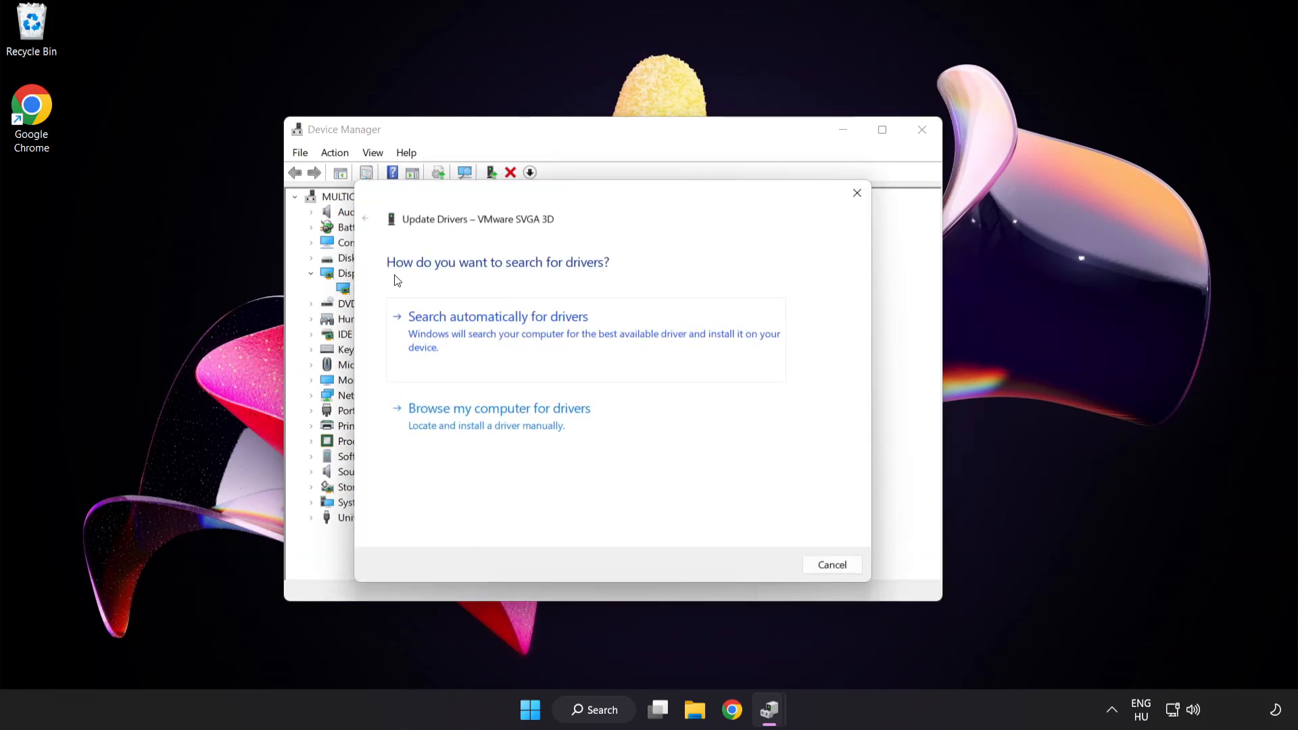
pyautogui.moveTo(593, 326)
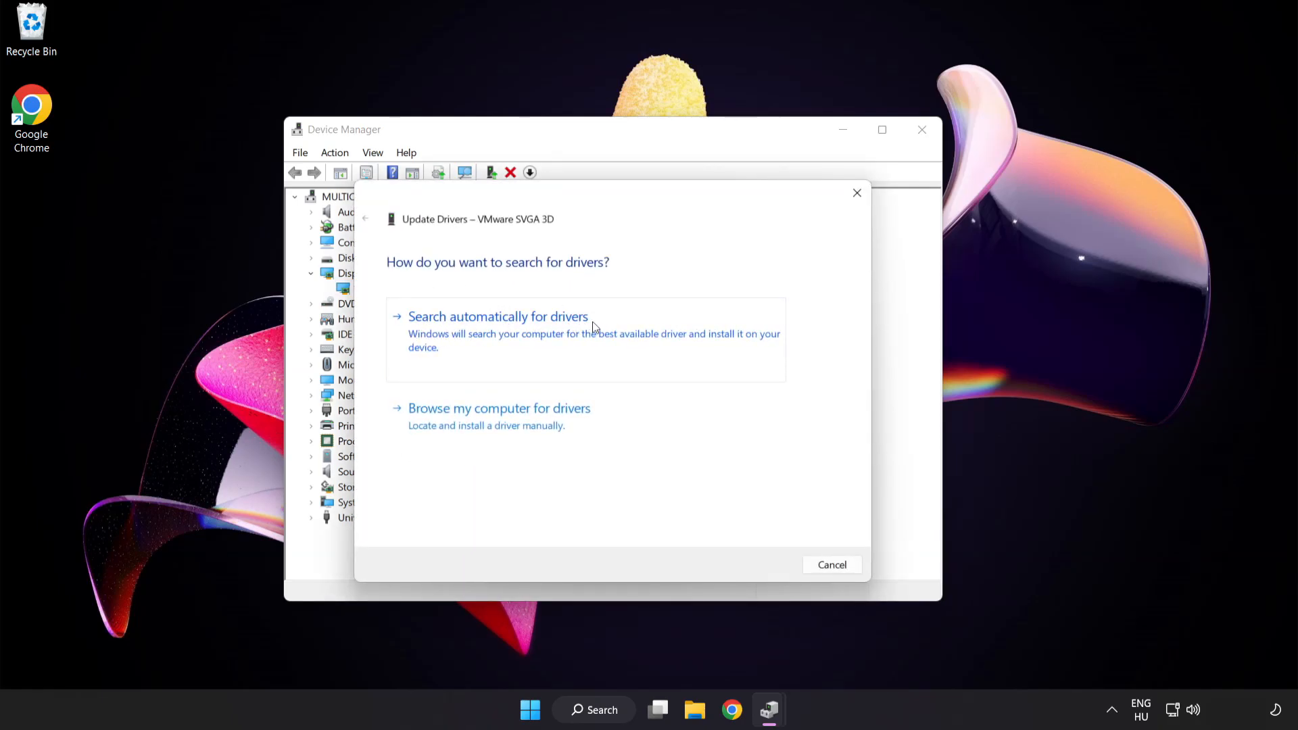
pyautogui.moveTo(566, 336)
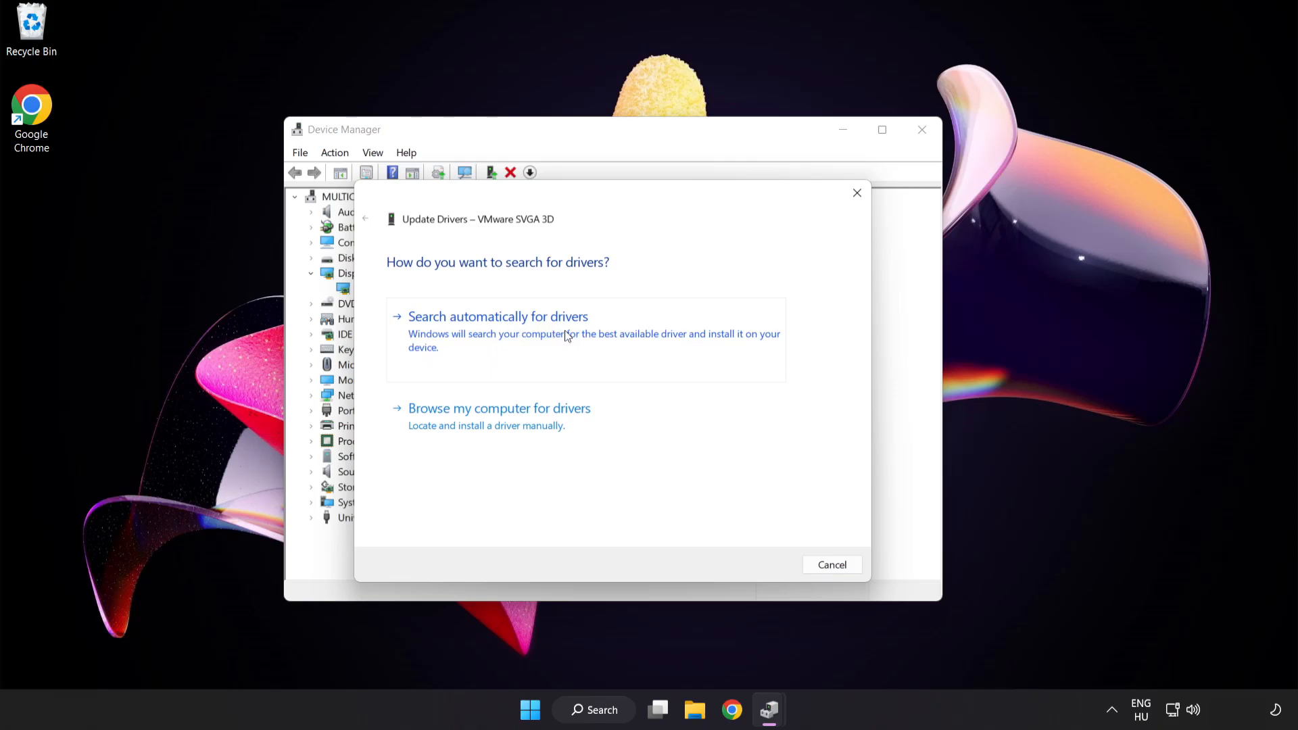
pyautogui.click(498, 316)
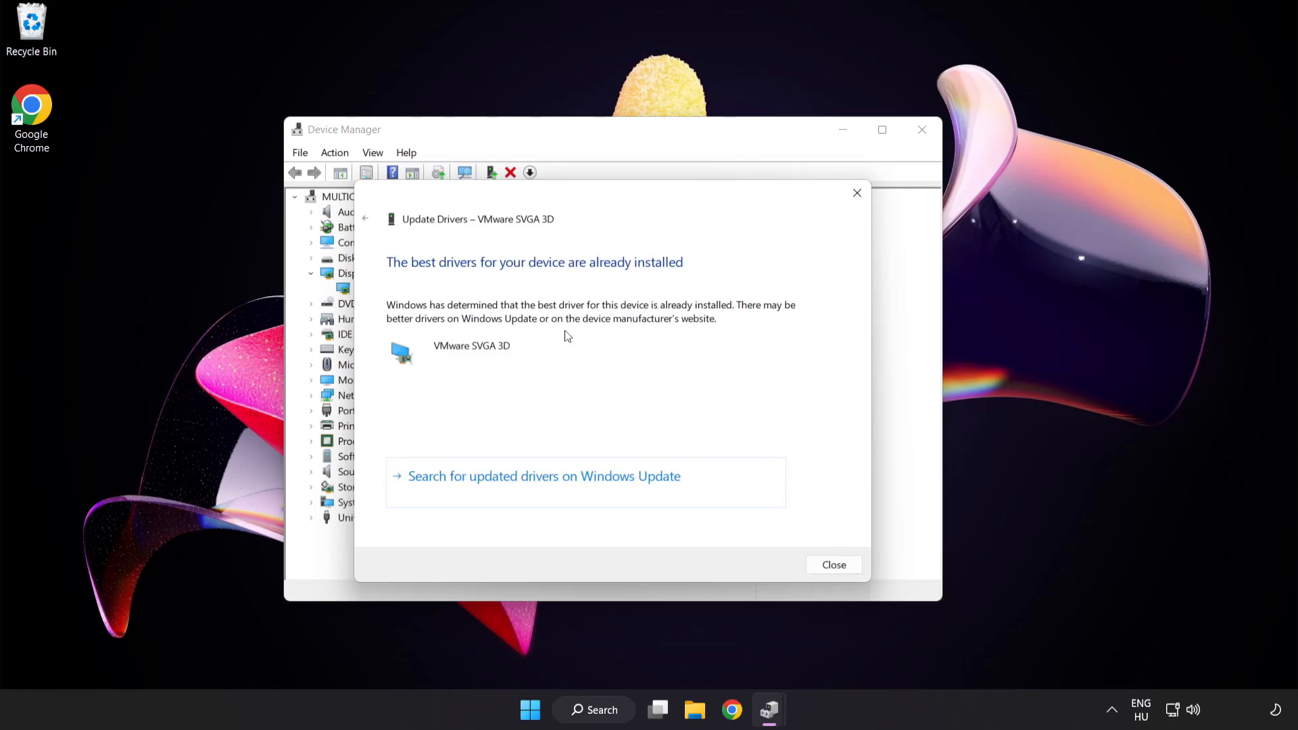
pyautogui.moveTo(635, 278)
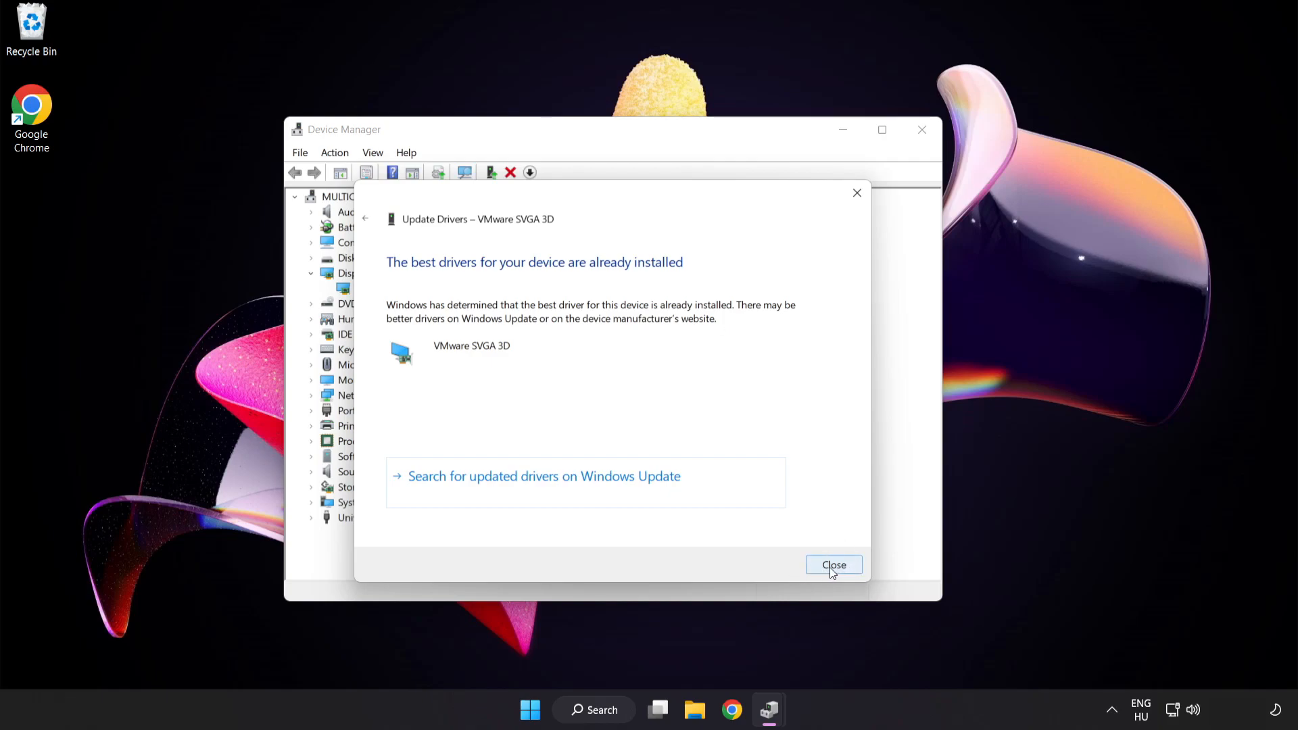
pyautogui.click(834, 564)
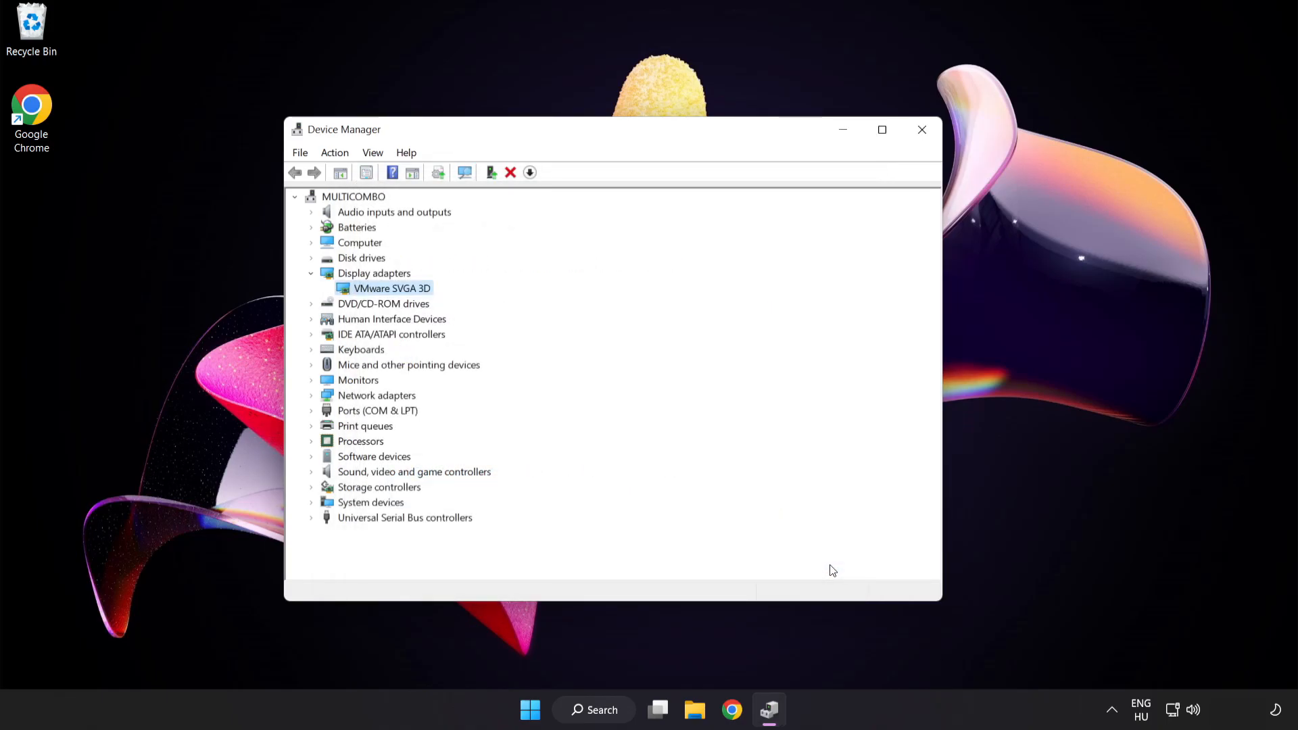
pyautogui.moveTo(922, 130)
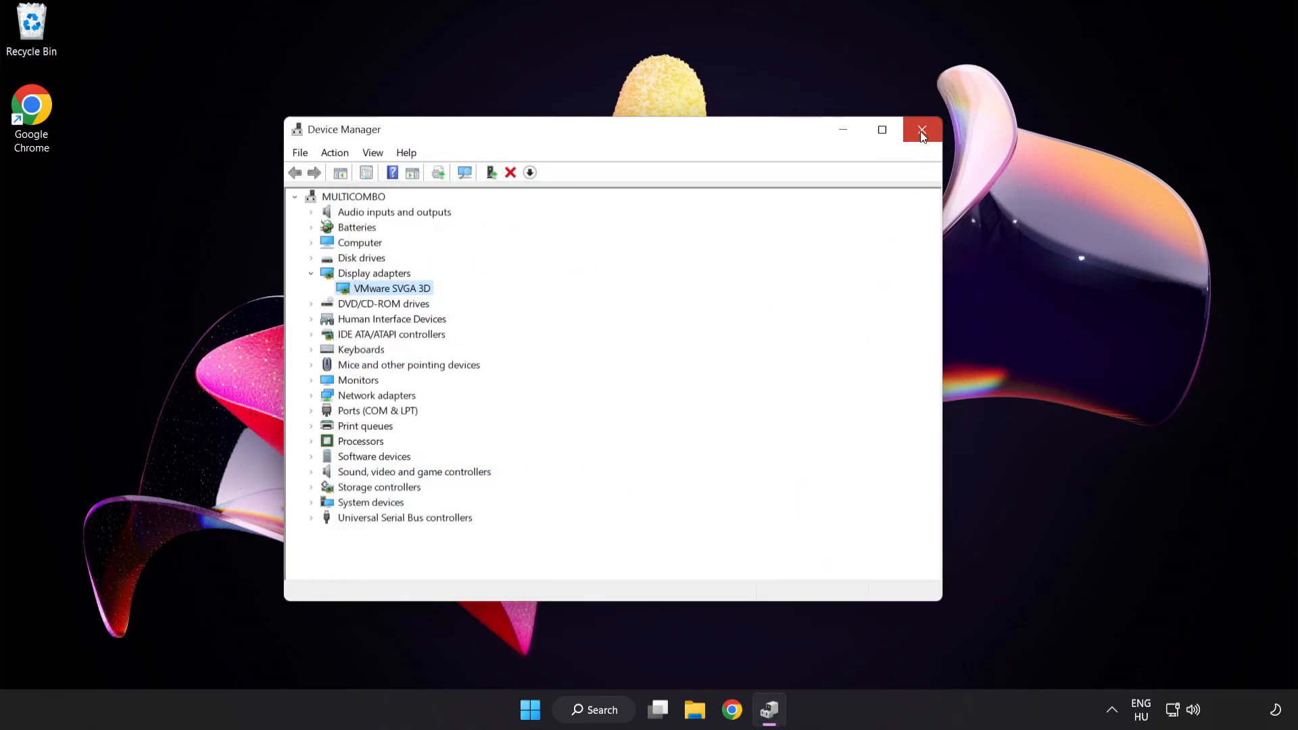
pyautogui.click(922, 129)
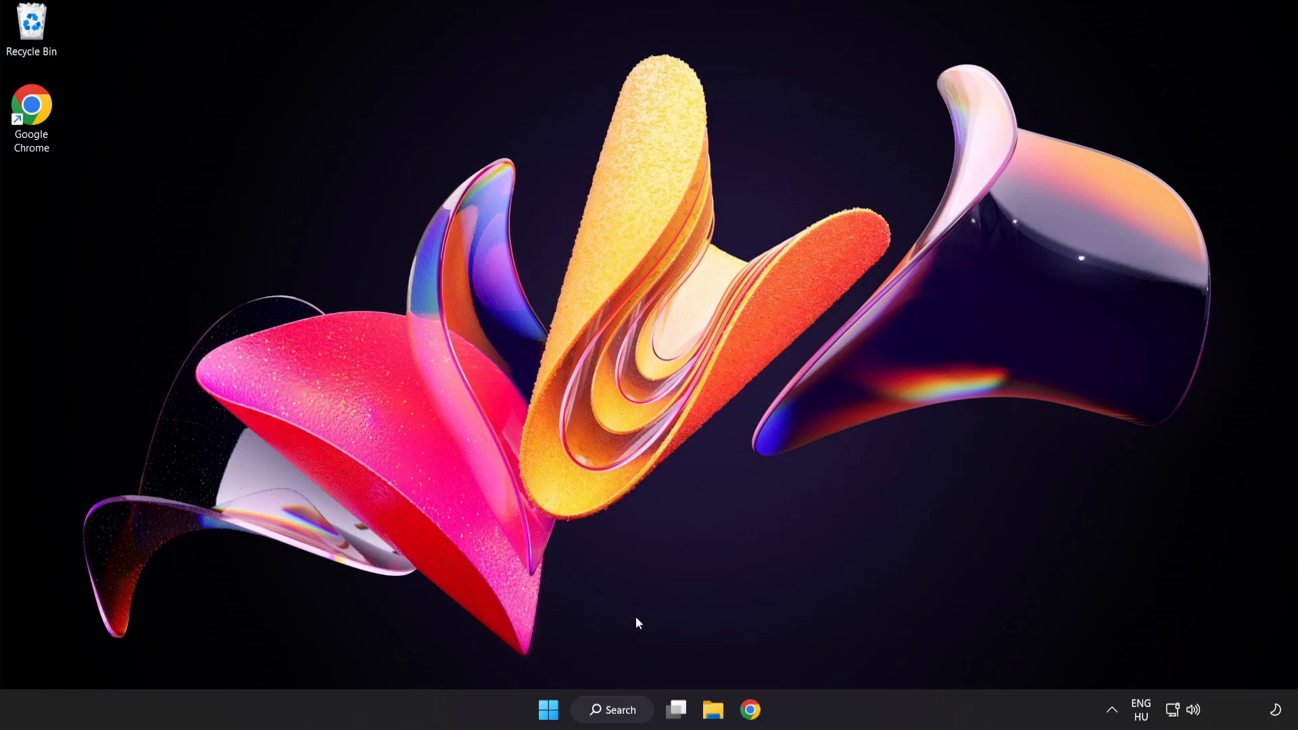
# - Search for 'update' from the taskbar to surface Windows Update settings
pyautogui.click(613, 710)
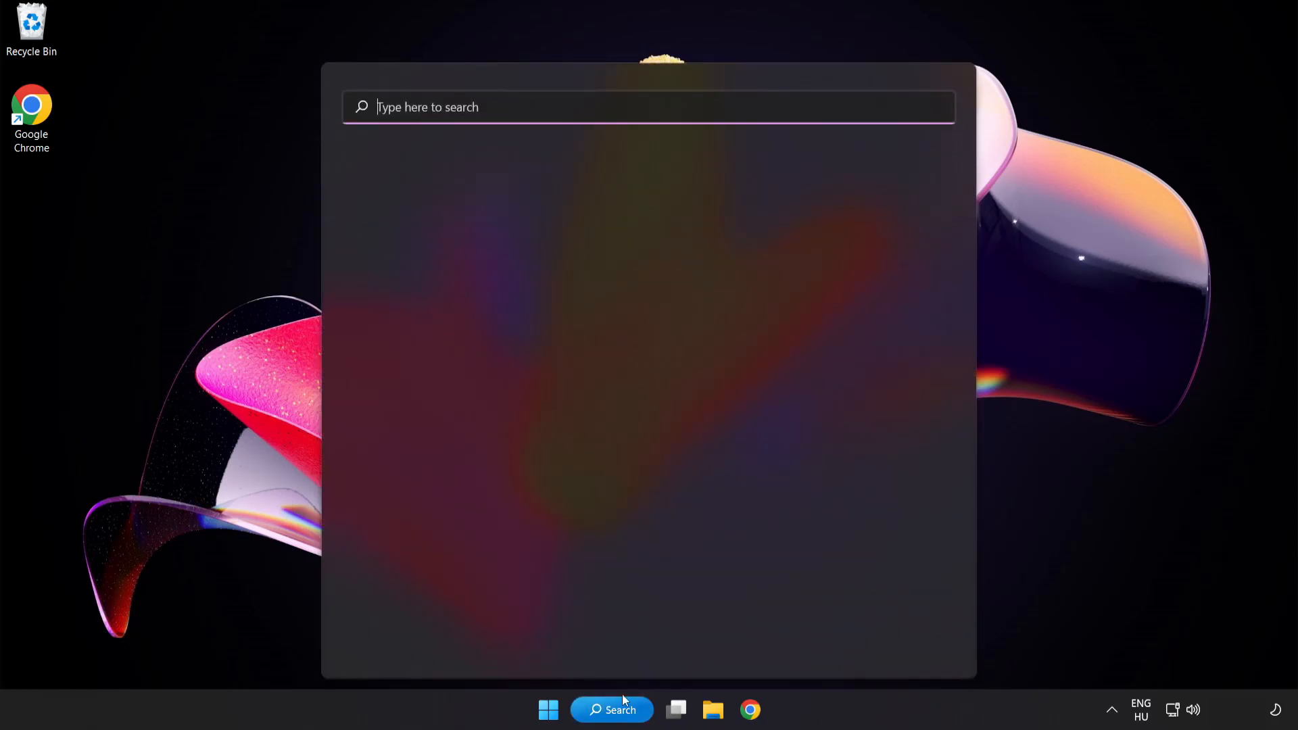
pyautogui.write('u')
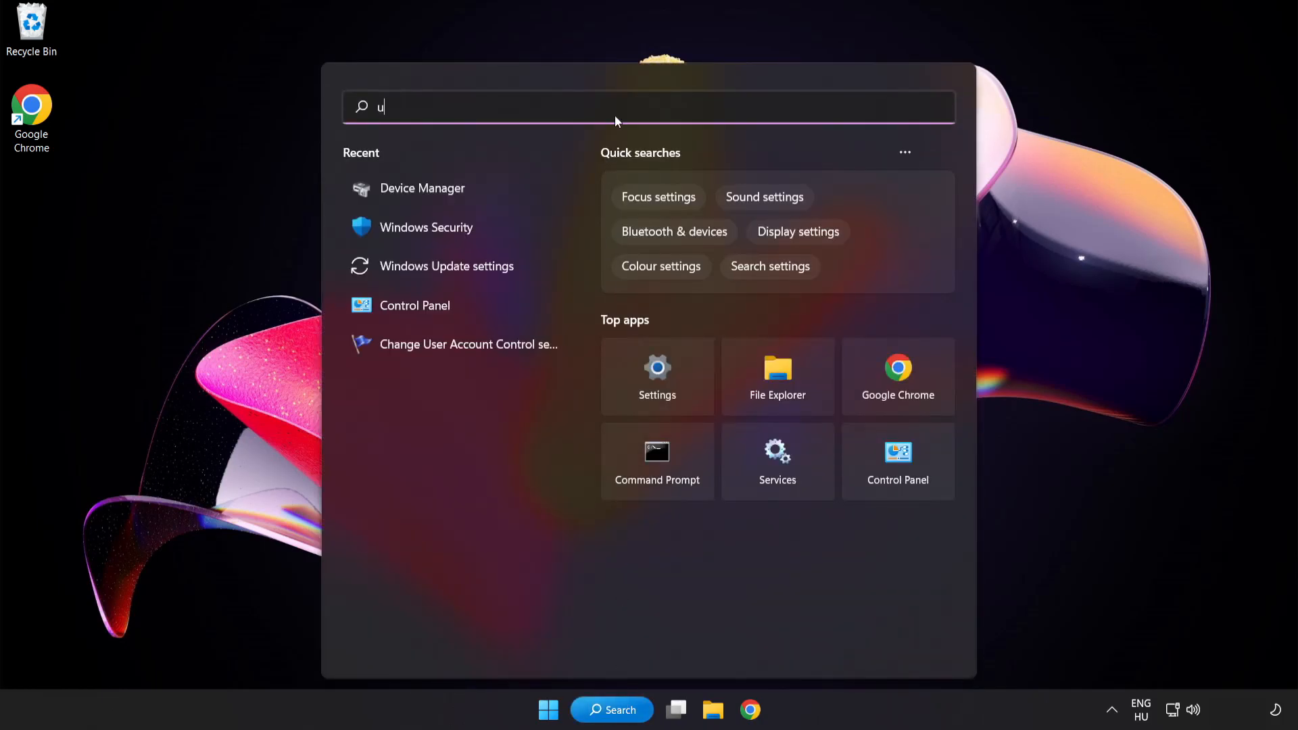
pyautogui.write('pdate')
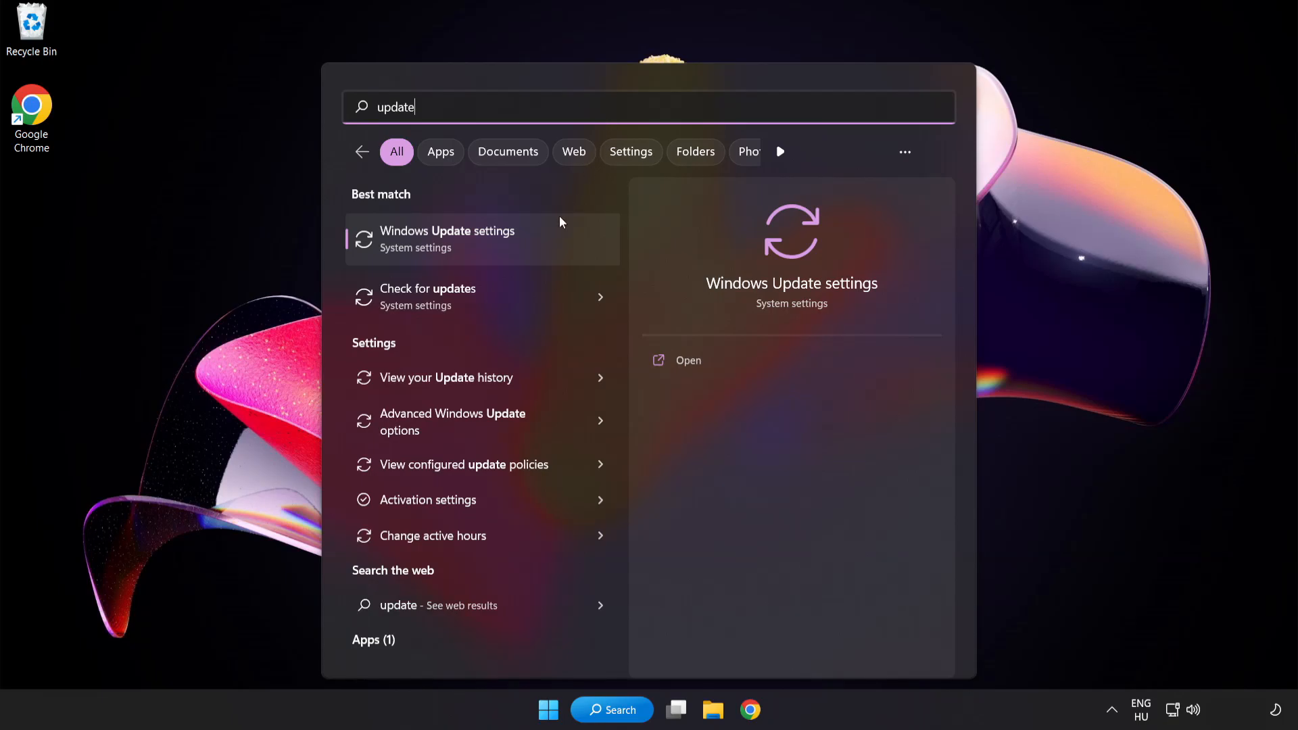
pyautogui.moveTo(497, 251)
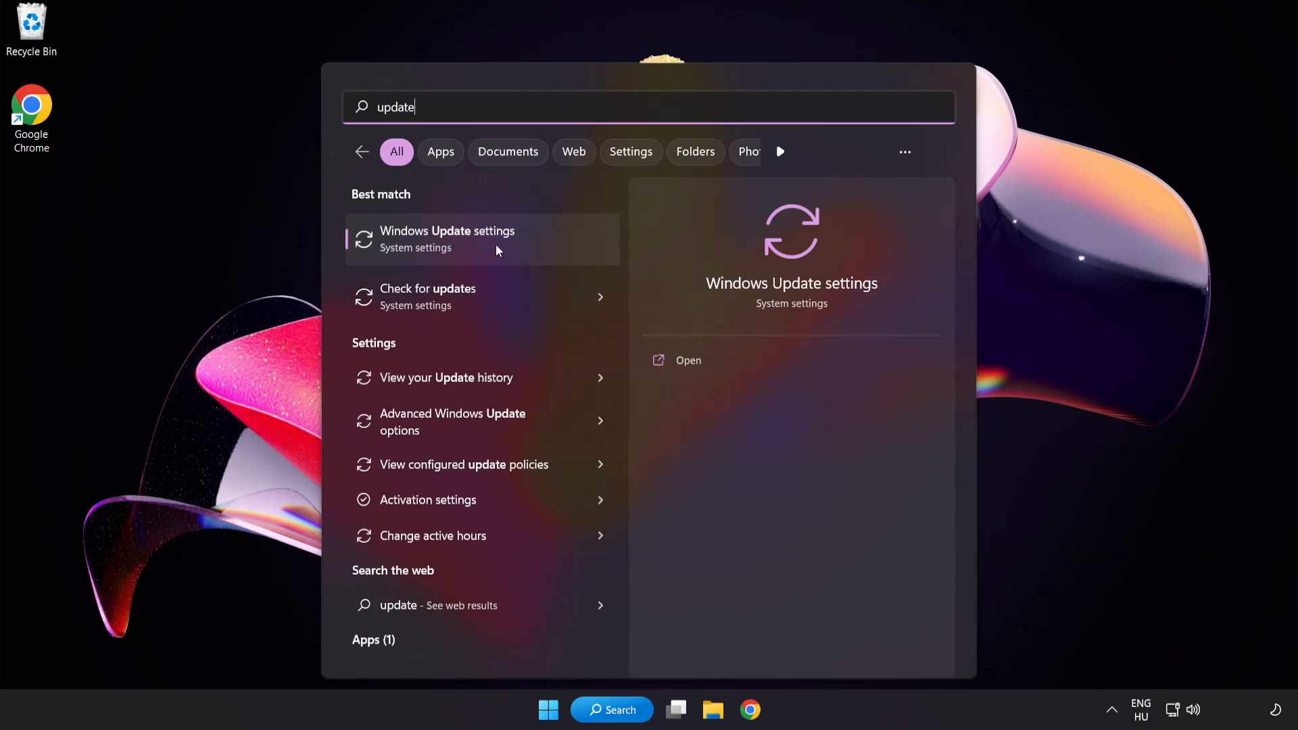
# - Check for updates in Windows Update, confirm the system is up to date, and close Settings
pyautogui.click(447, 239)
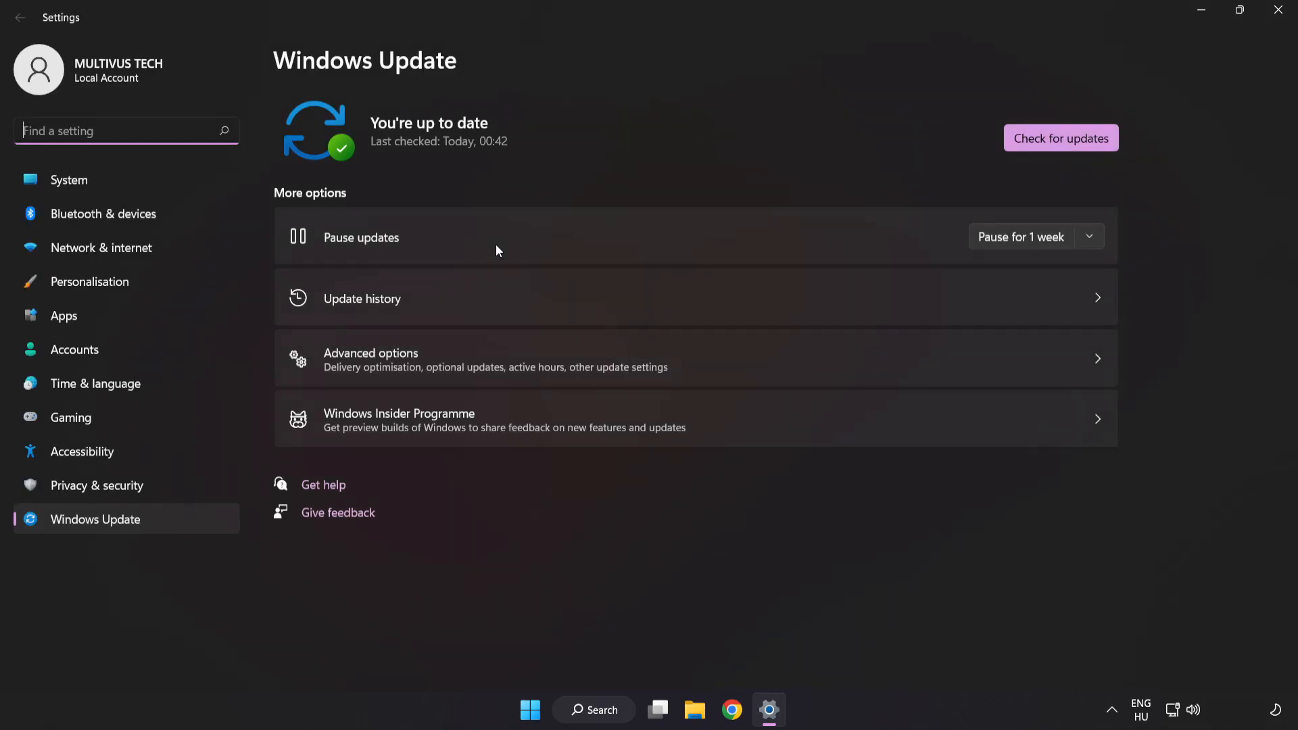
pyautogui.moveTo(667, 129)
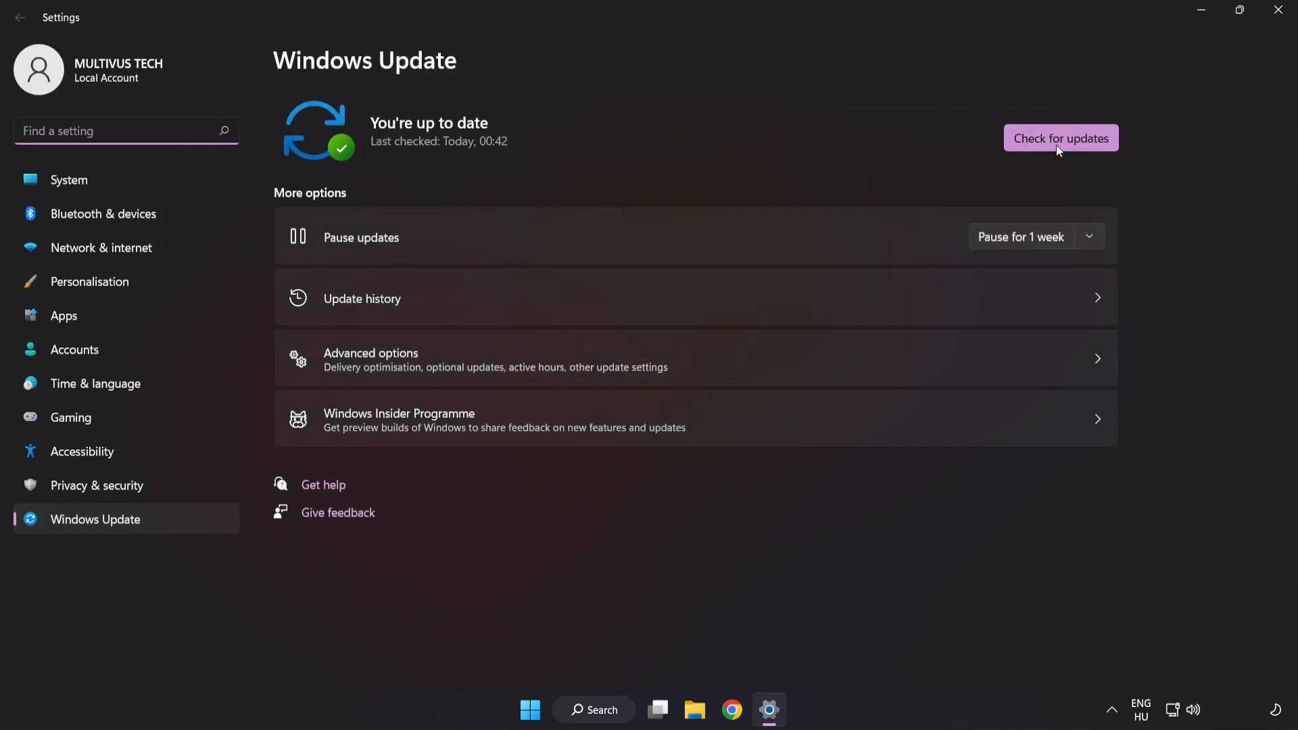
pyautogui.click(1060, 138)
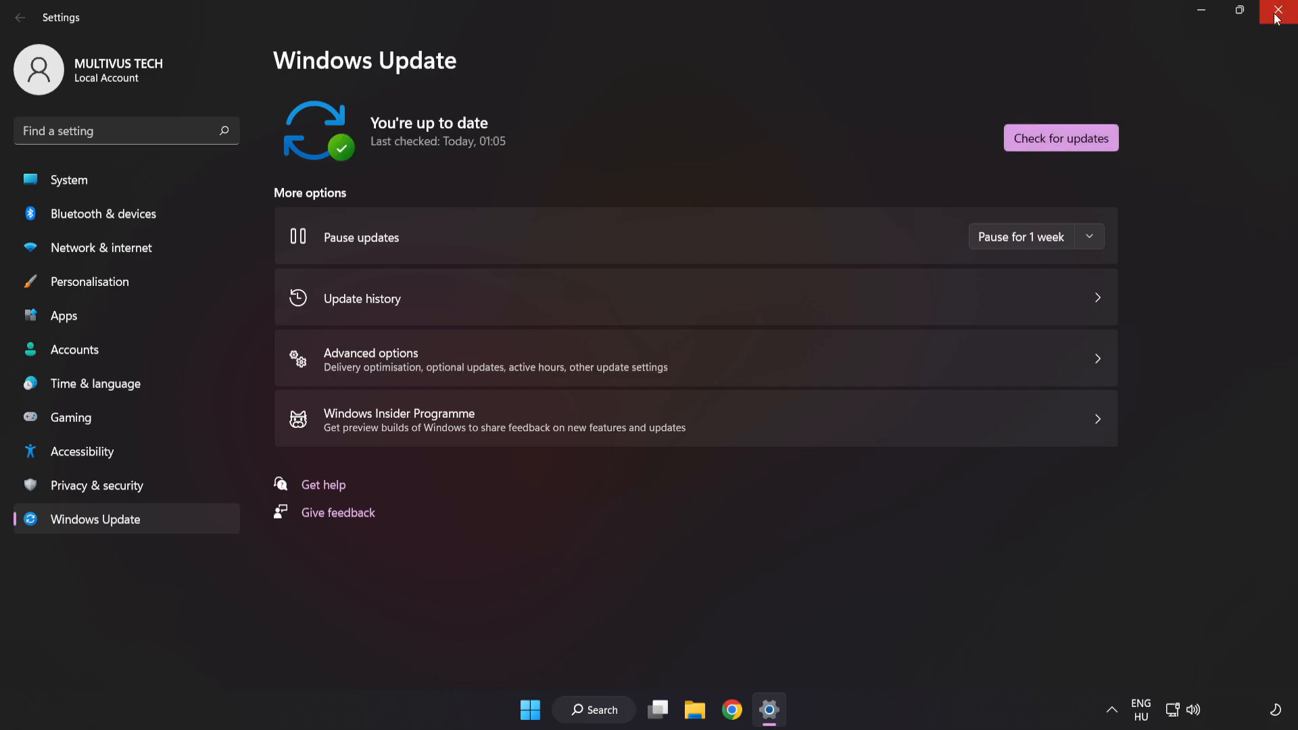
pyautogui.click(1275, 9)
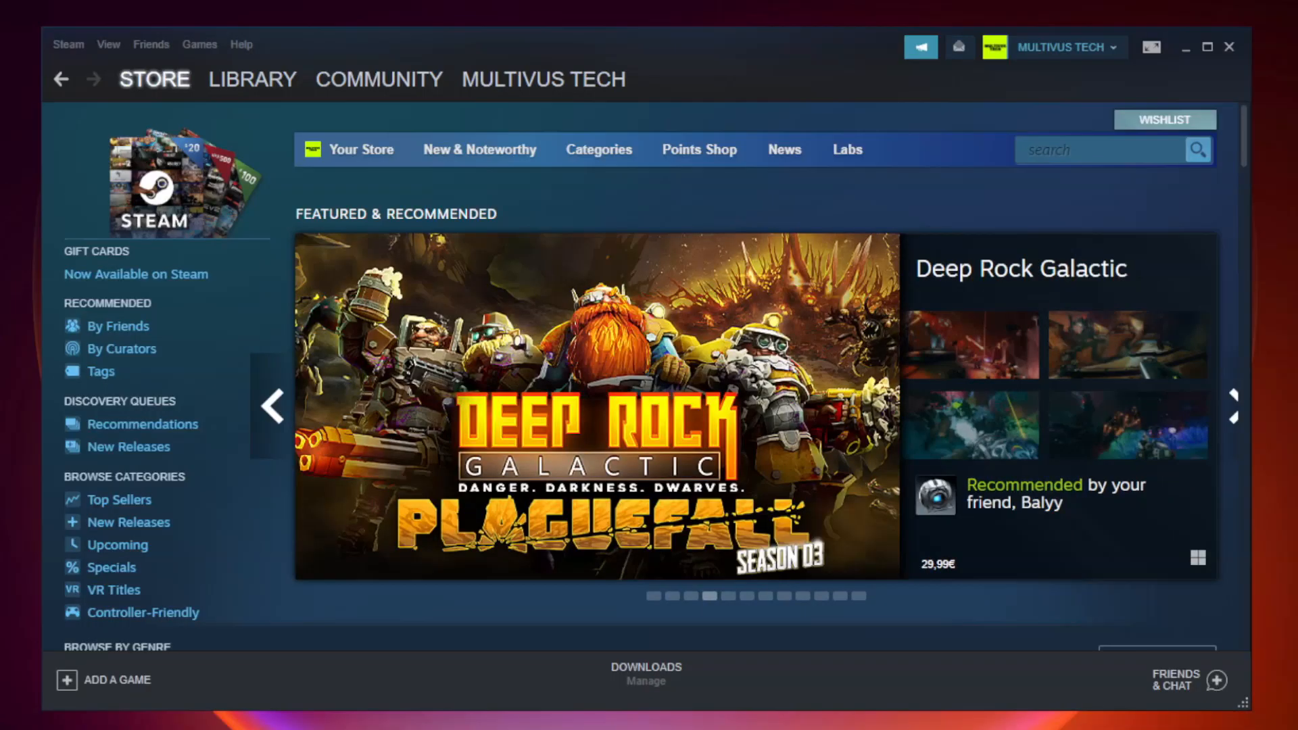
# - Go to the Steam Library and bring up the actions for YOUR NOT WORKING GAME under Favorites
pyautogui.click(252, 79)
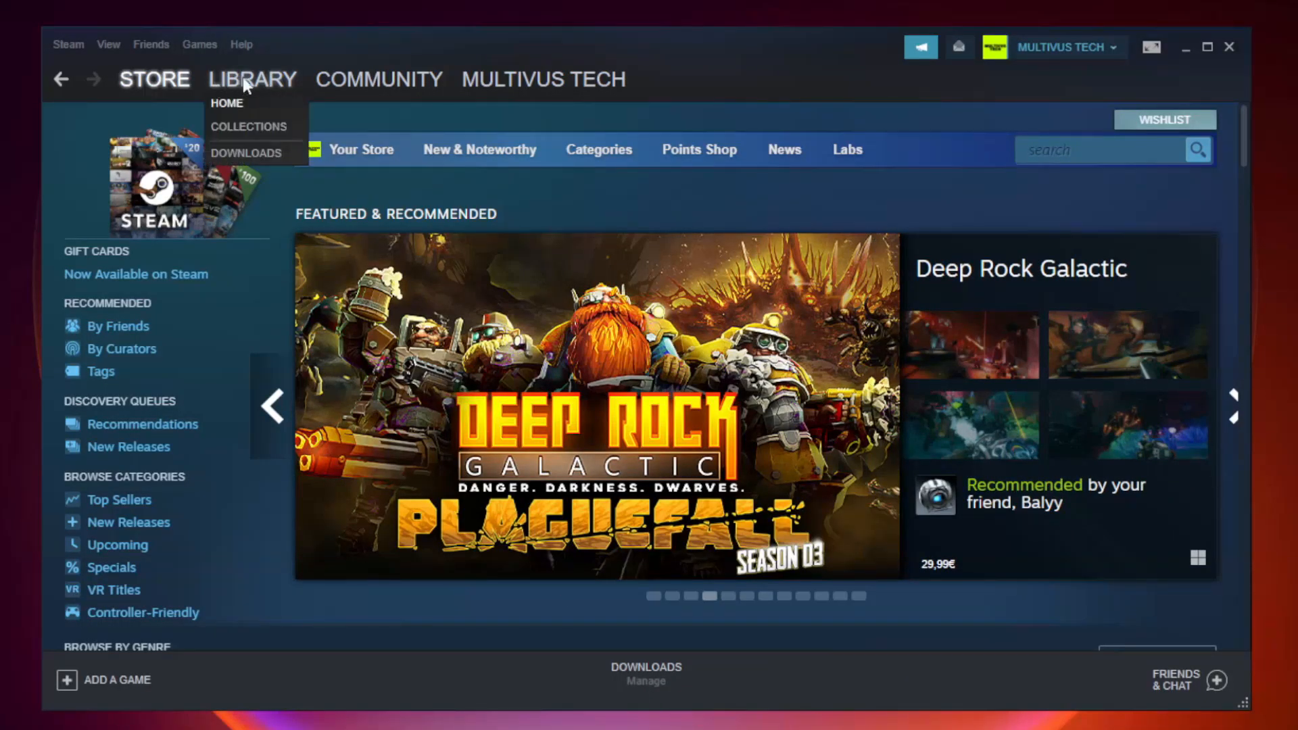
pyautogui.moveTo(270, 90)
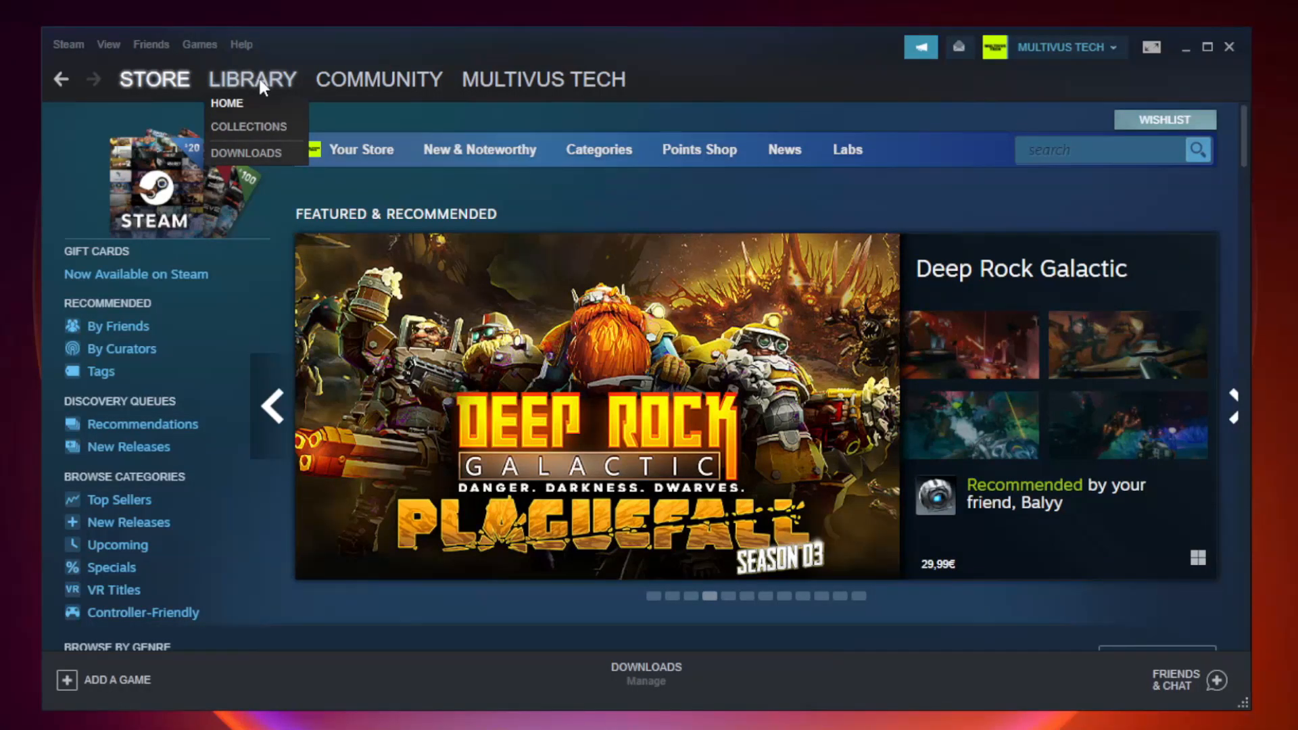
pyautogui.click(226, 103)
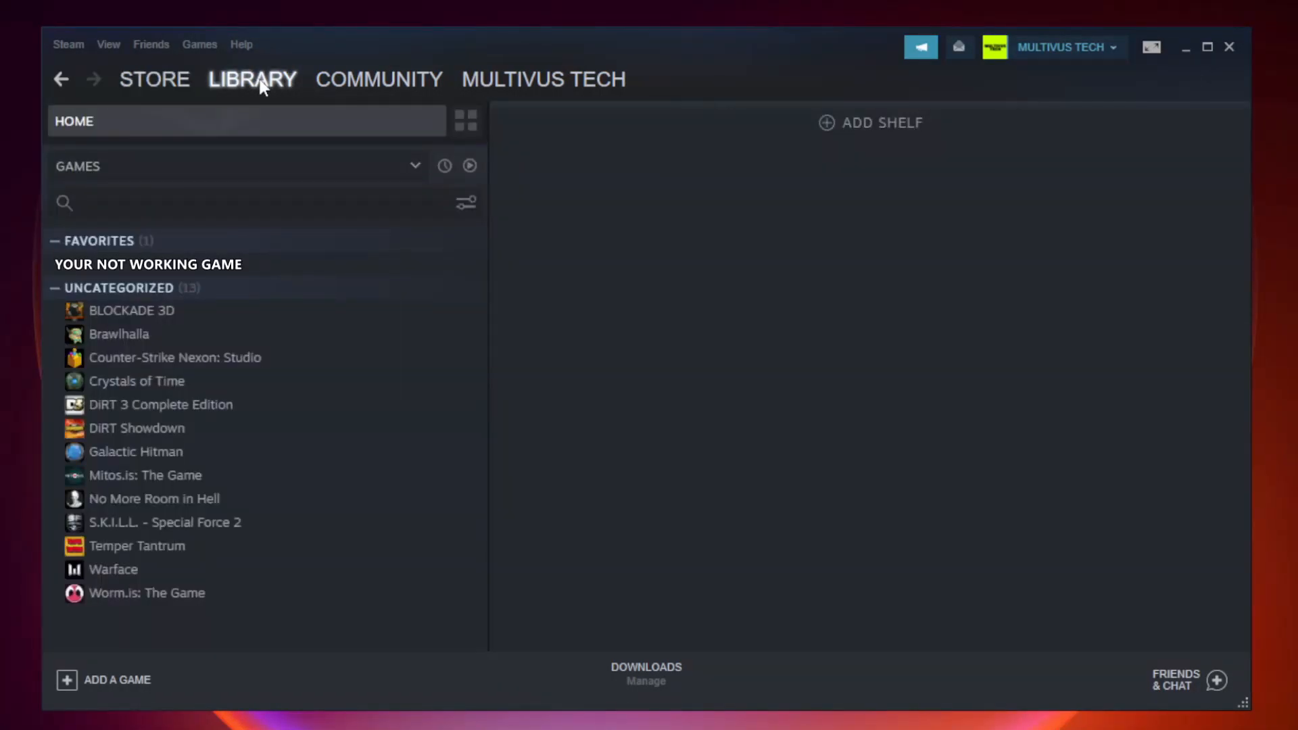
pyautogui.moveTo(281, 270)
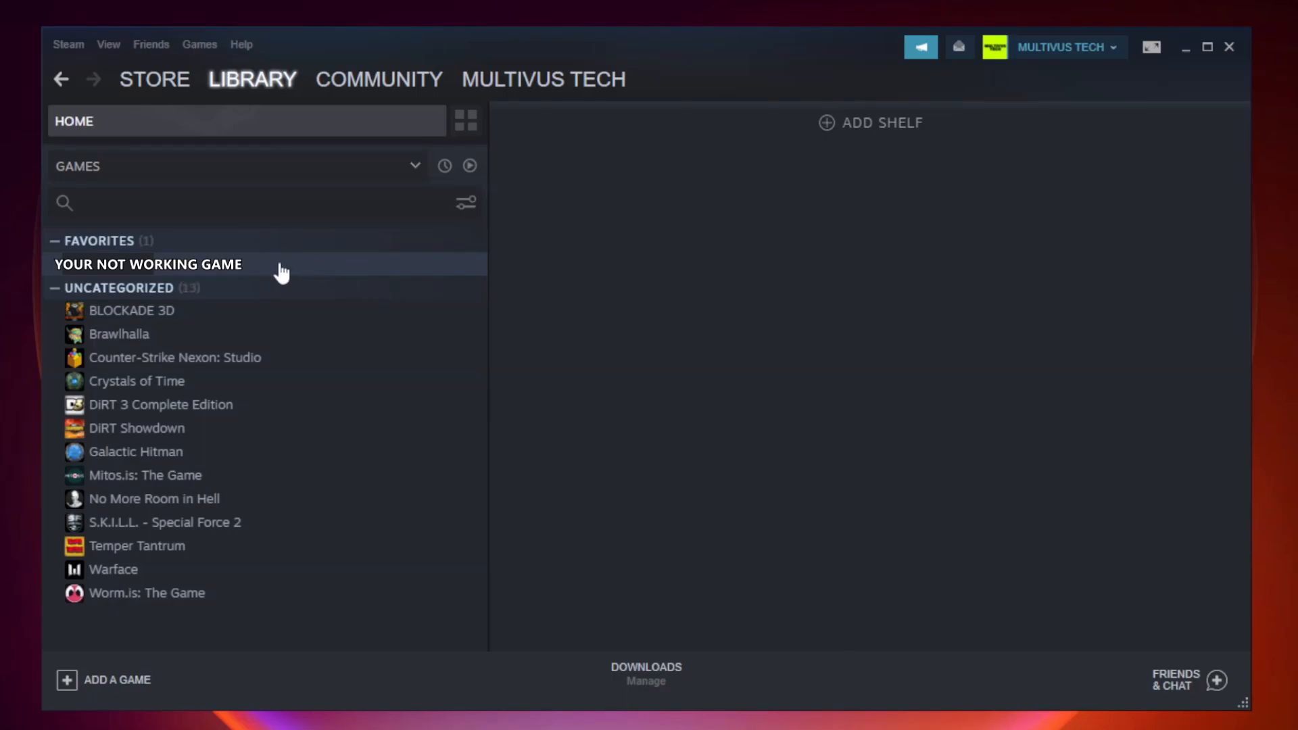
pyautogui.rightClick(147, 264)
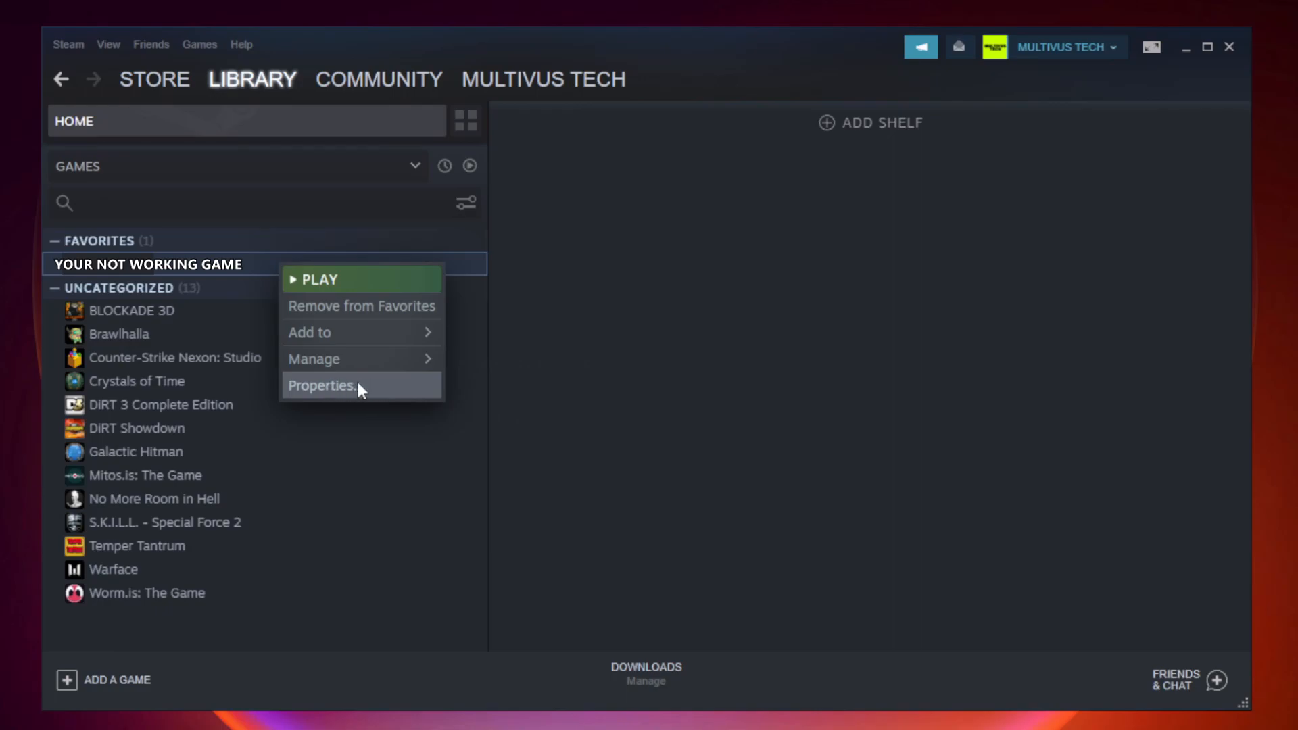
# - Show the game's Properties with its Local Files section and verify option
pyautogui.click(322, 386)
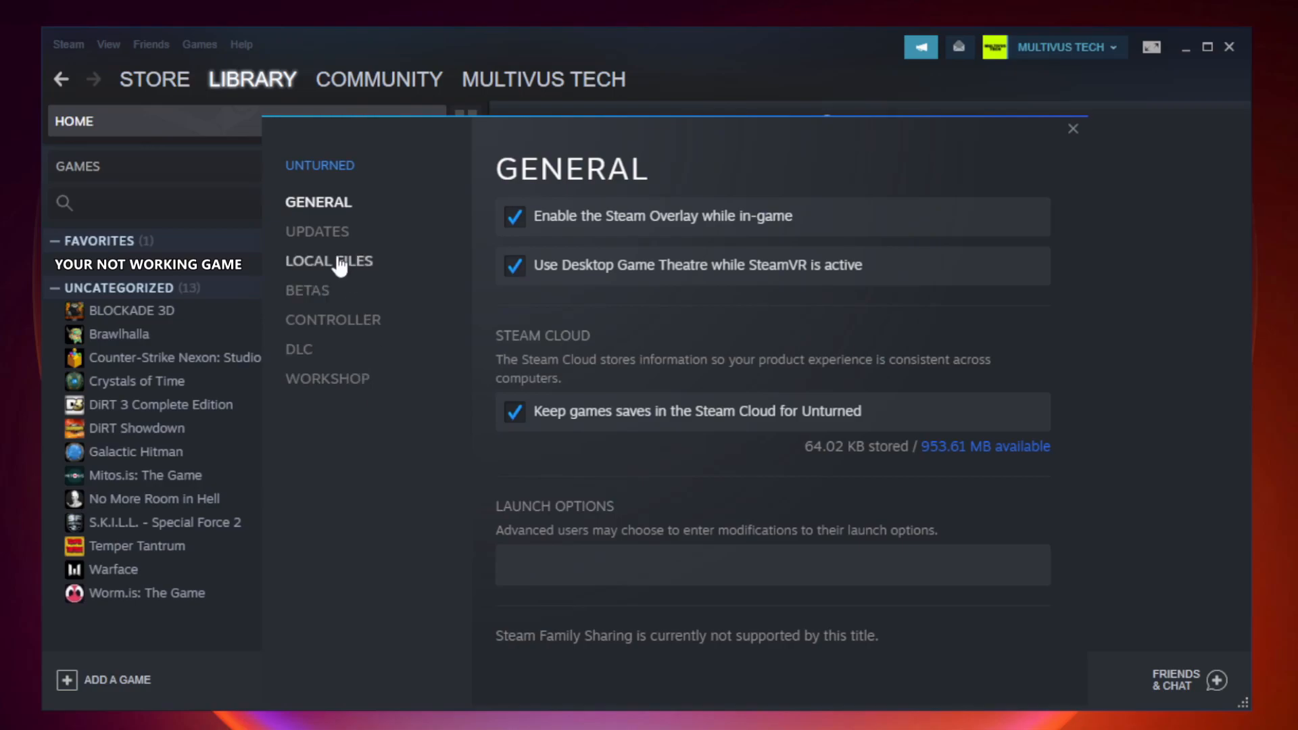
pyautogui.moveTo(347, 281)
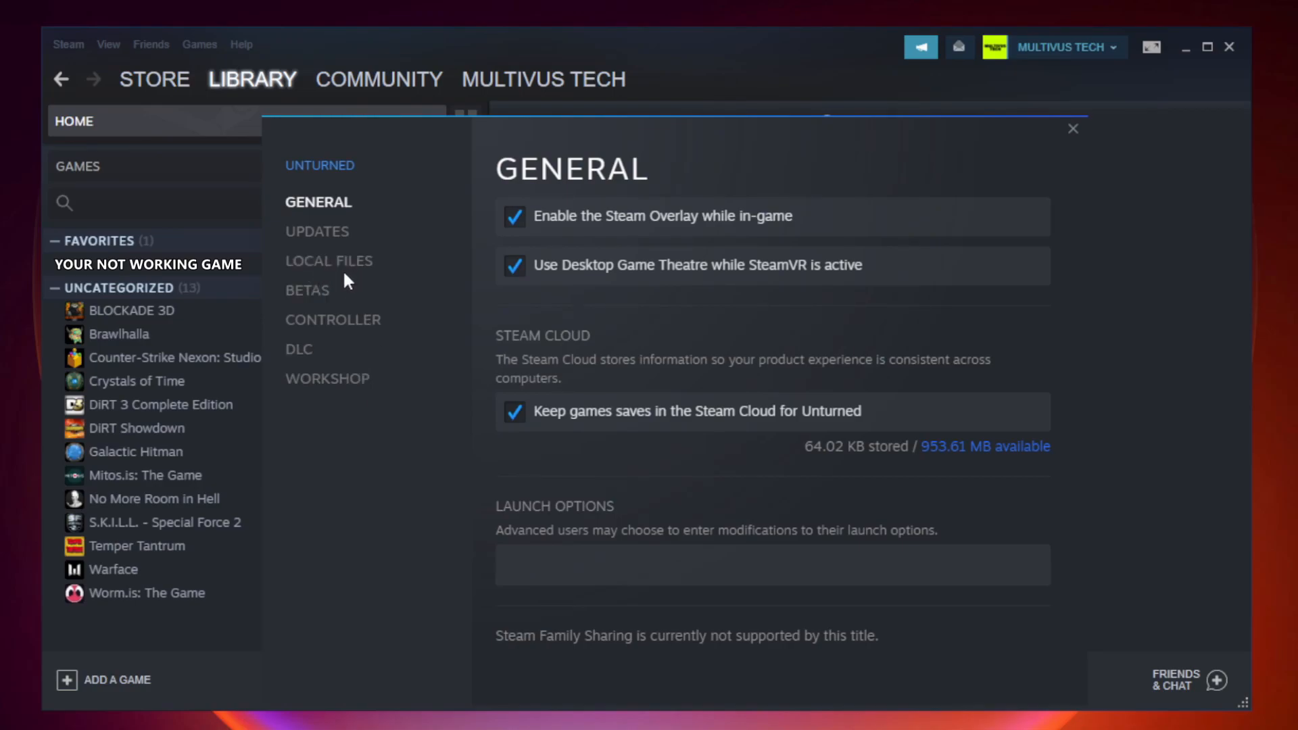
pyautogui.click(329, 261)
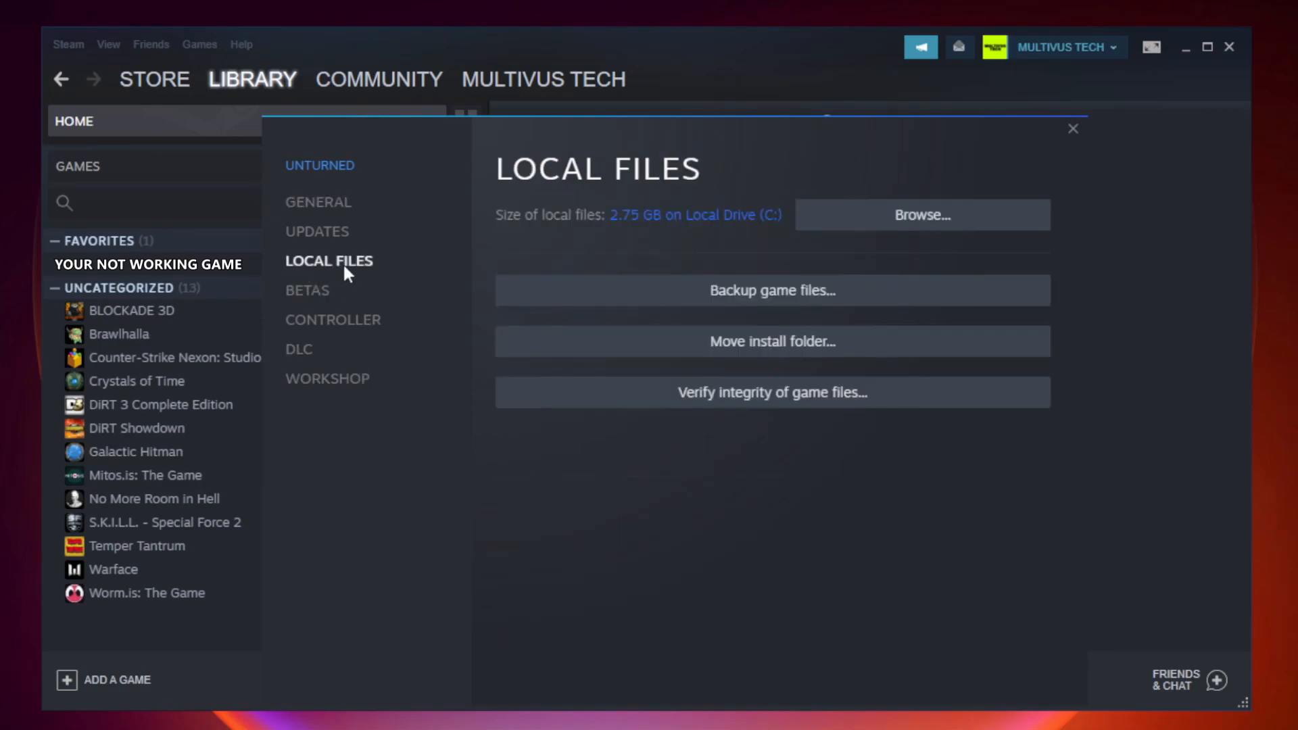
pyautogui.moveTo(644, 463)
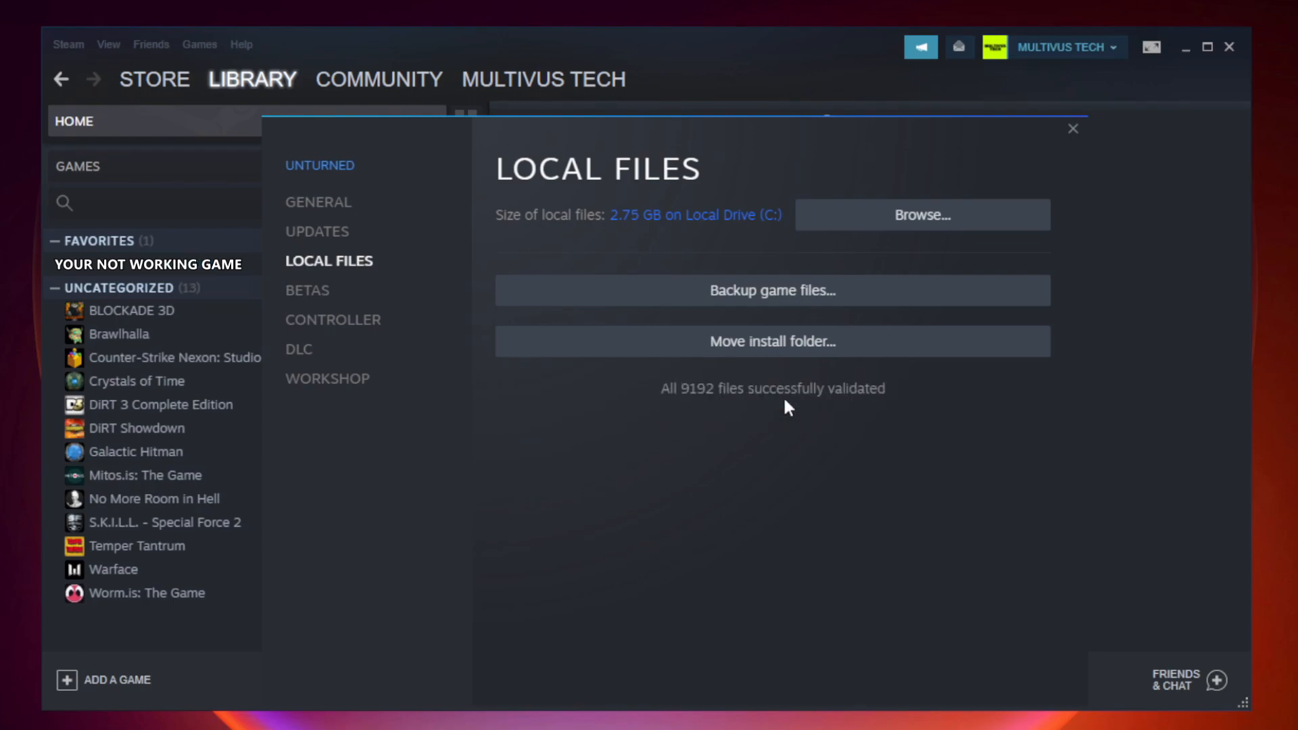
pyautogui.moveTo(708, 415)
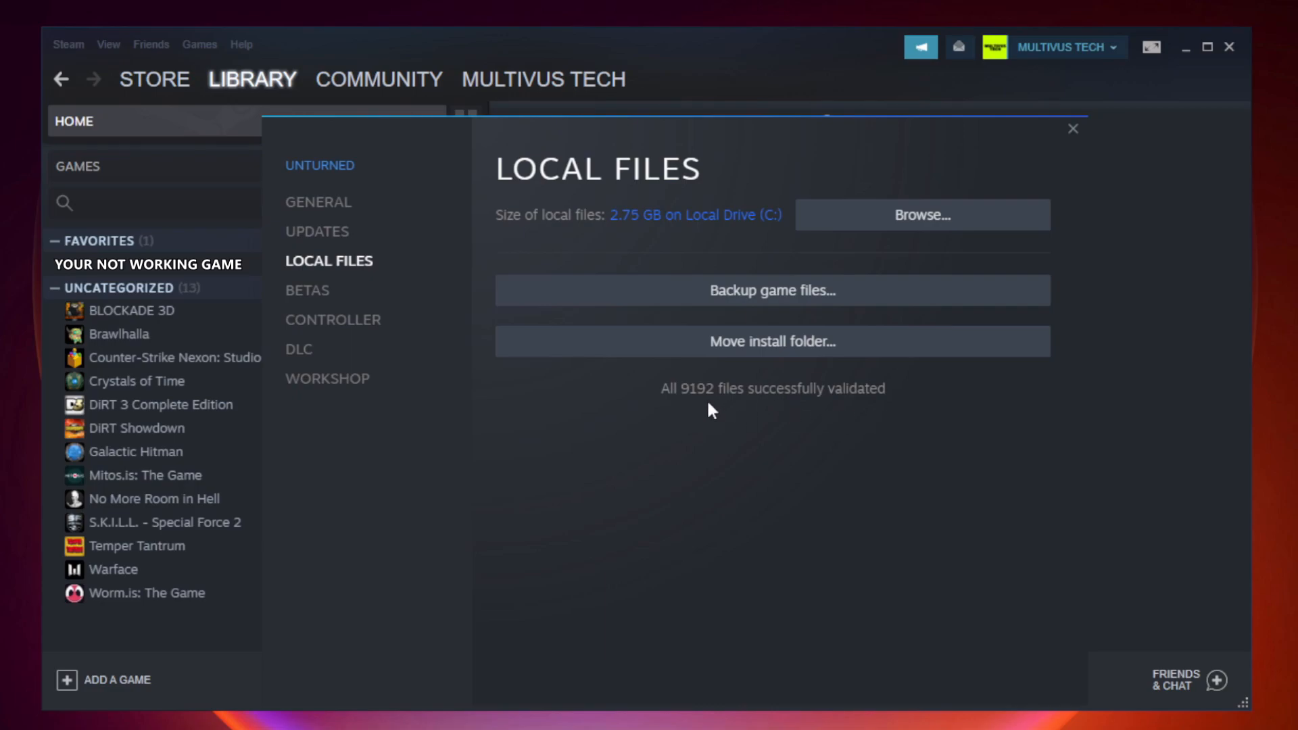
pyautogui.moveTo(974, 235)
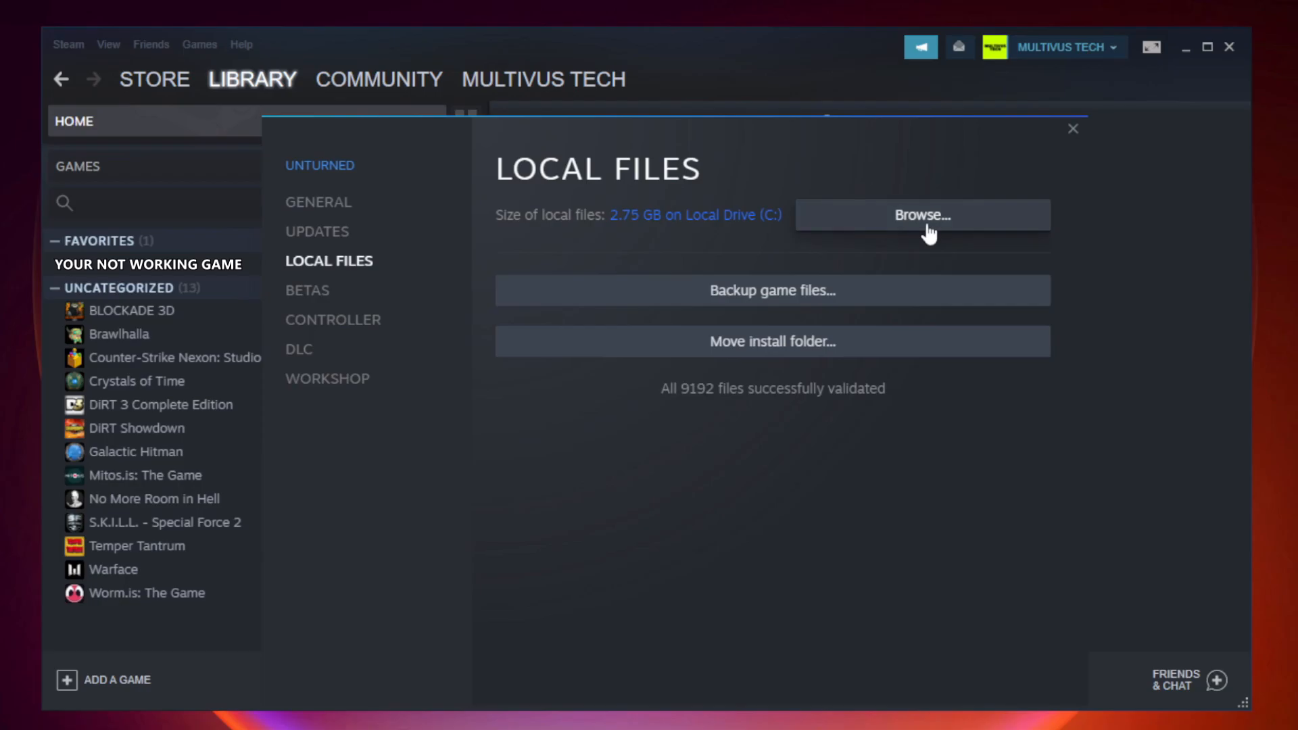
# - Browse to the game's install folder and bring up the actions for the YOUR NOT WORKING GAME shortcut
pyautogui.click(922, 215)
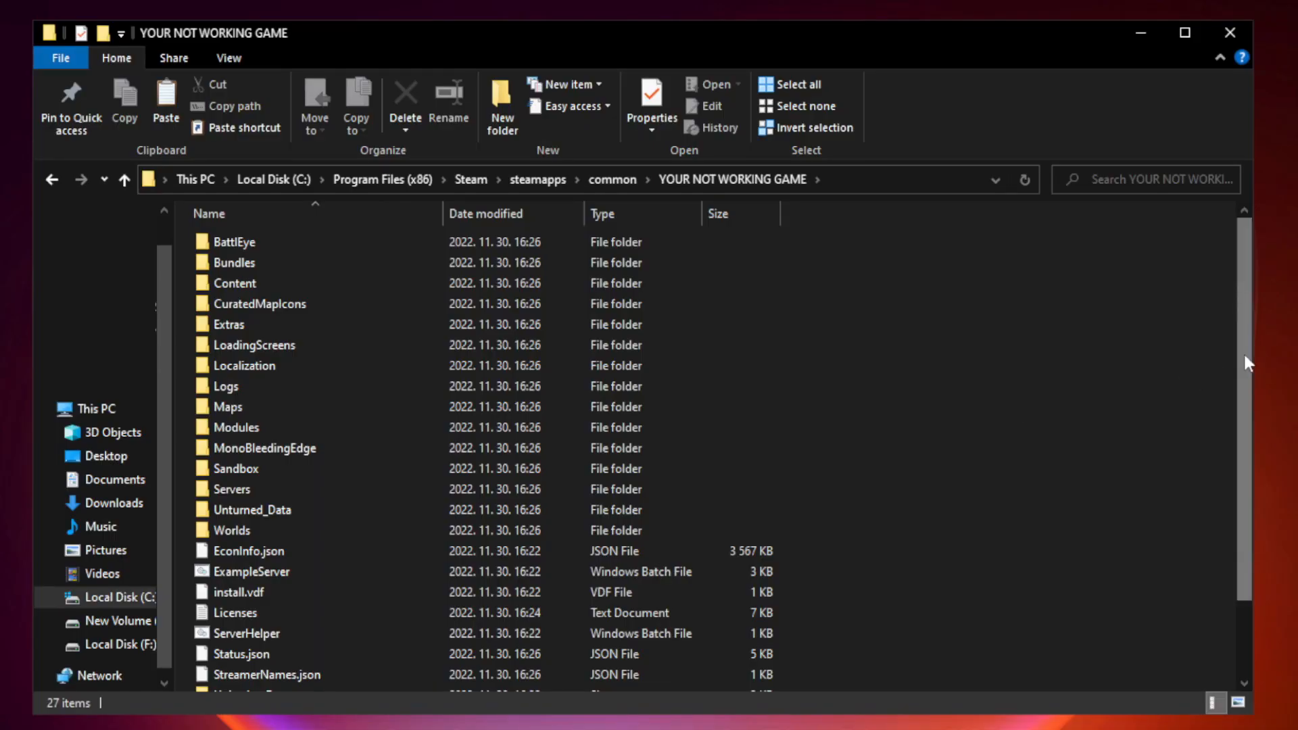
pyautogui.scroll(-3)
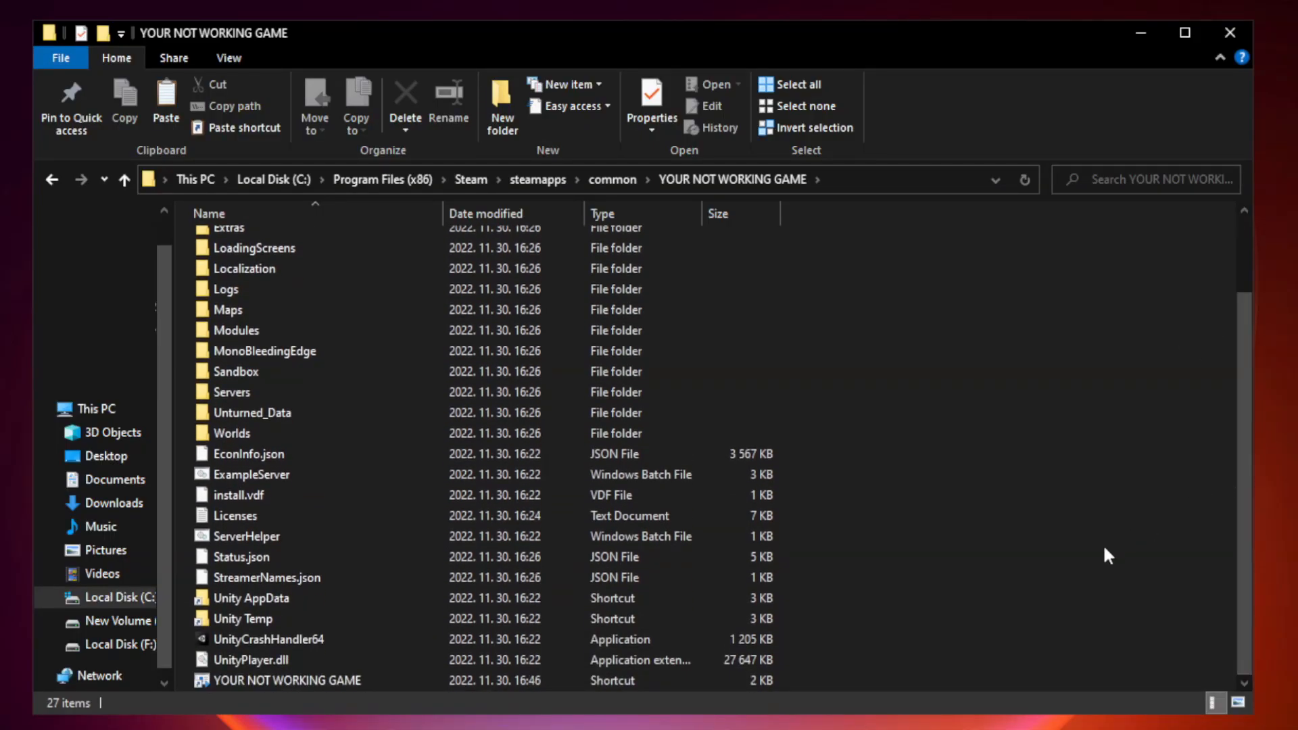
pyautogui.click(289, 680)
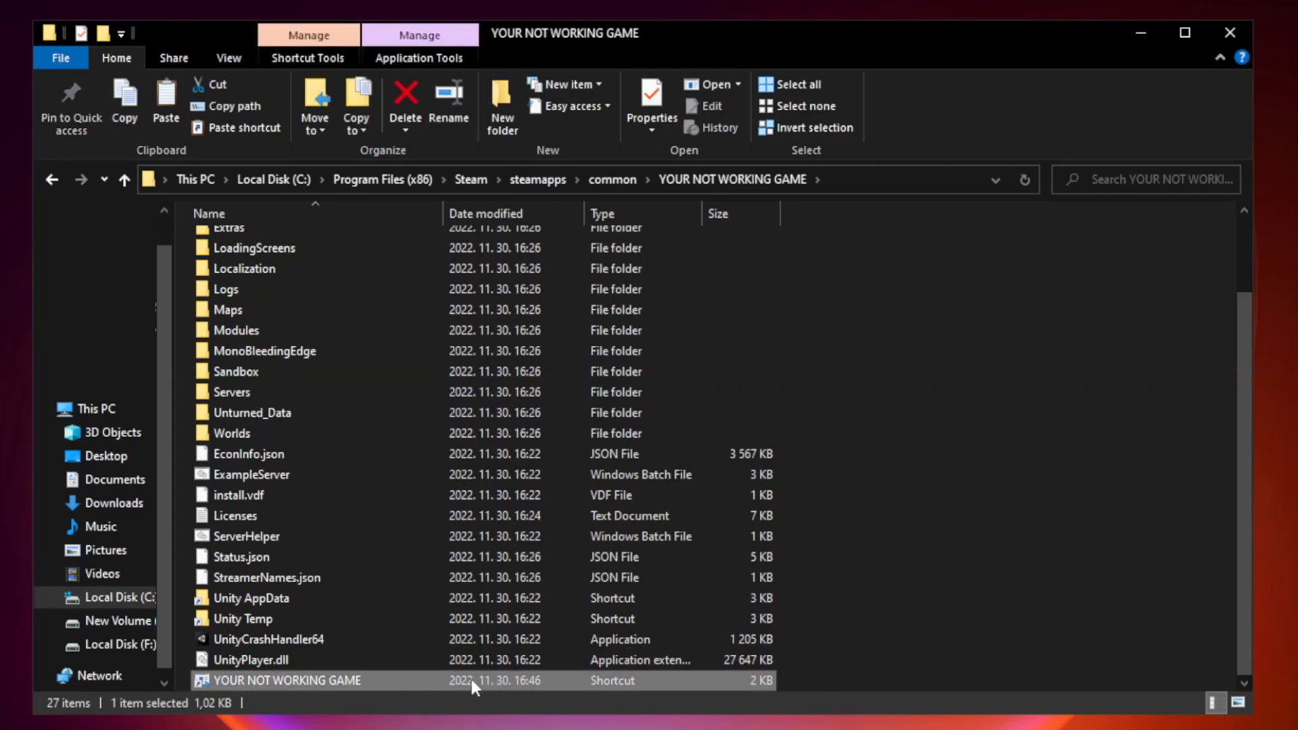
pyautogui.rightClick(286, 680)
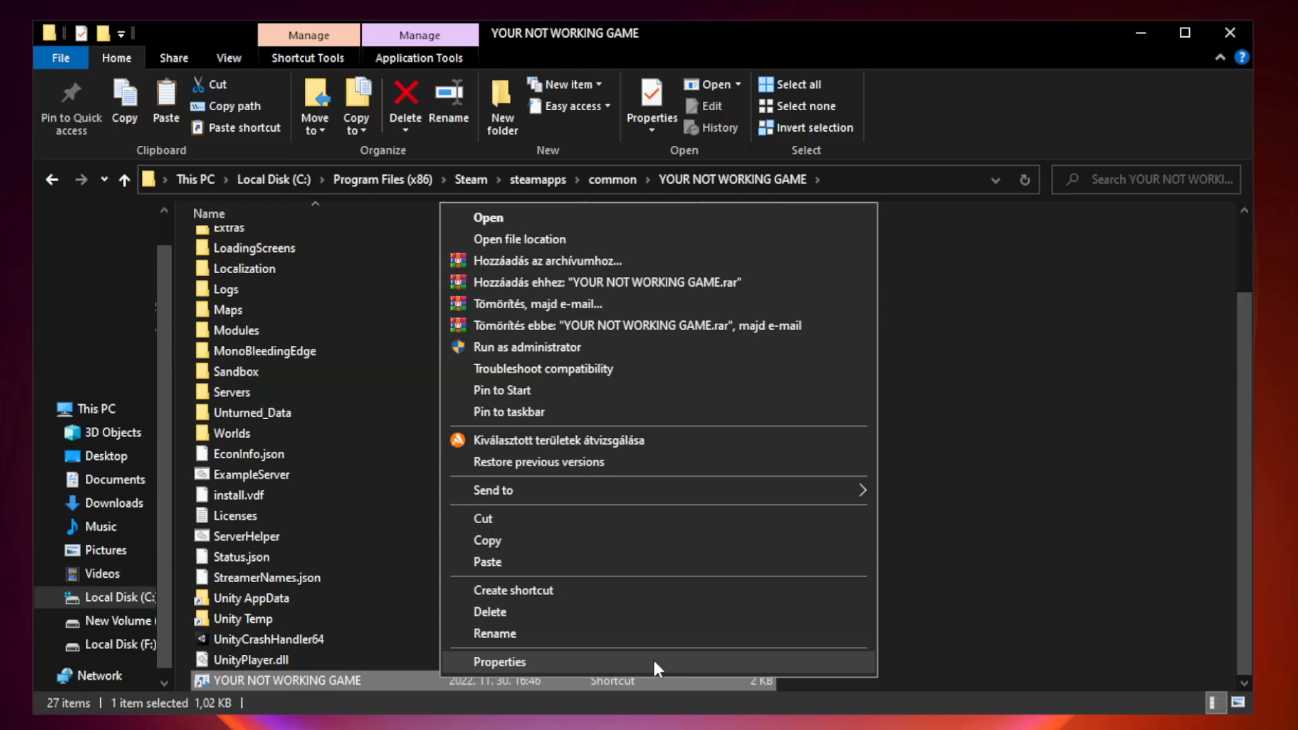
# - Set the shortcut to Windows 8 compatibility mode, fullscreen optimizations disabled and run as administrator, then apply
pyautogui.click(499, 662)
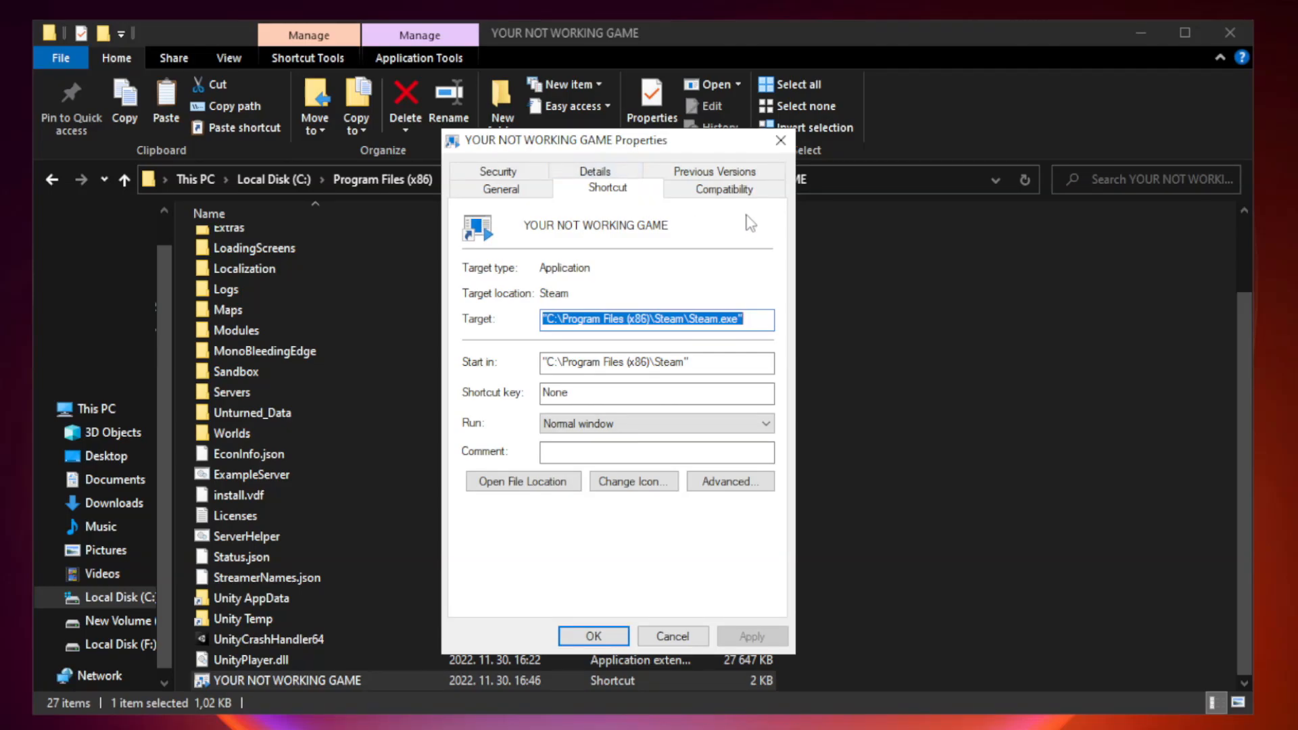
pyautogui.moveTo(717, 196)
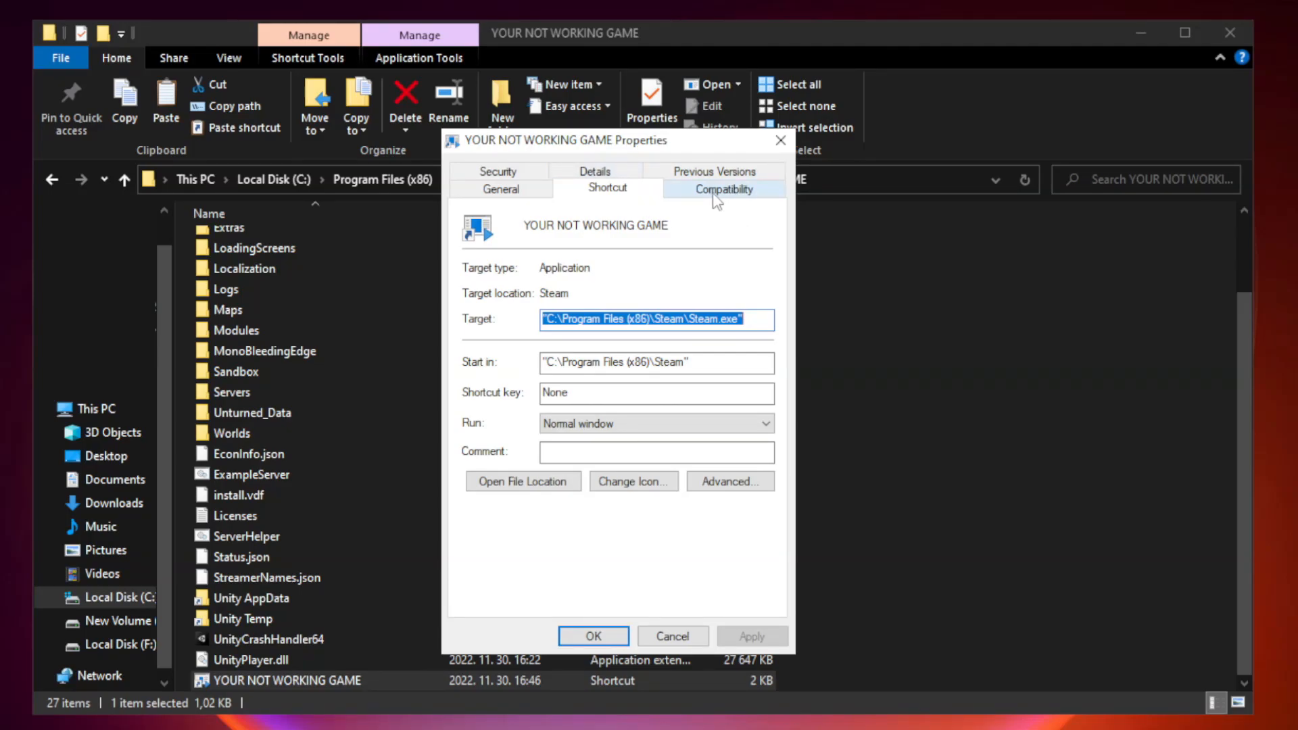
pyautogui.click(722, 190)
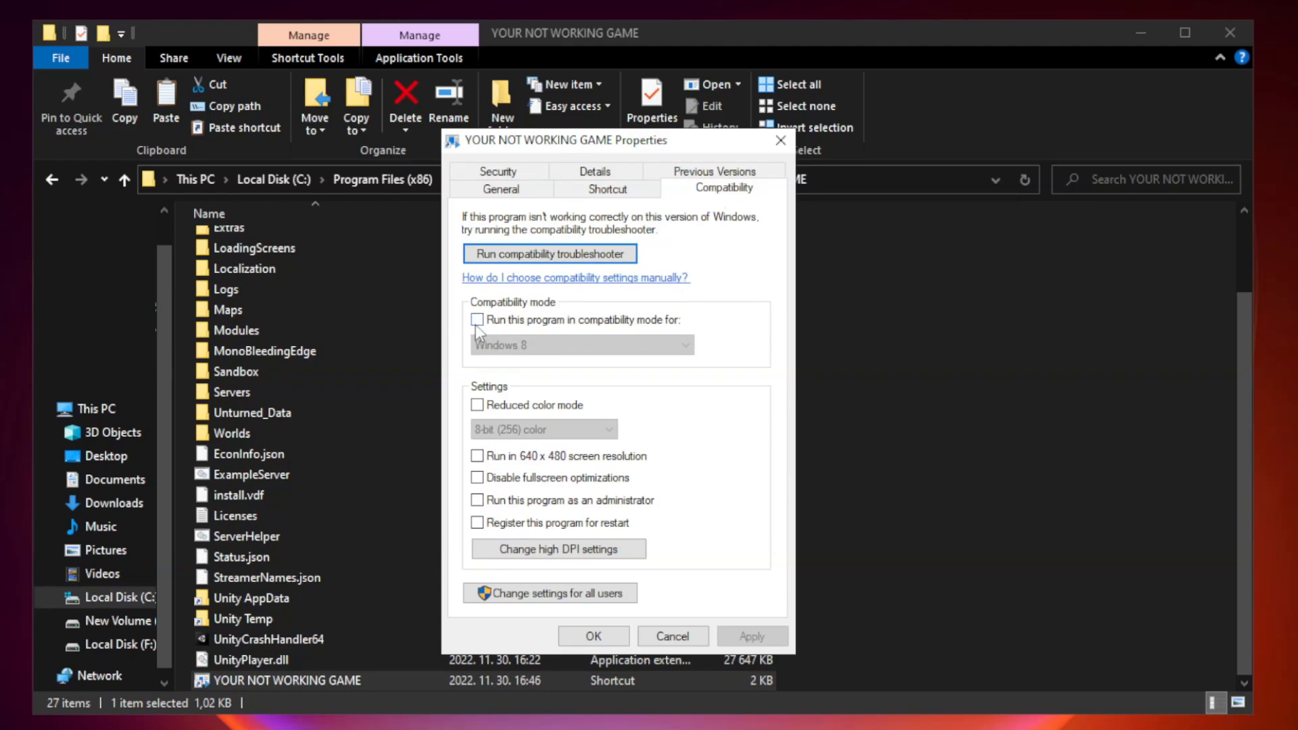
pyautogui.moveTo(517, 327)
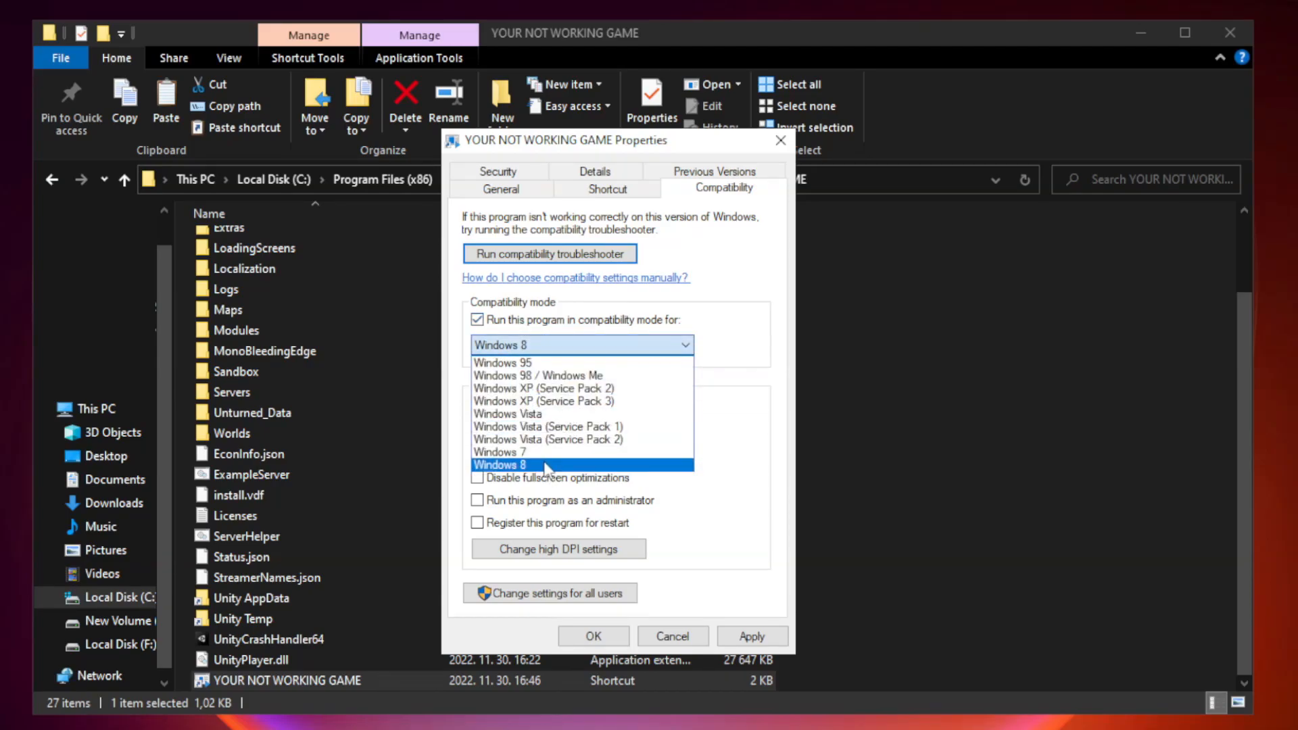
pyautogui.click(499, 464)
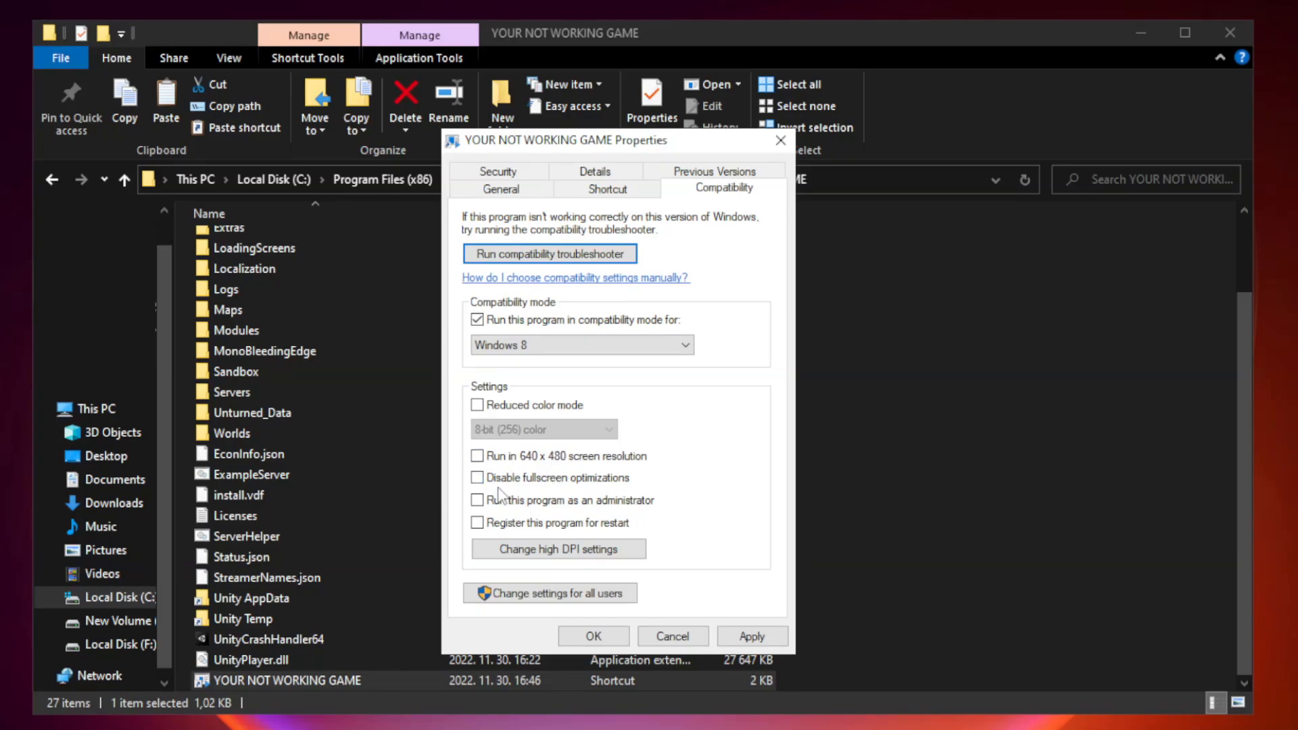
pyautogui.click(476, 478)
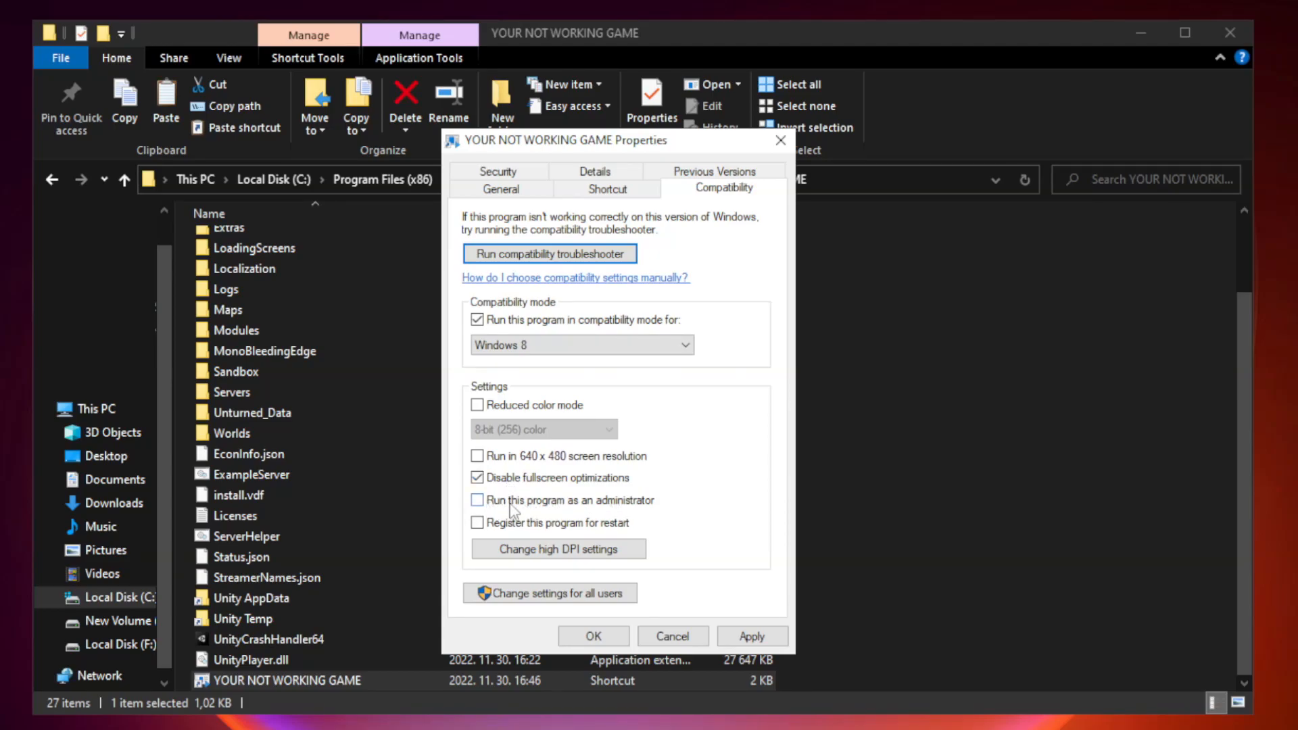
pyautogui.click(477, 500)
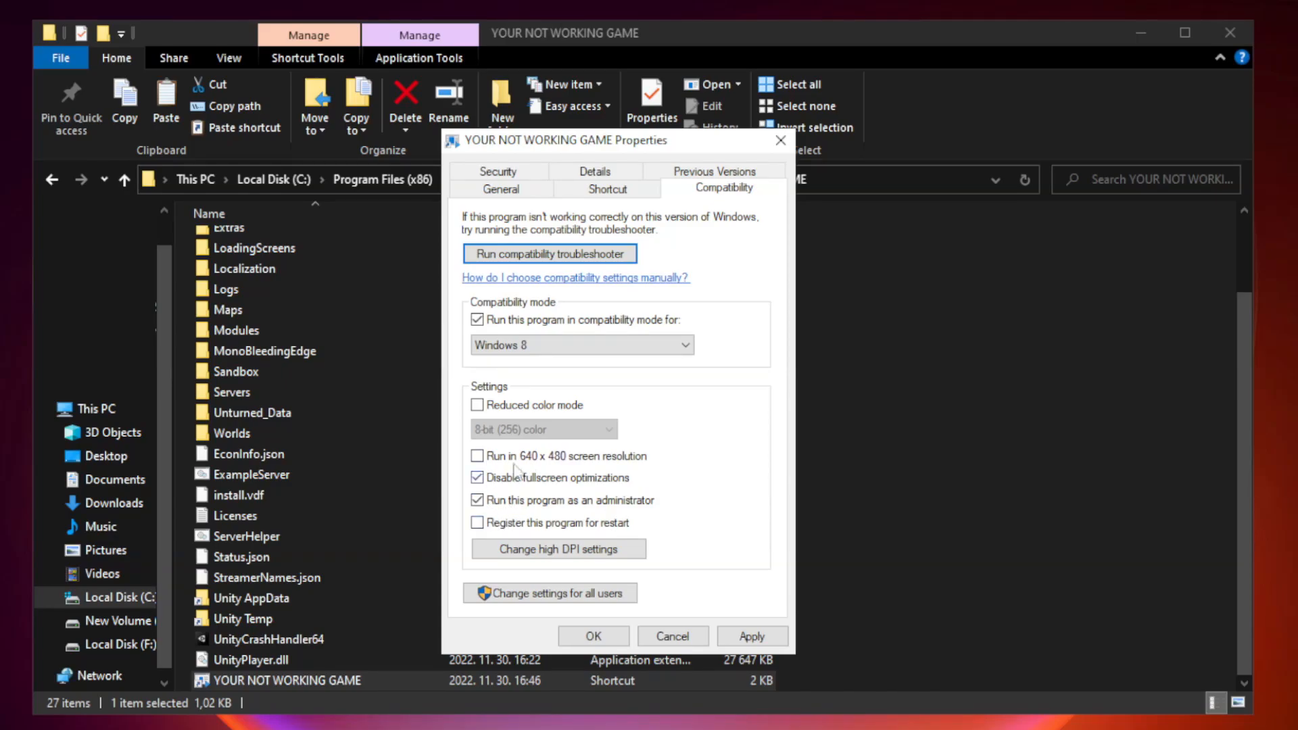
pyautogui.click(752, 636)
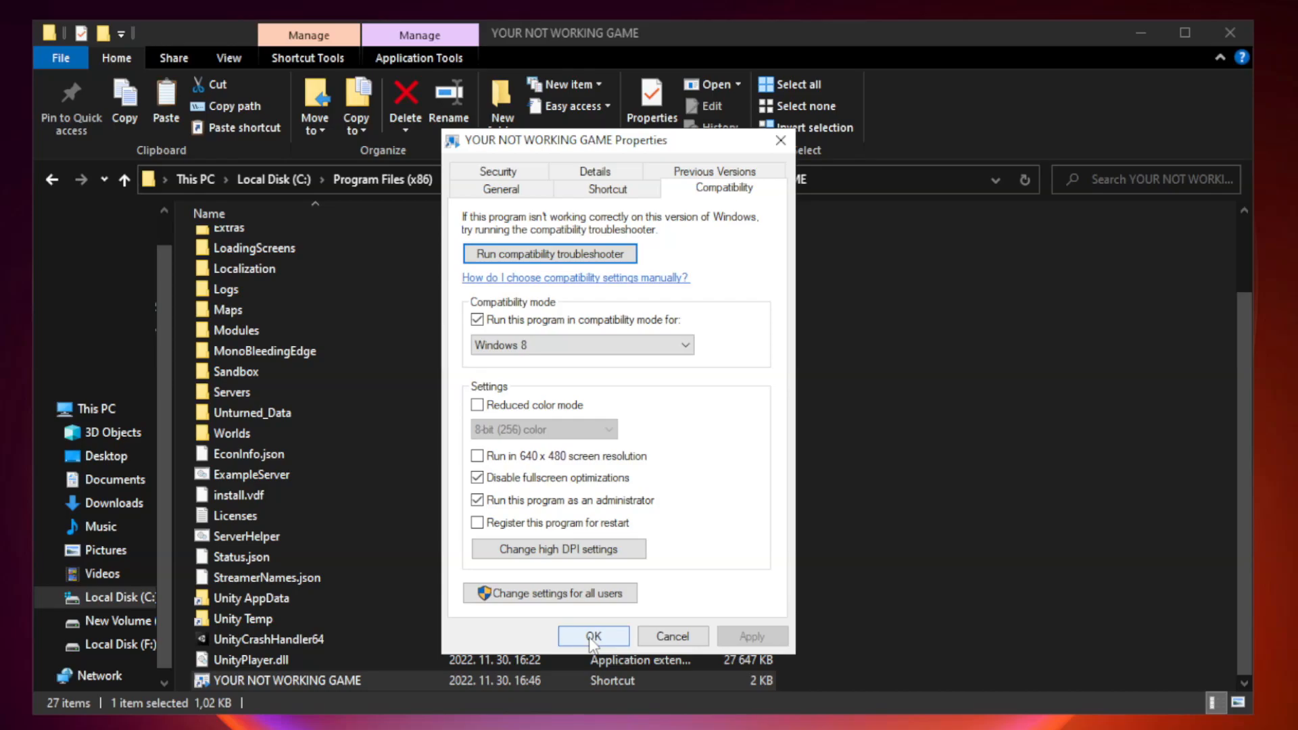
pyautogui.click(593, 635)
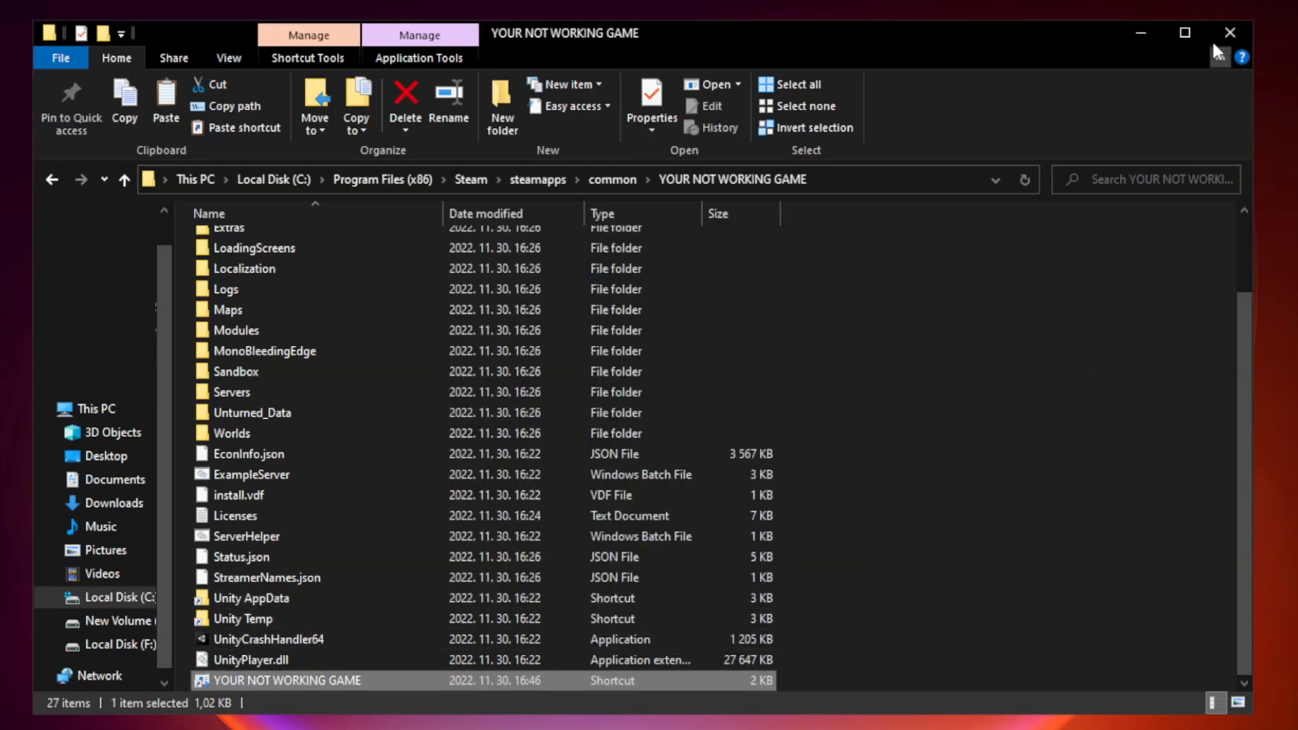
pyautogui.moveTo(1230, 32)
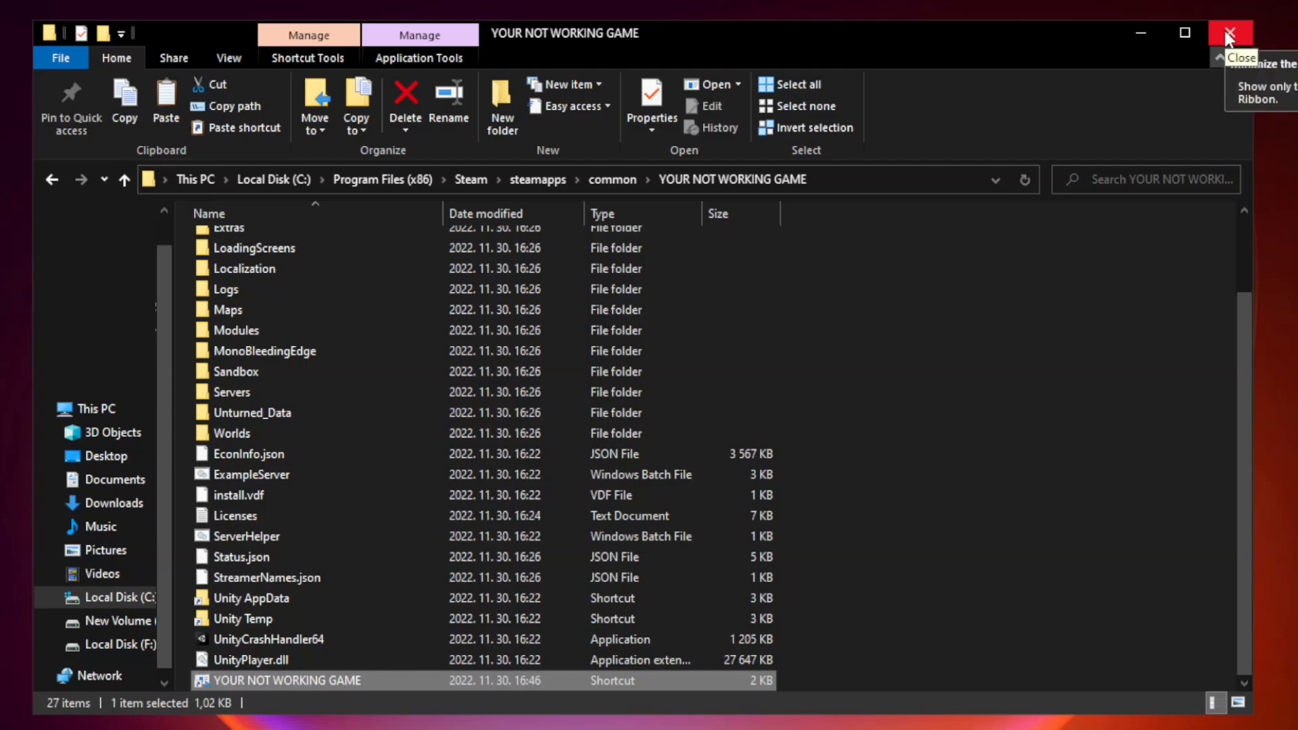
# - Close the game's install folder window
pyautogui.click(1230, 33)
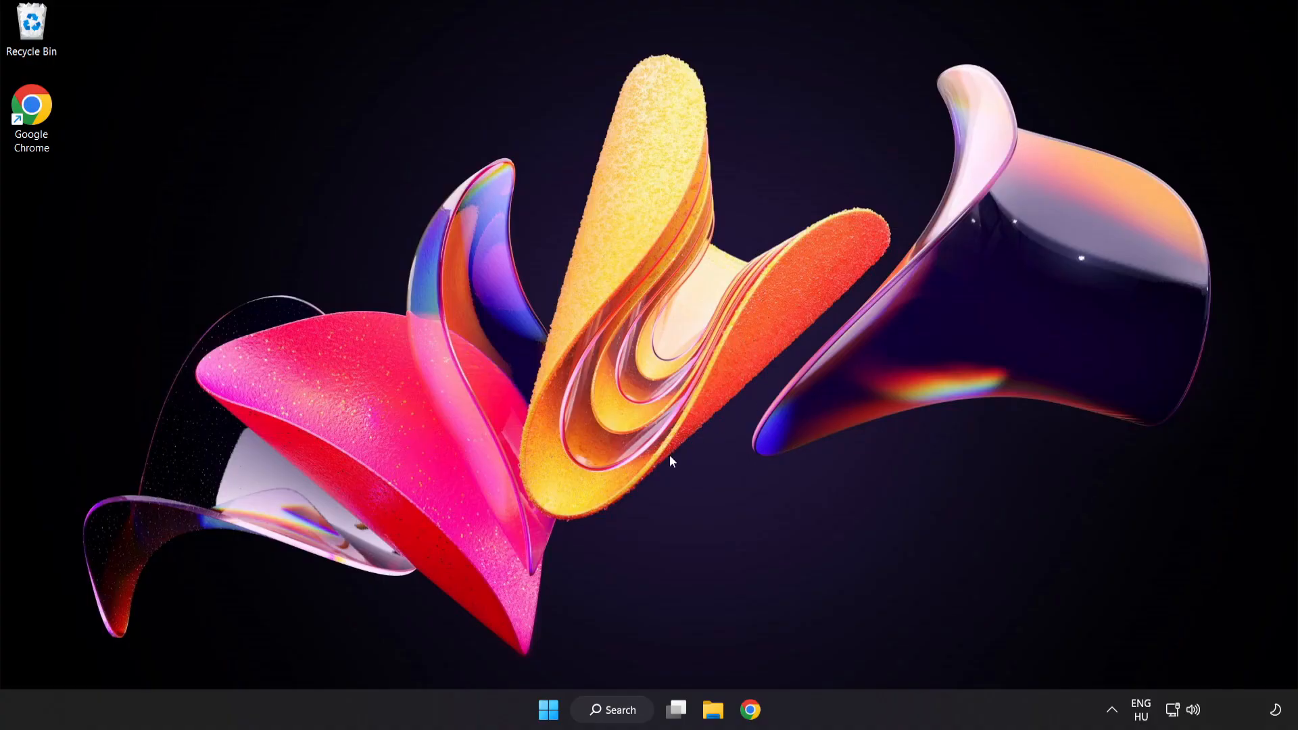
pyautogui.moveTo(547, 709)
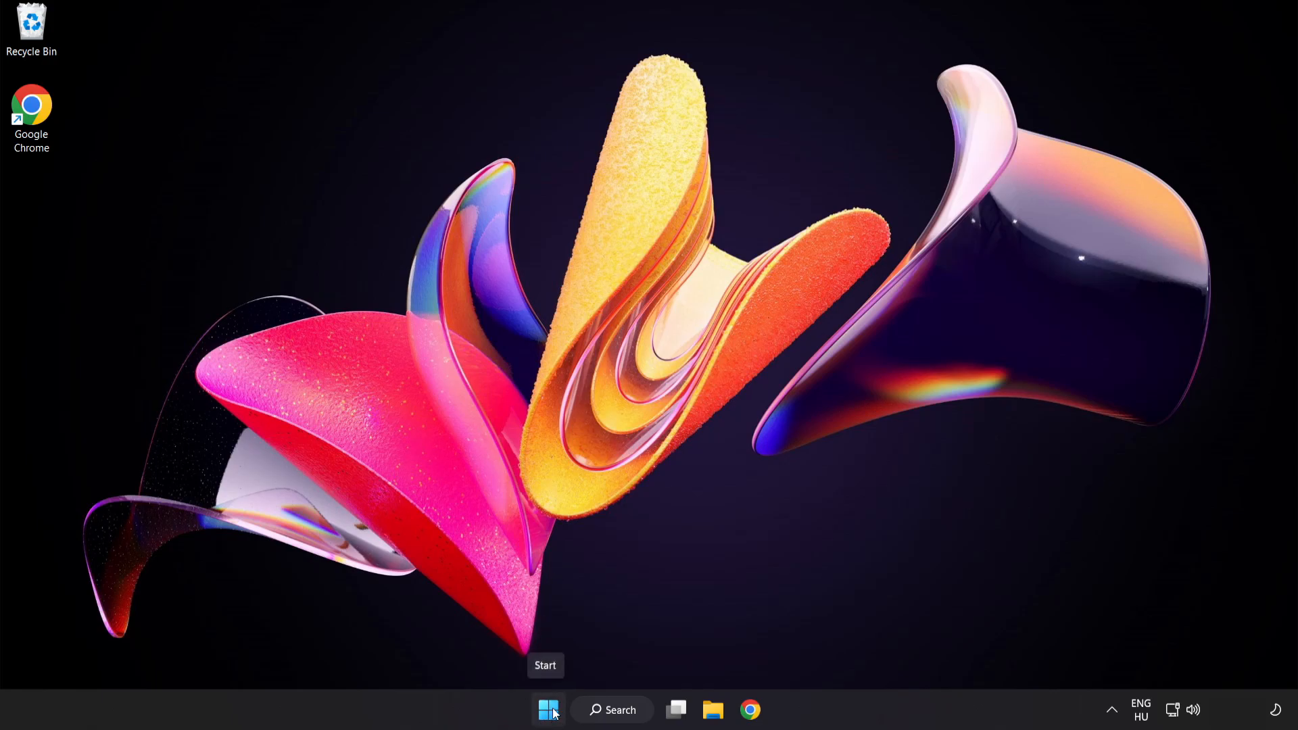
# - Launch Task Manager from the Start button menu and show the Startup apps list
pyautogui.rightClick(548, 728)
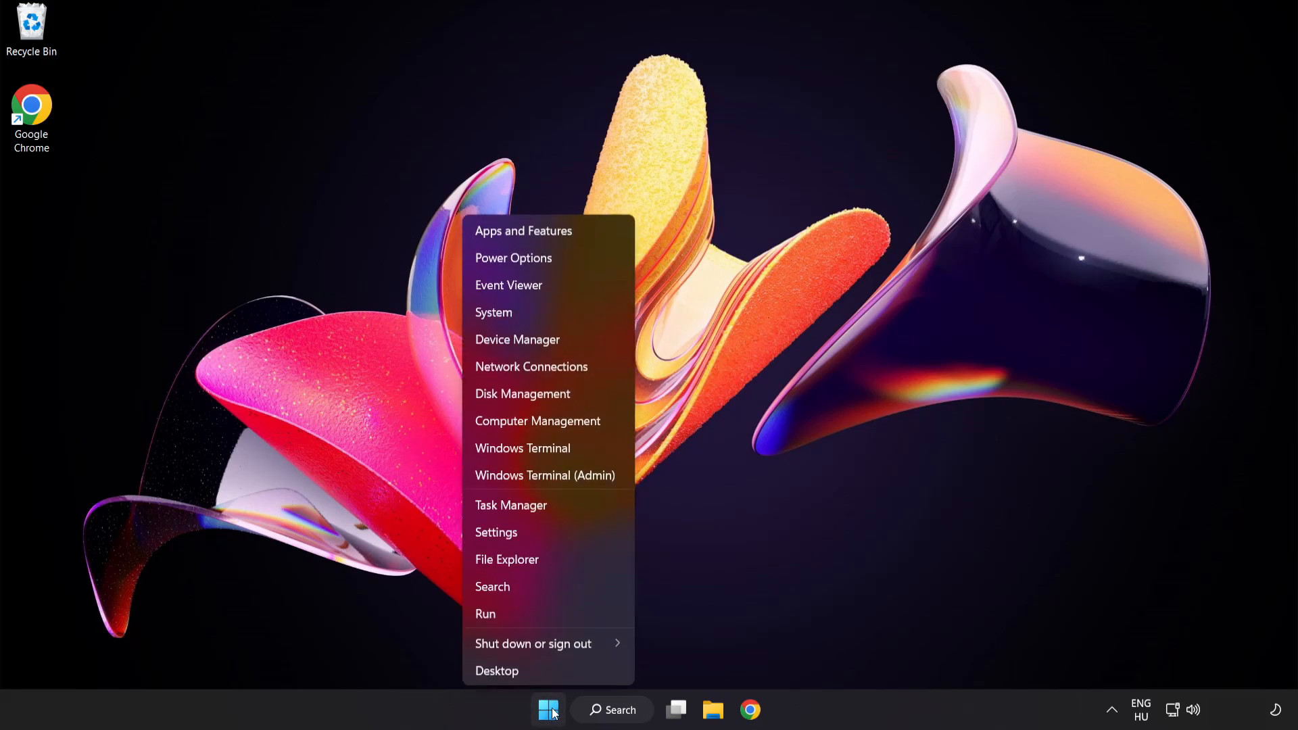
pyautogui.moveTo(548, 506)
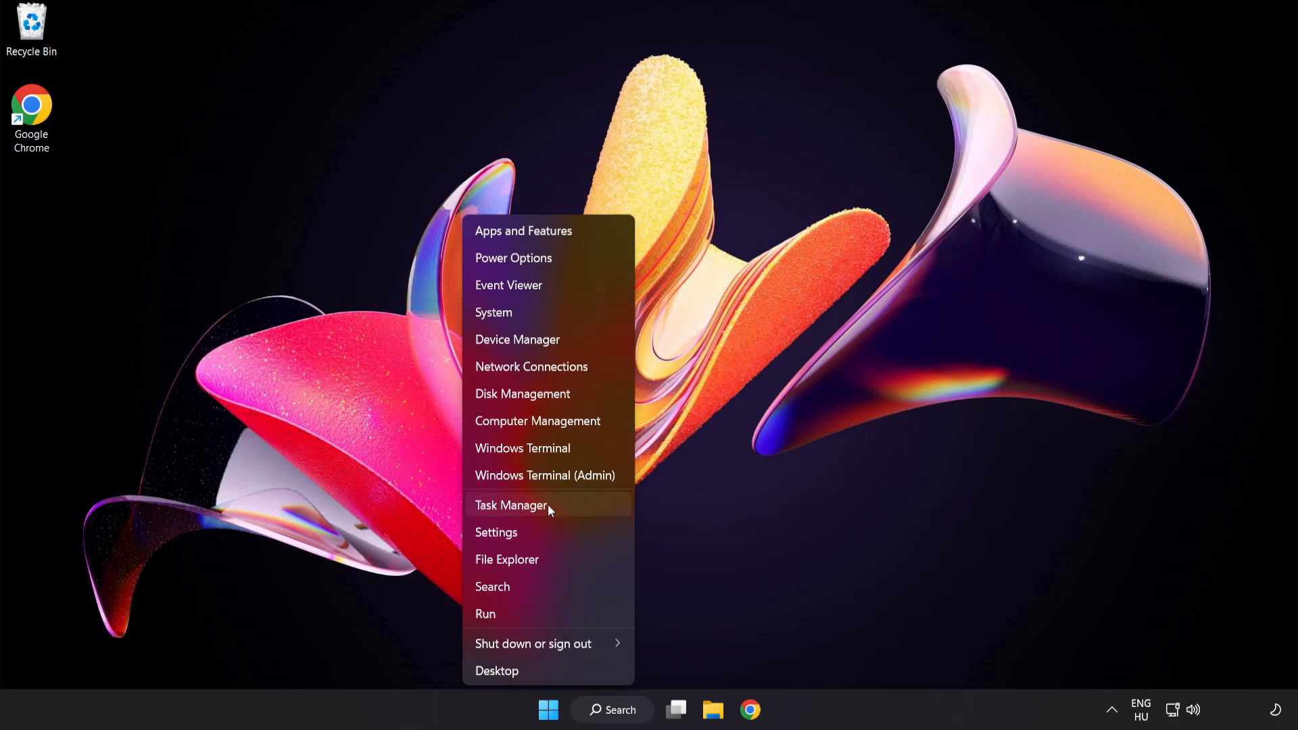
pyautogui.click(511, 505)
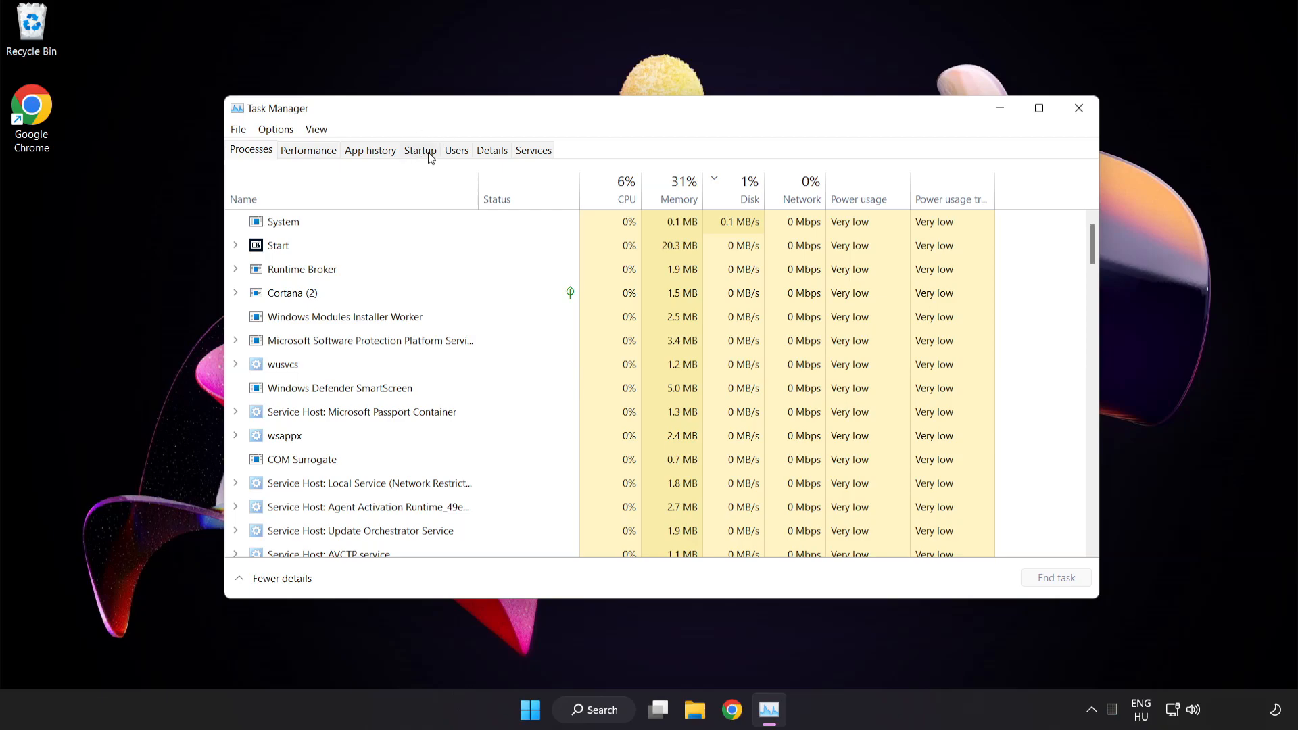
pyautogui.click(419, 150)
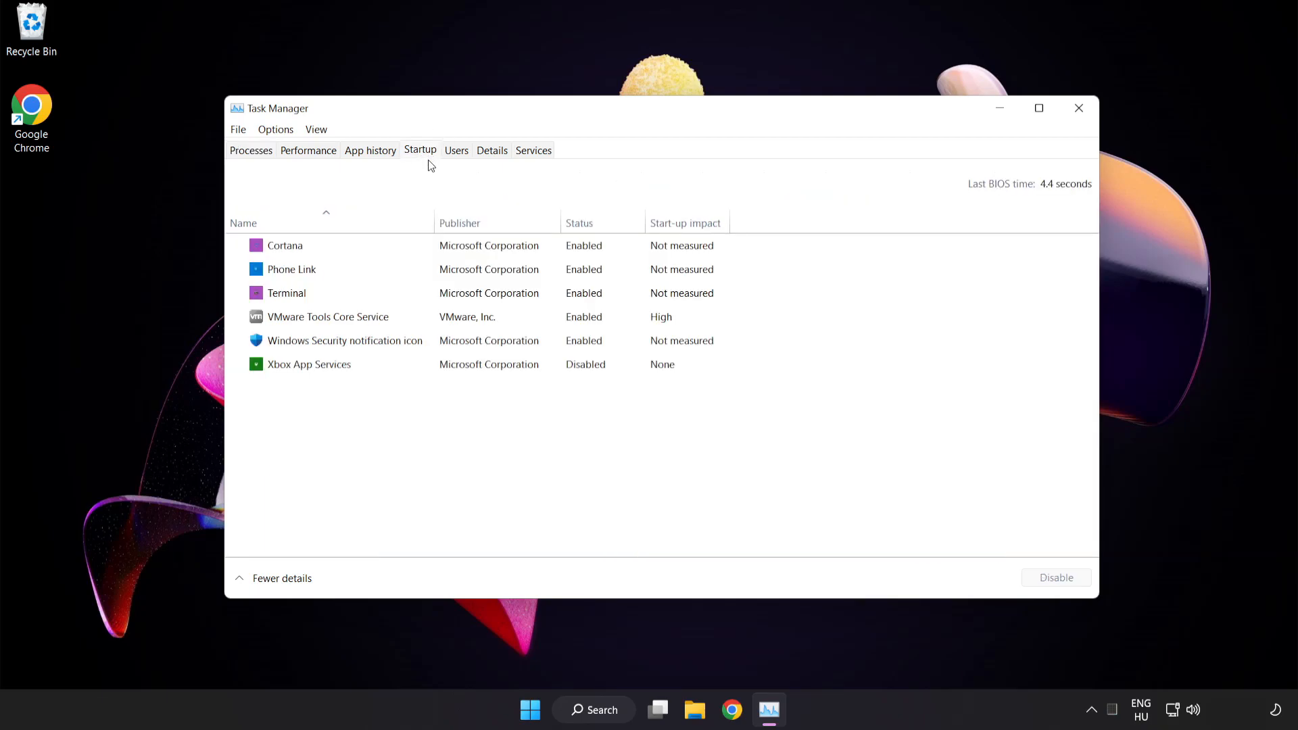
# - Disable Cortana, Phone Link, Terminal and Windows Security notification icon at startup, then close Task Manager
pyautogui.click(285, 245)
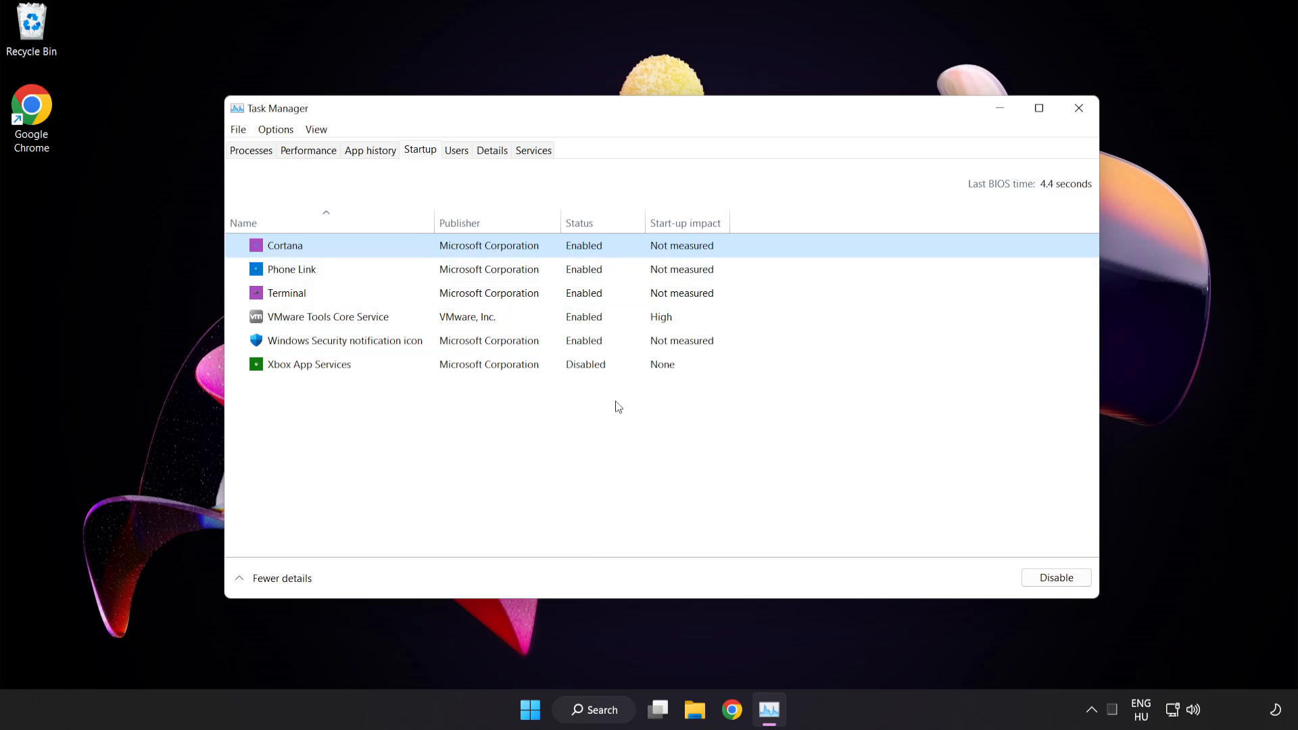
pyautogui.click(1056, 577)
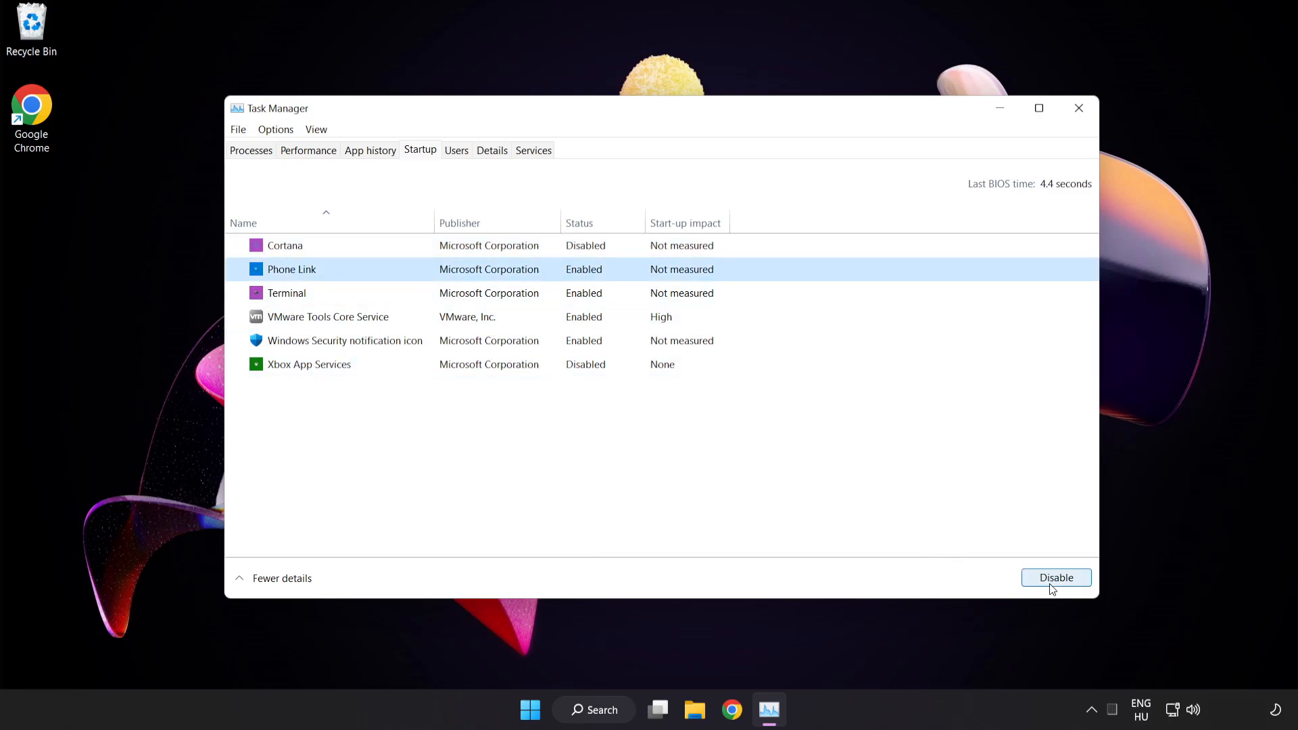
pyautogui.click(1056, 577)
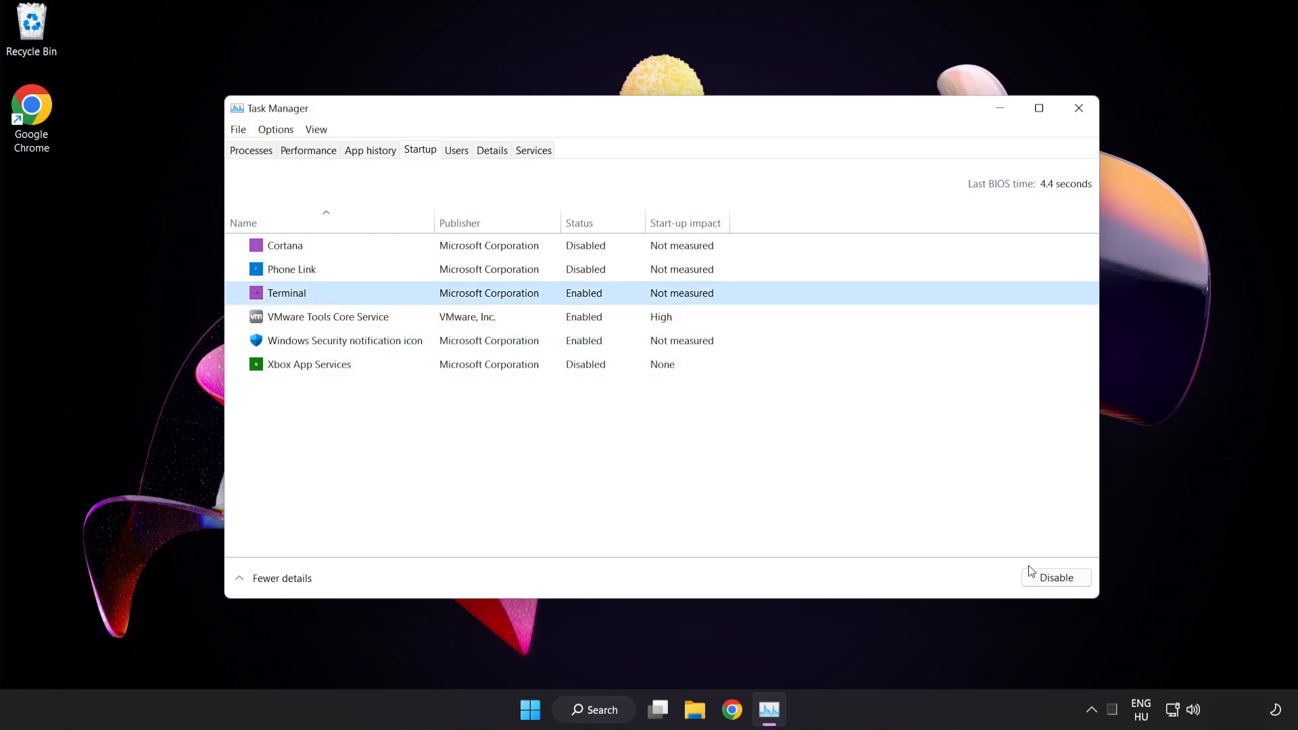
pyautogui.click(1055, 577)
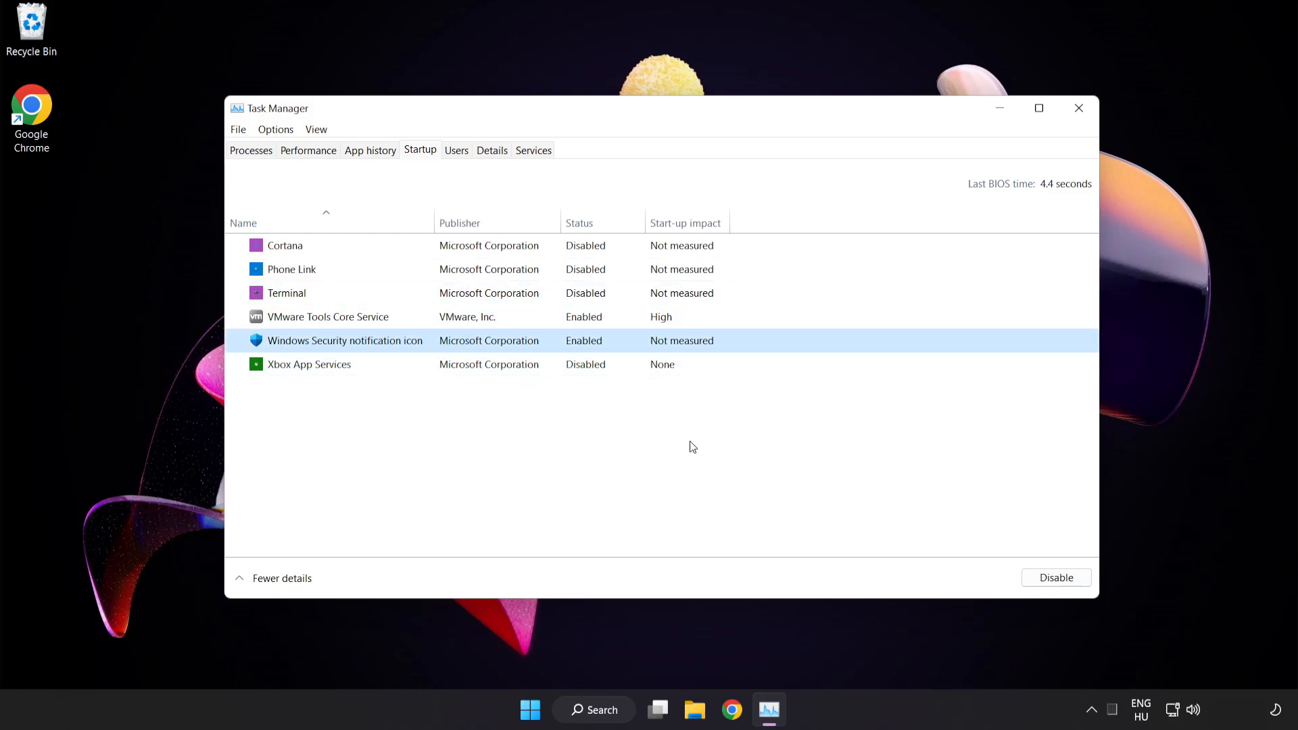
pyautogui.click(1057, 577)
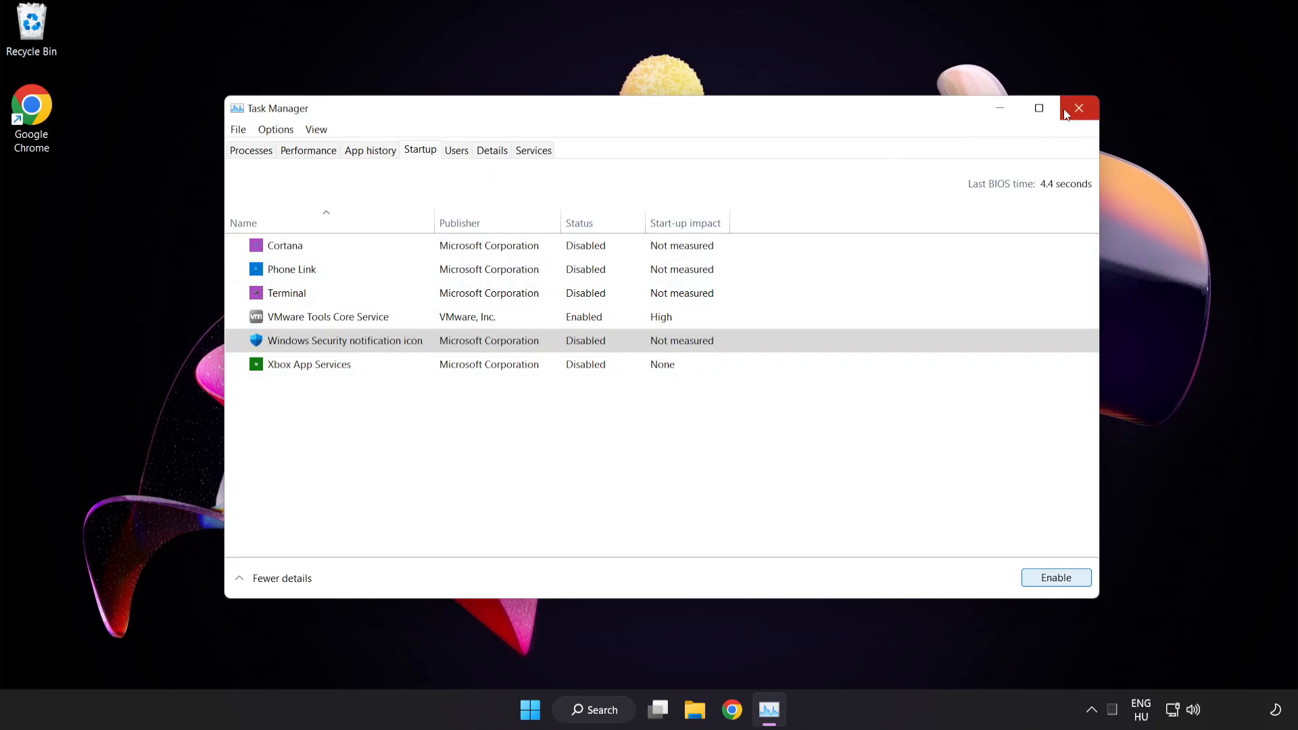
pyautogui.moveTo(1078, 109)
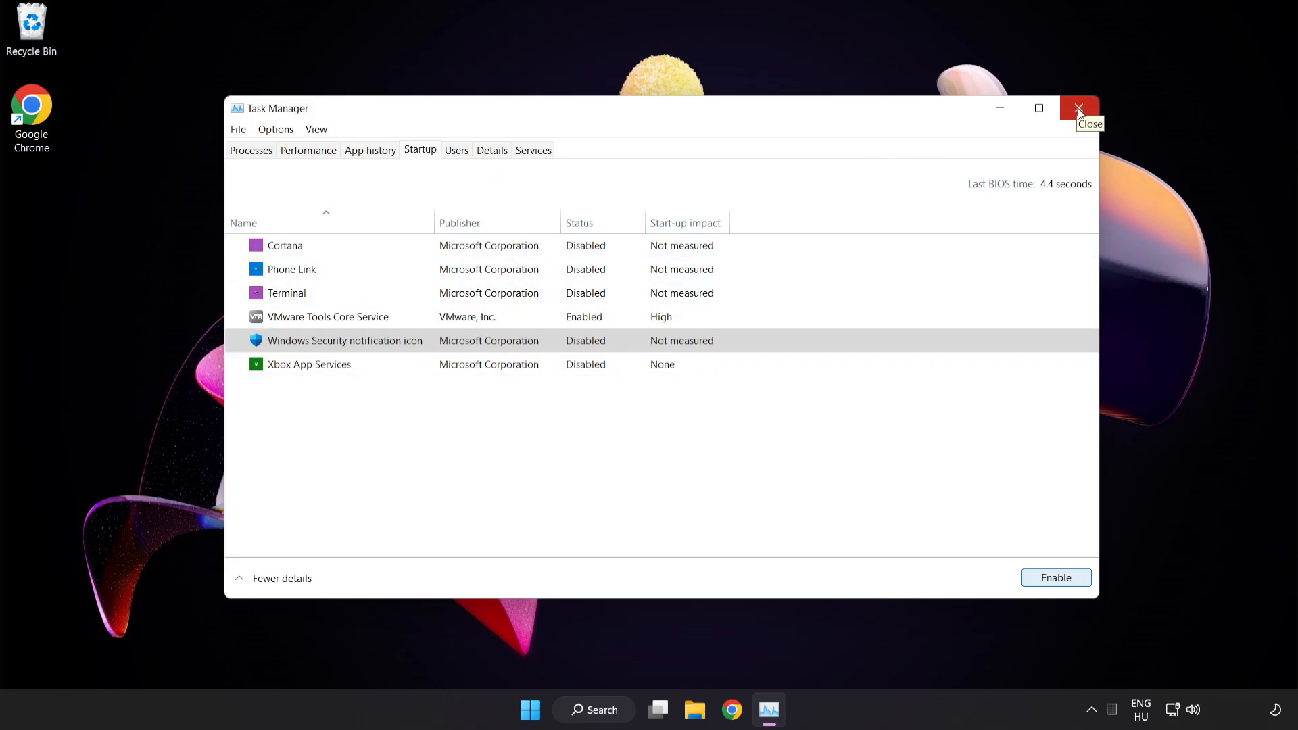
pyautogui.click(1079, 108)
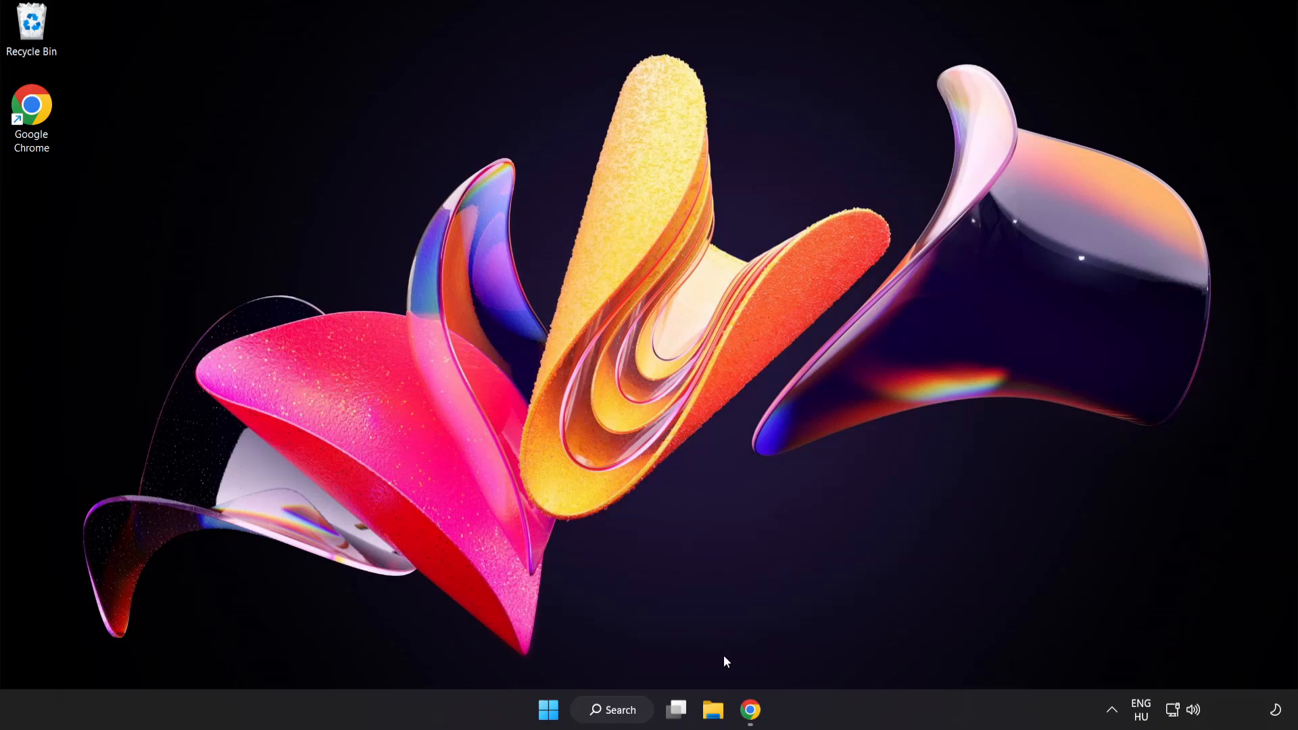
# - Download the DirectX End-User Runtime Web Installer from Microsoft and launch dxwebsetup.exe
pyautogui.click(750, 709)
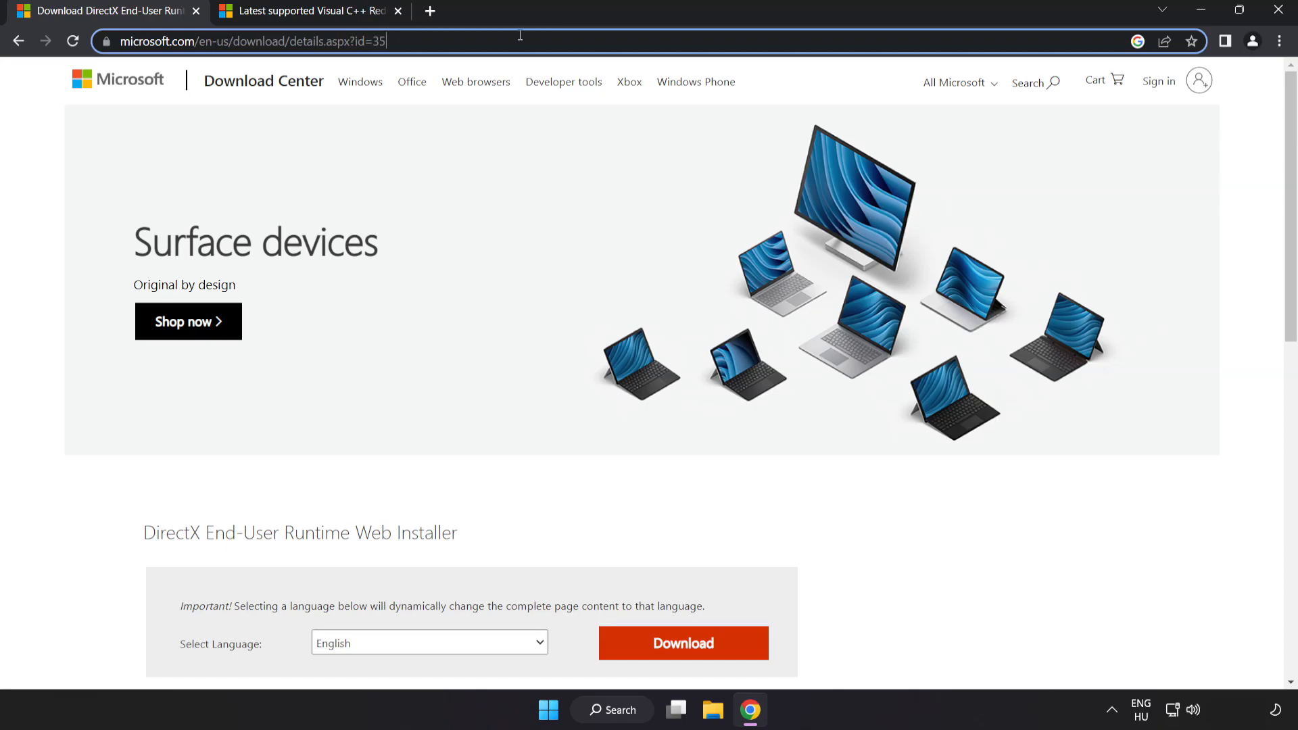
pyautogui.scroll(-3)
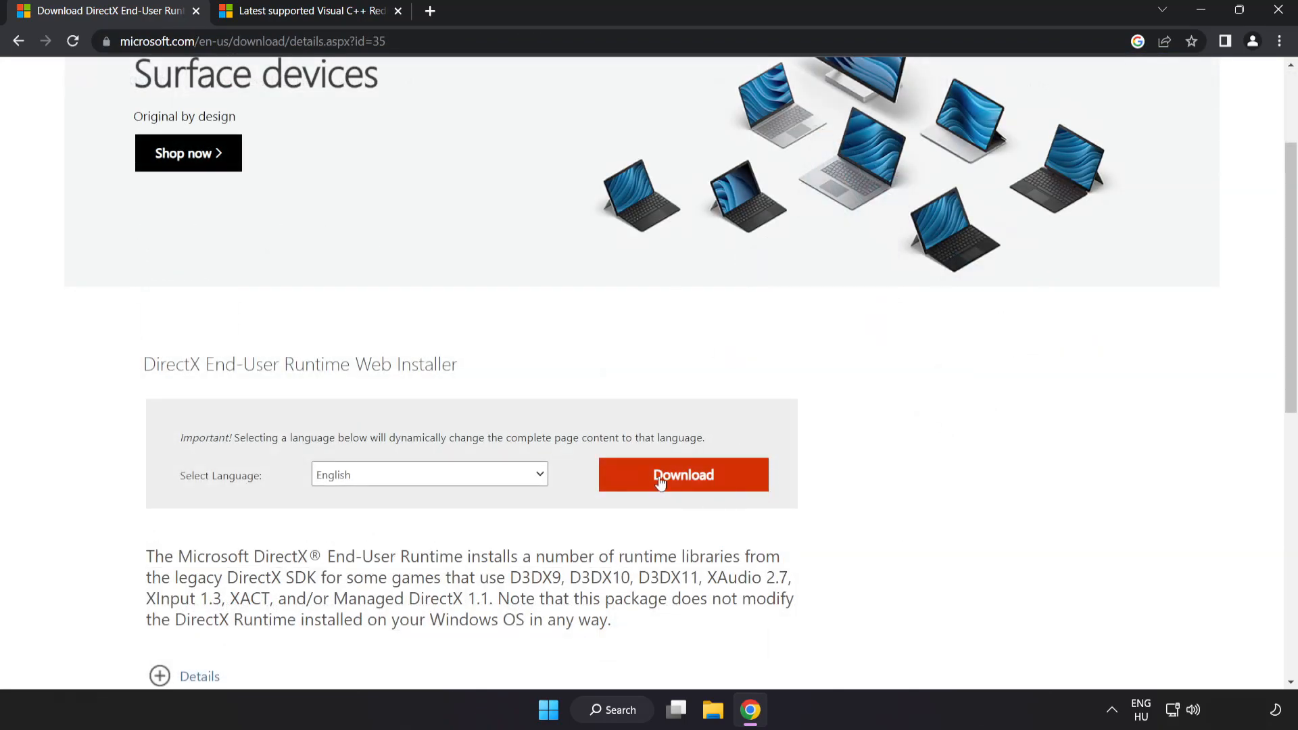
pyautogui.click(683, 474)
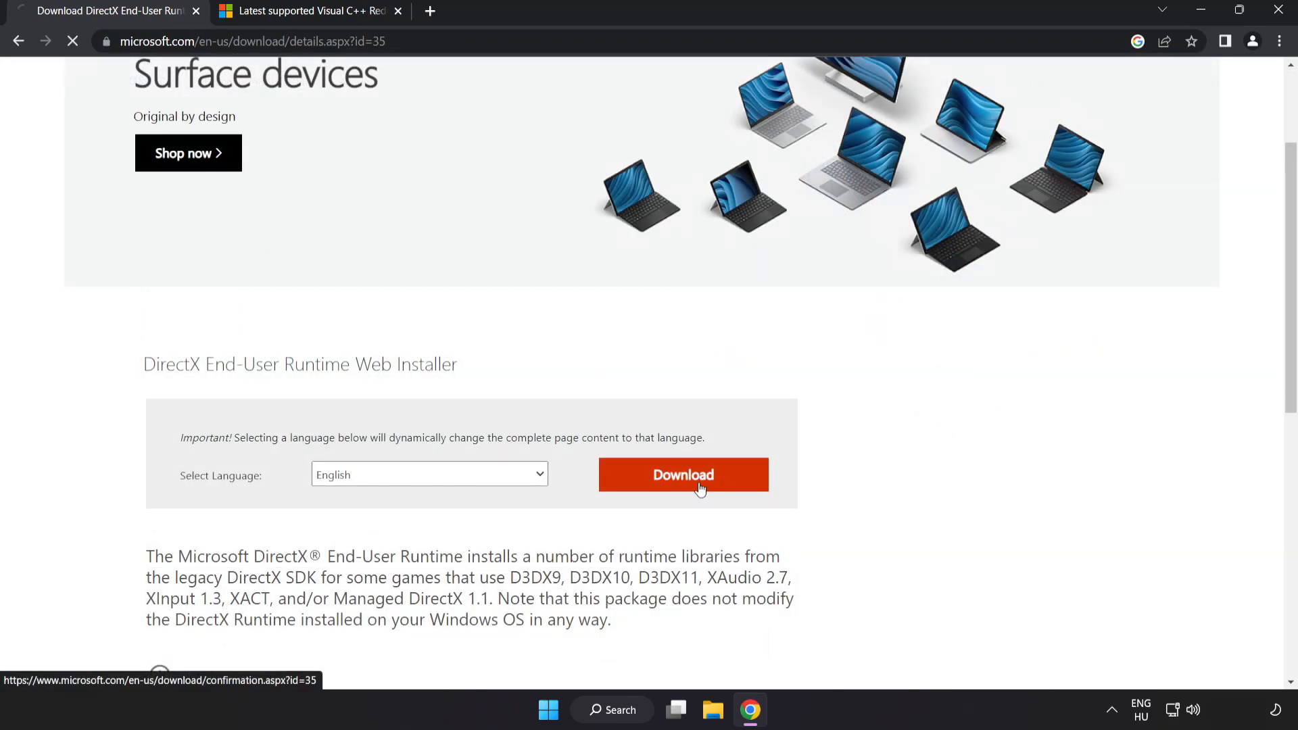
pyautogui.click(683, 474)
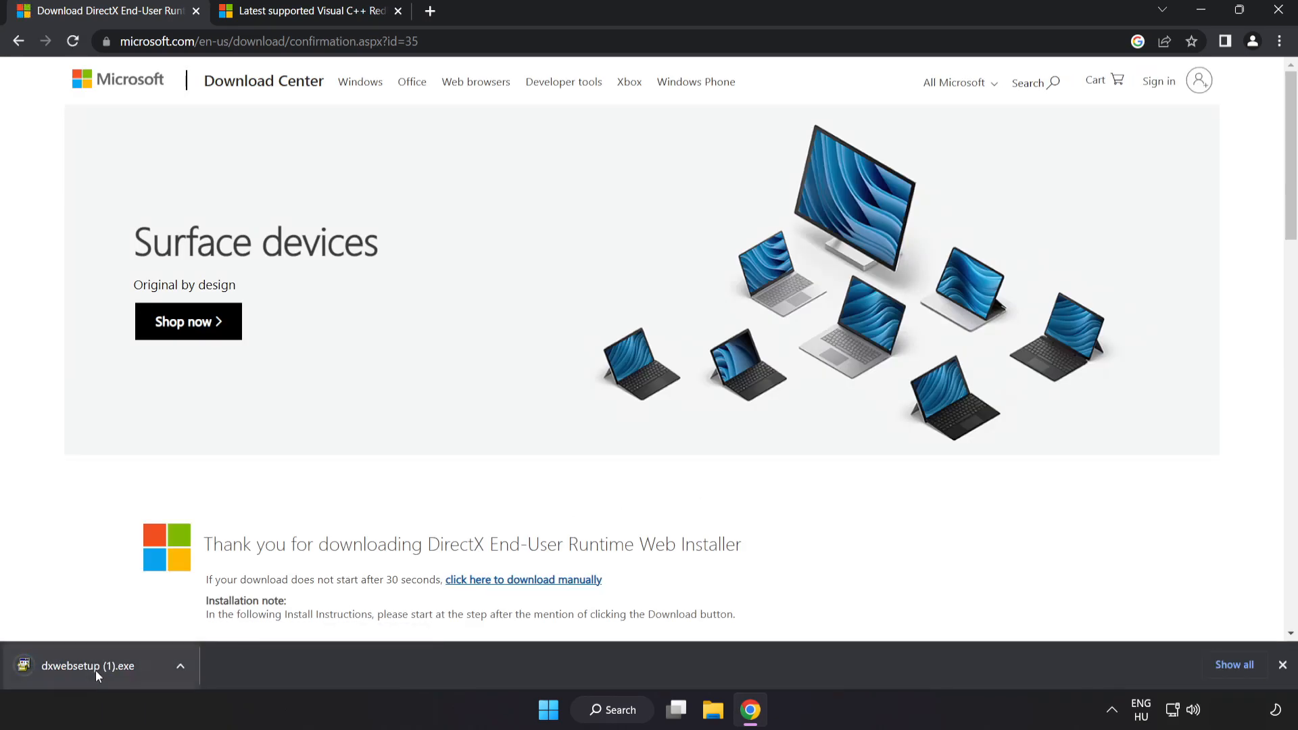
pyautogui.click(94, 666)
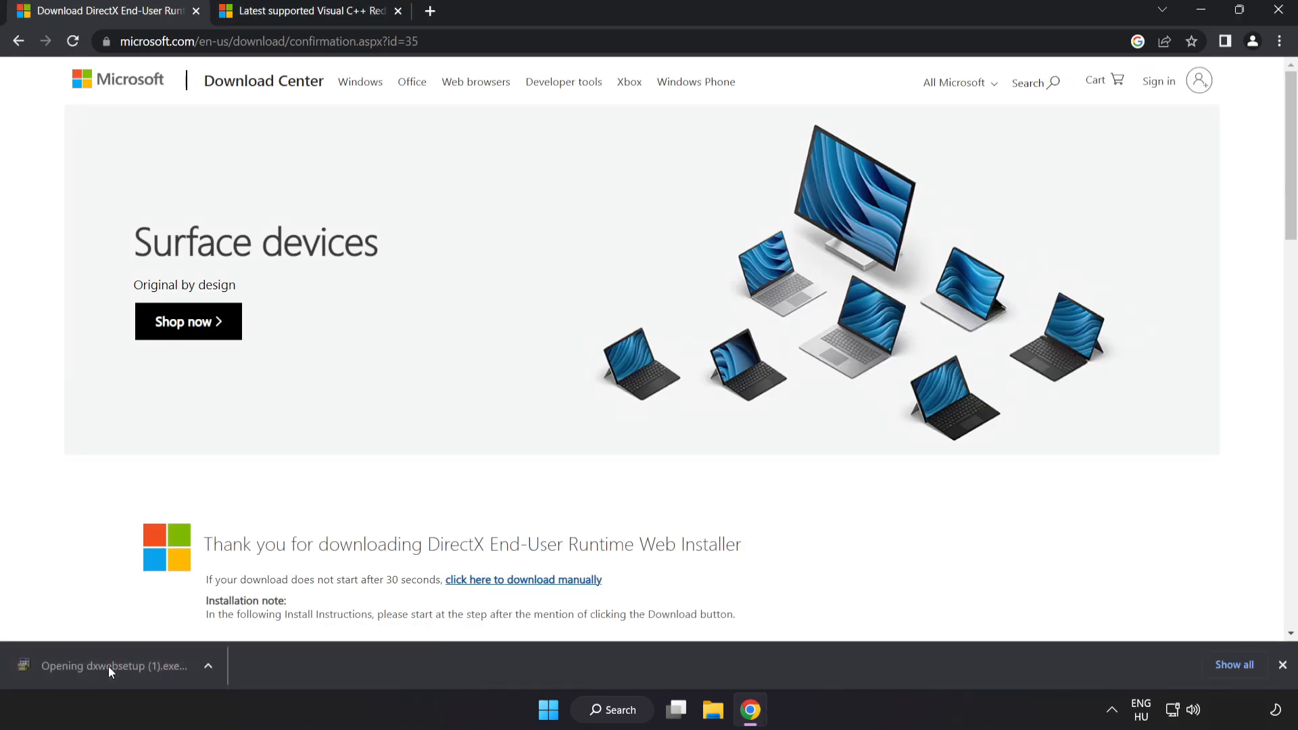
pyautogui.click(114, 666)
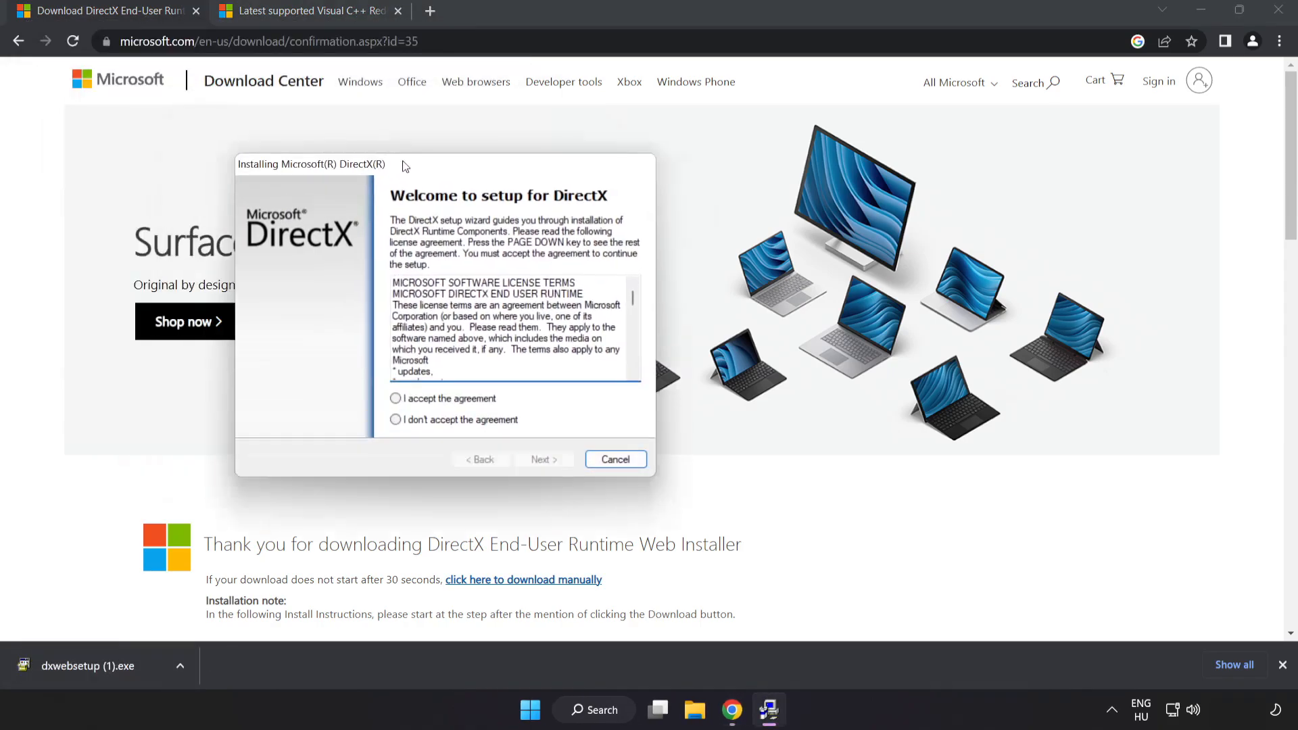
# - Accept the DirectX licence agreement, untick Install the Bing Bar and proceed to install
pyautogui.moveTo(311, 162); pyautogui.dragTo(500, 169)
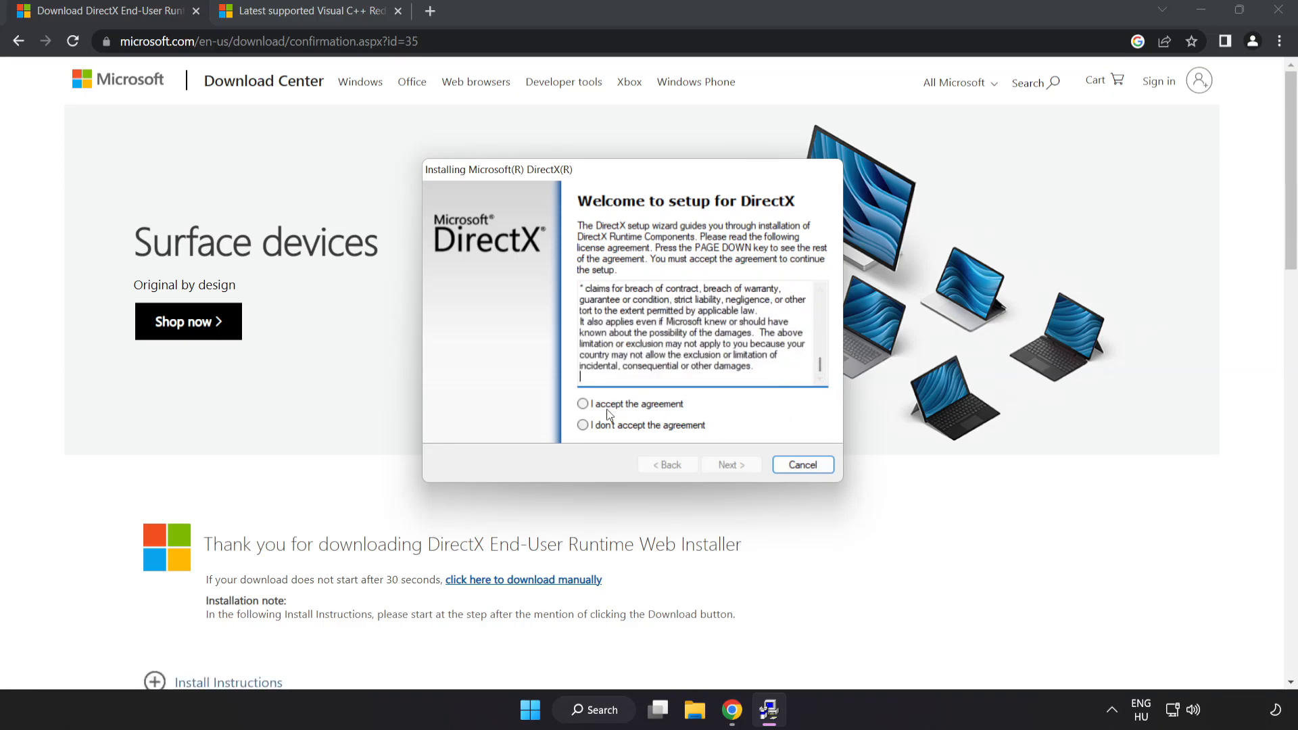
pyautogui.click(582, 404)
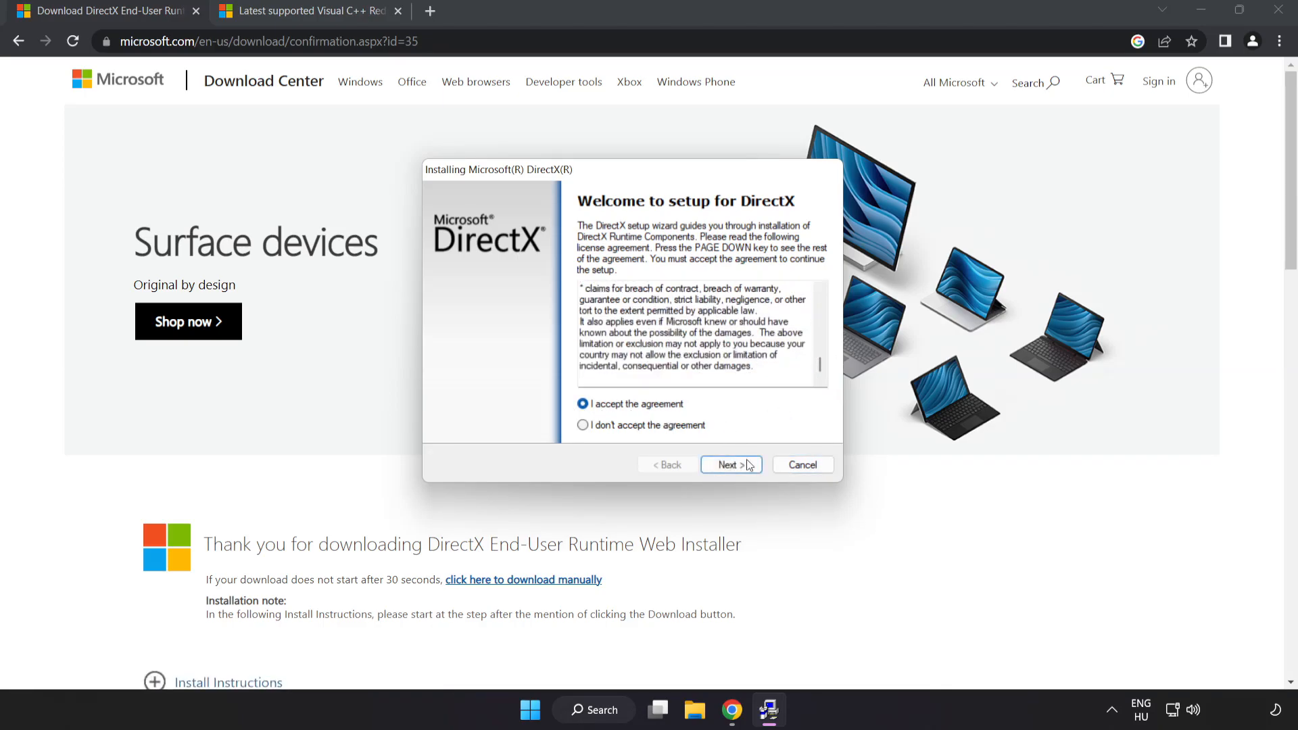
pyautogui.click(731, 464)
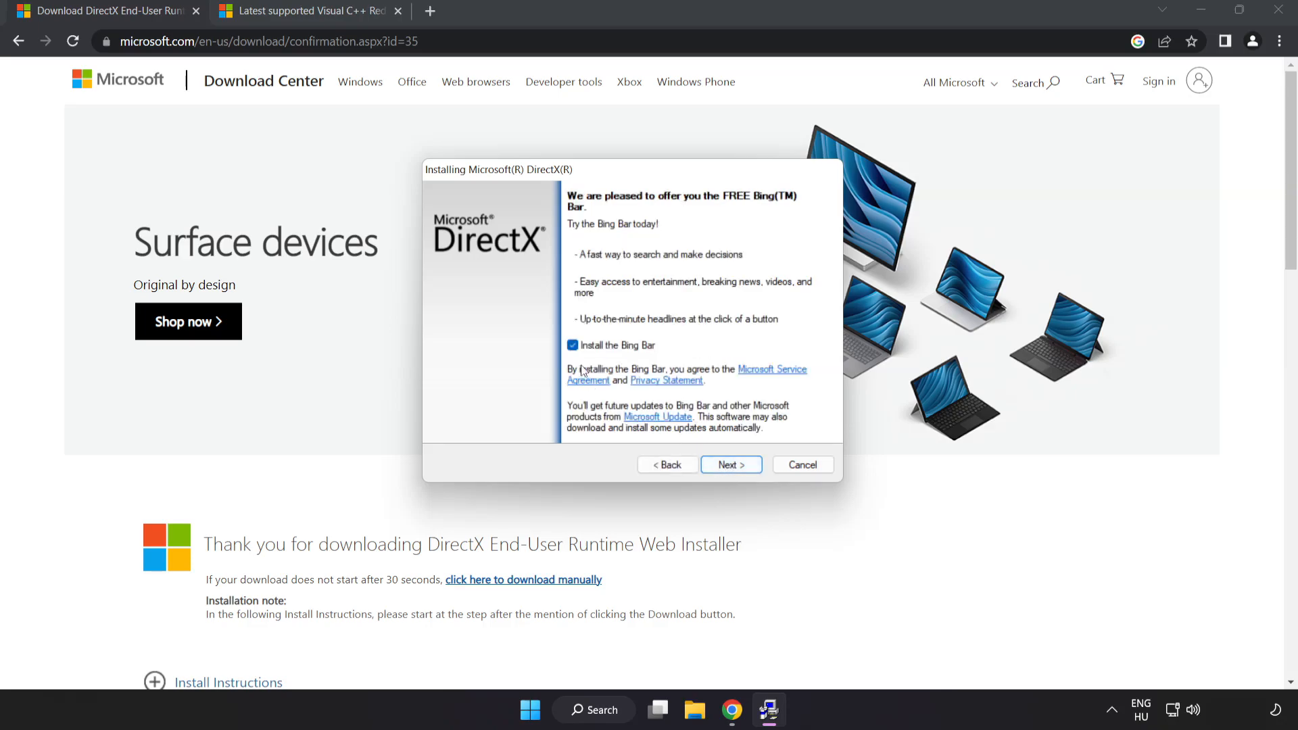
pyautogui.click(572, 345)
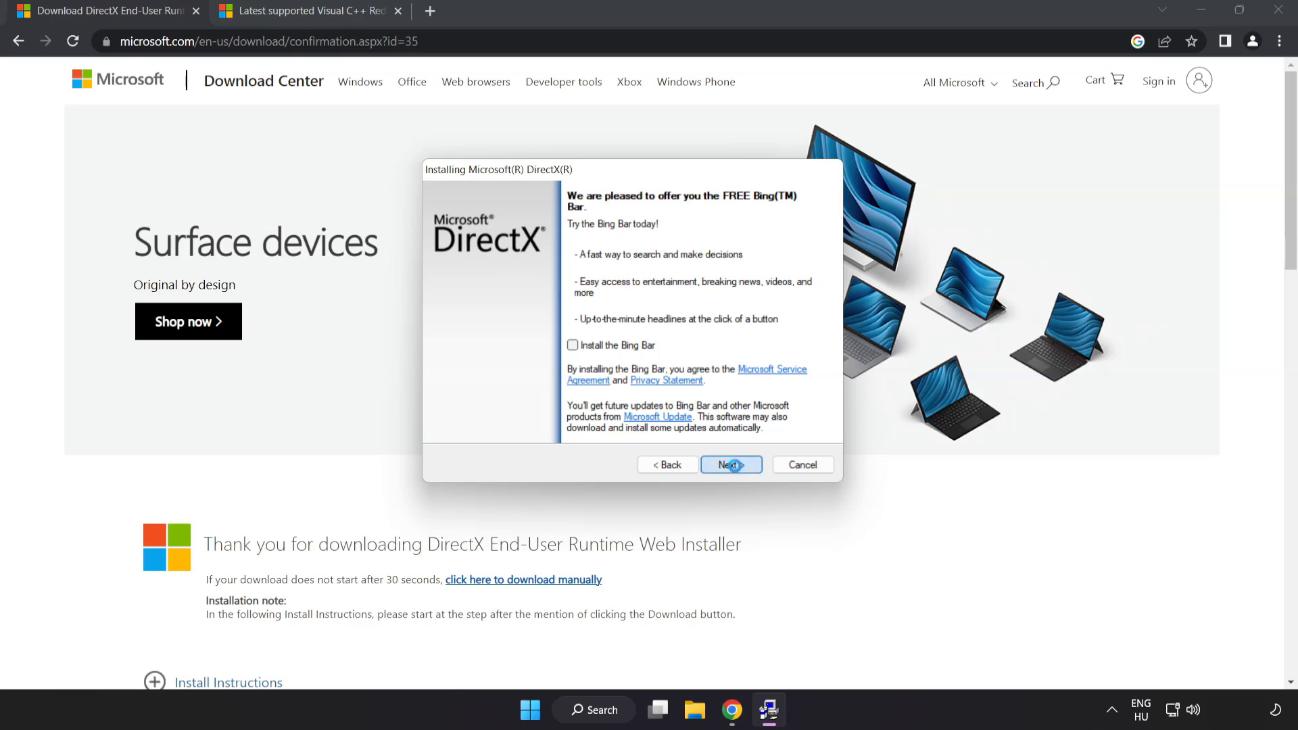
pyautogui.click(731, 464)
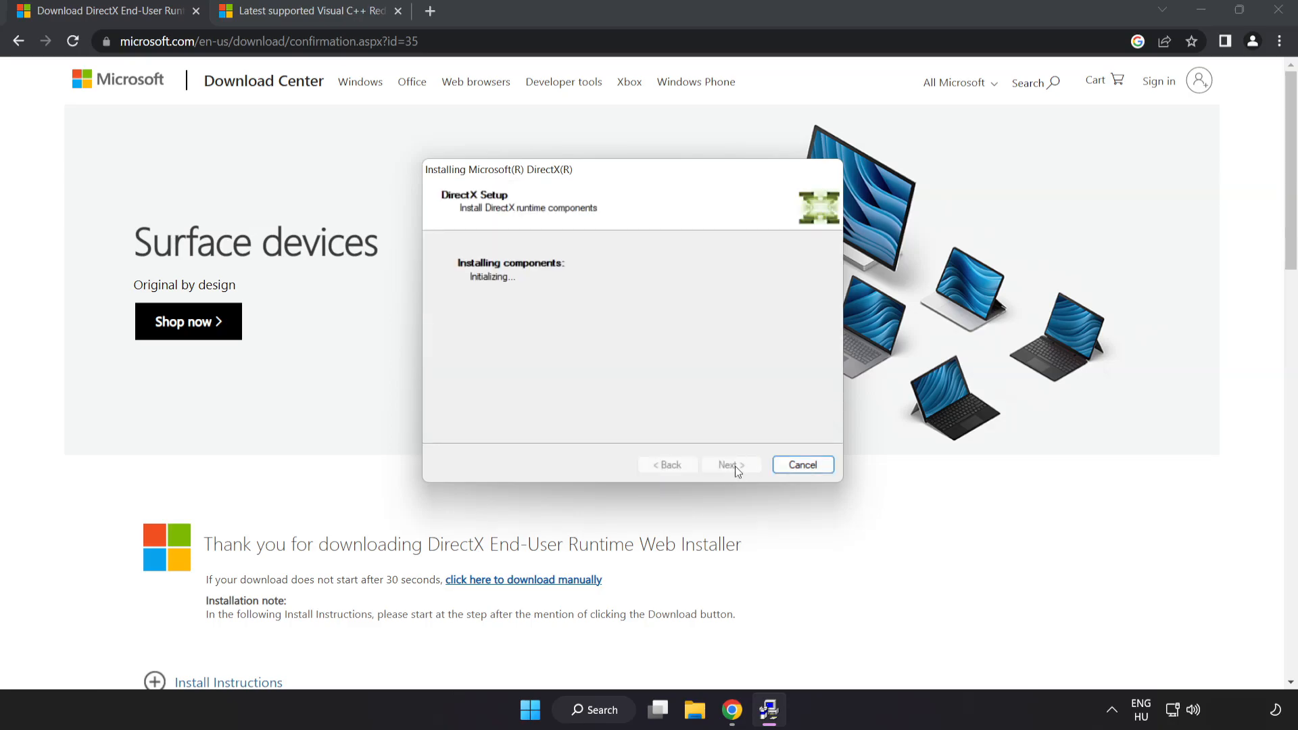
pyautogui.click(802, 464)
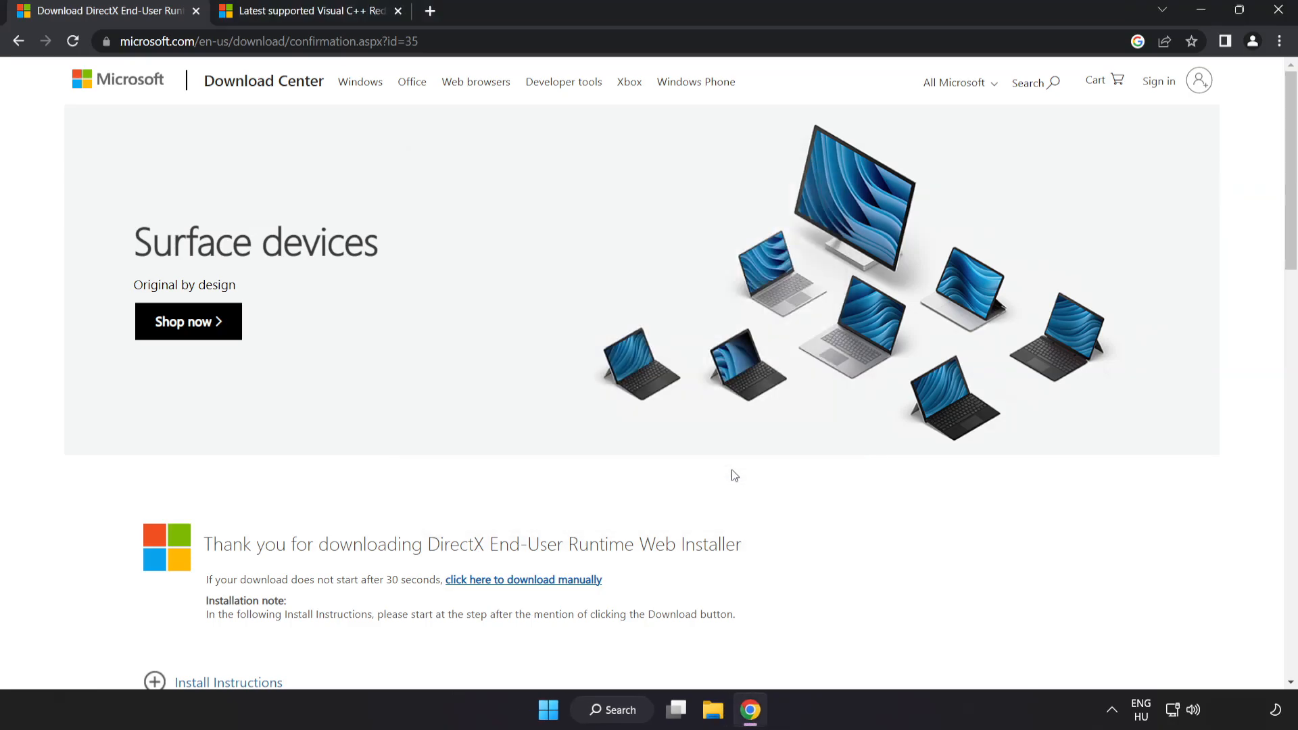
pyautogui.moveTo(255, 86)
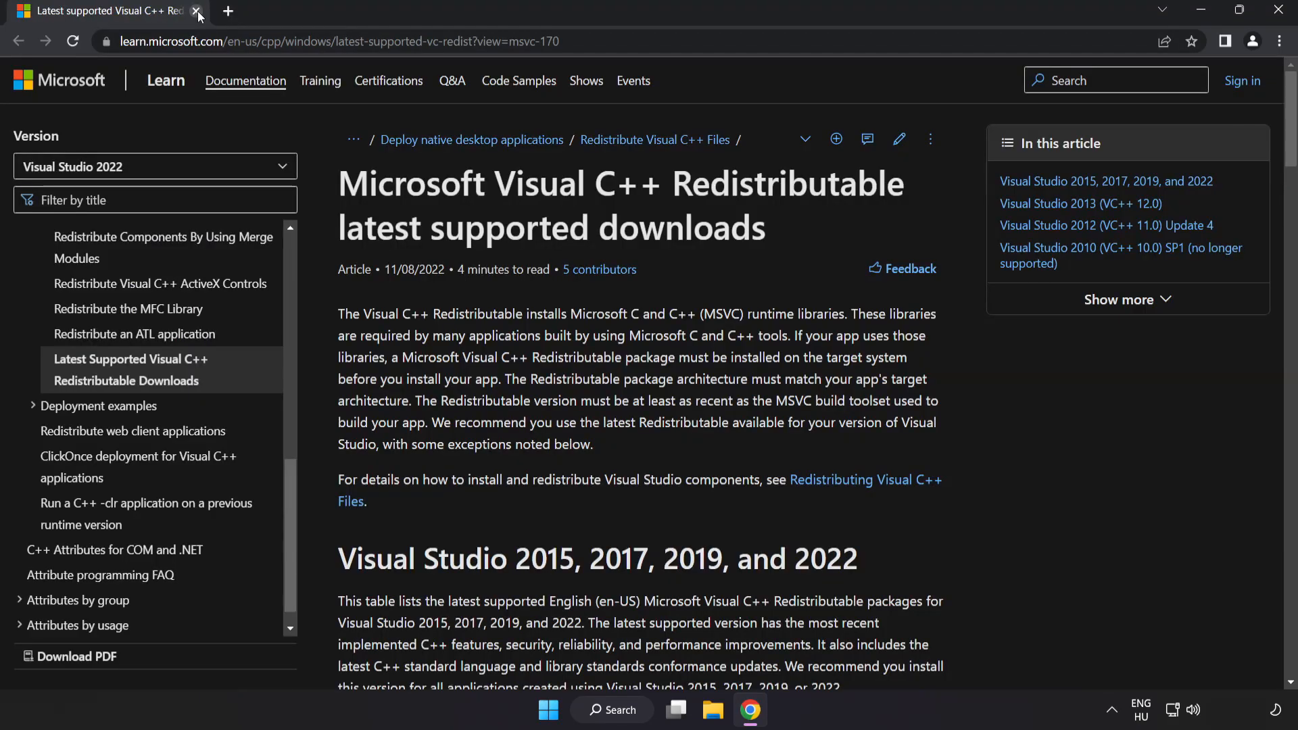
# - Download the Visual C++ 2015–2022 Redistributable, run the installer, accept its licence and install
pyautogui.click(335, 41)
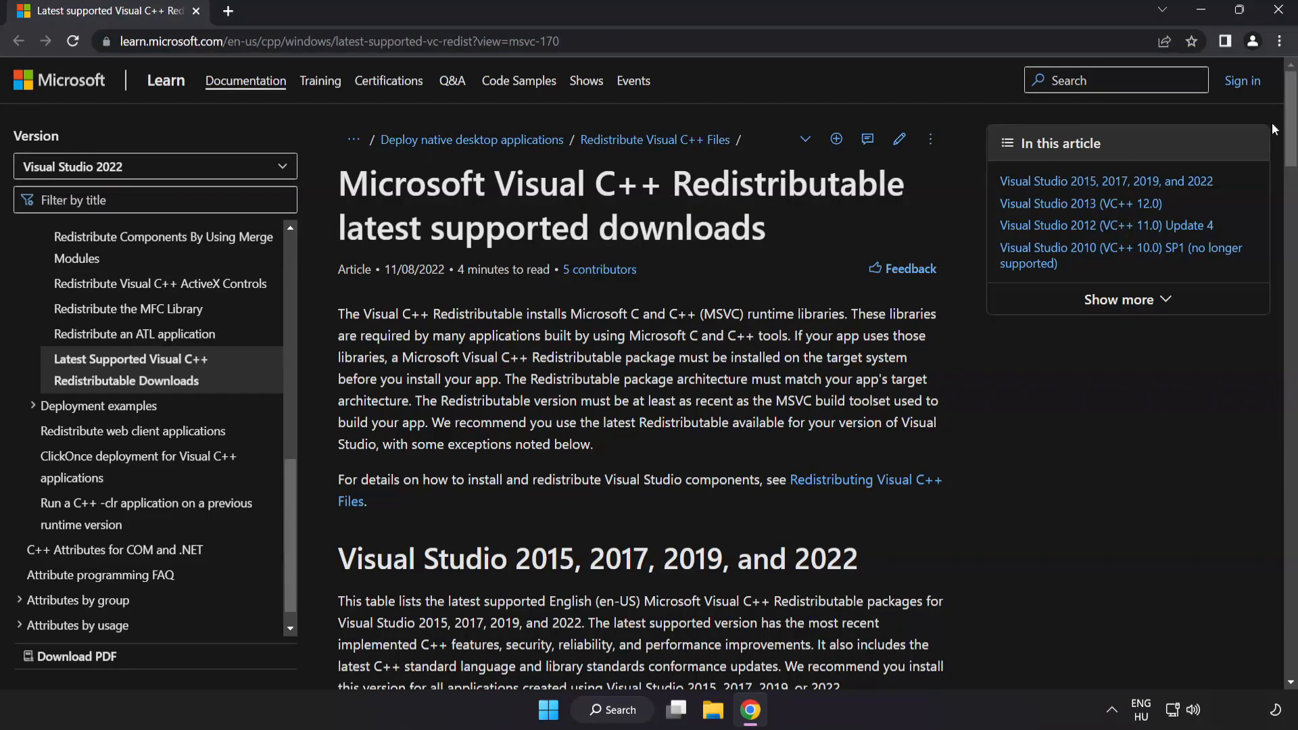
pyautogui.scroll(-3)
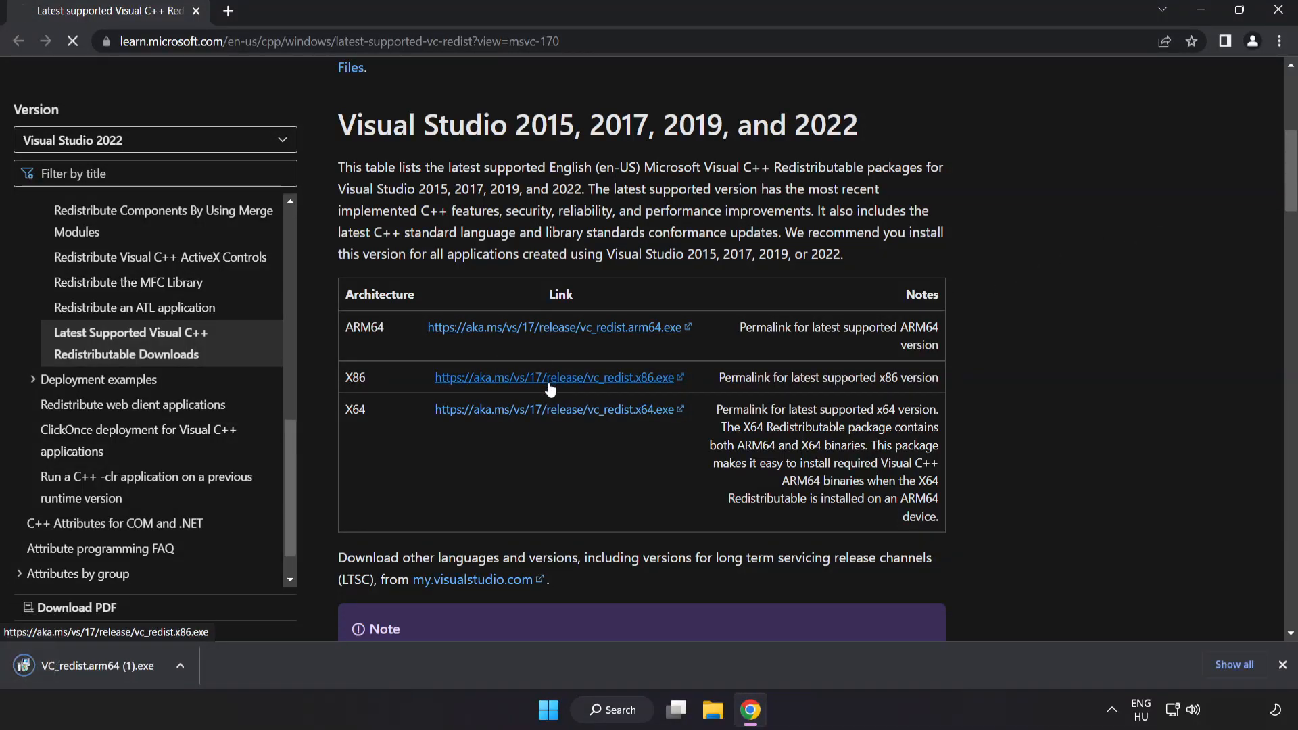
pyautogui.click(558, 410)
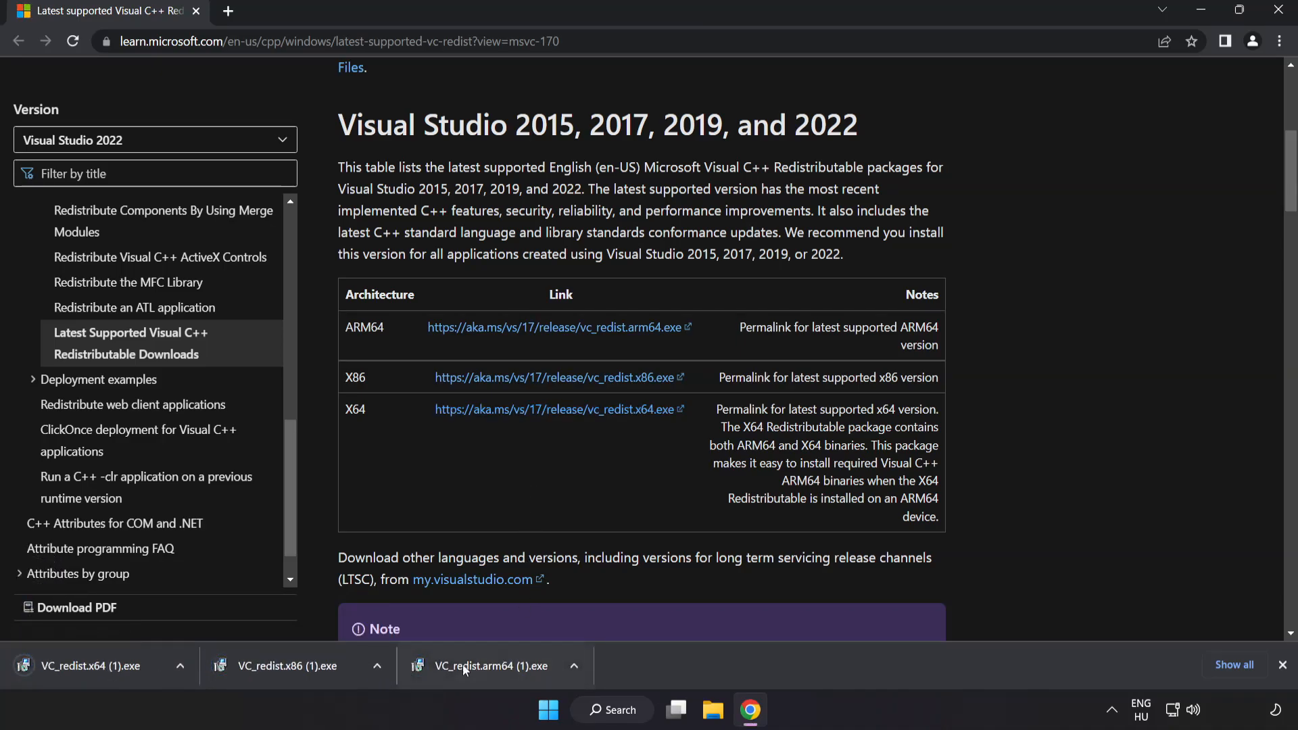
pyautogui.click(488, 667)
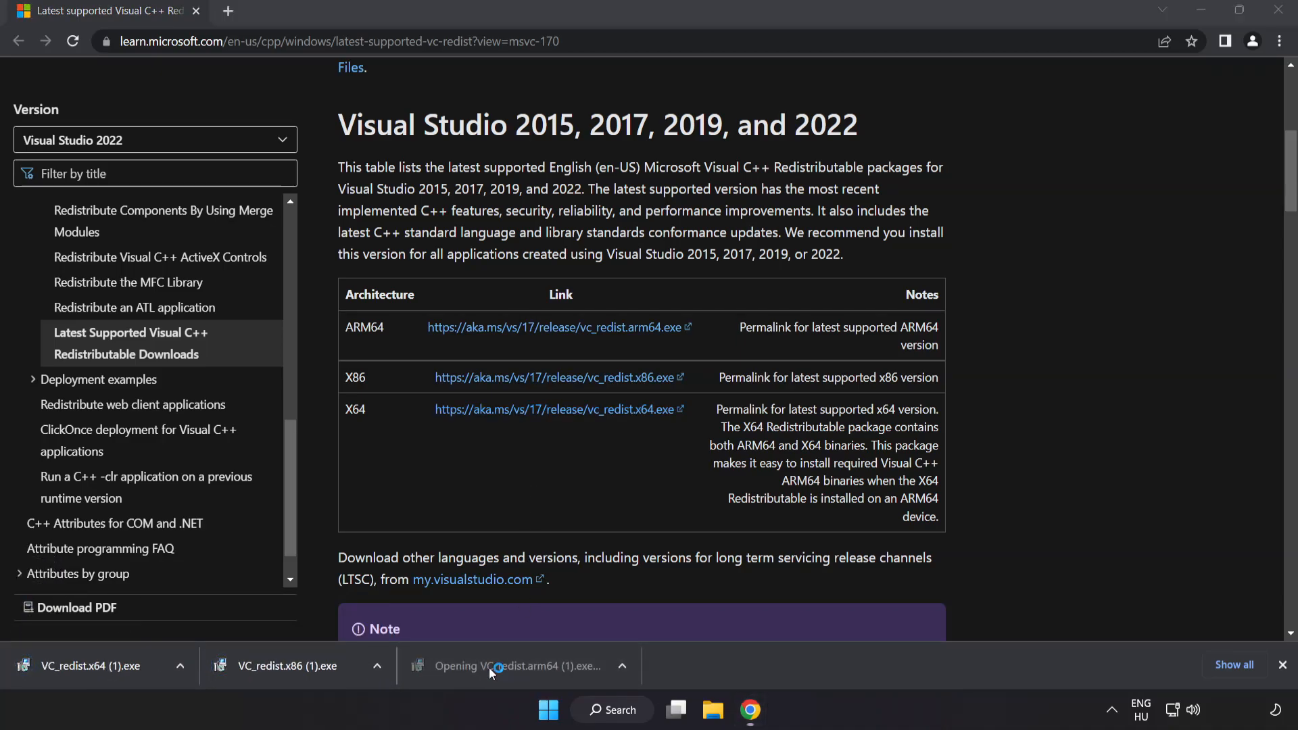
pyautogui.click(495, 666)
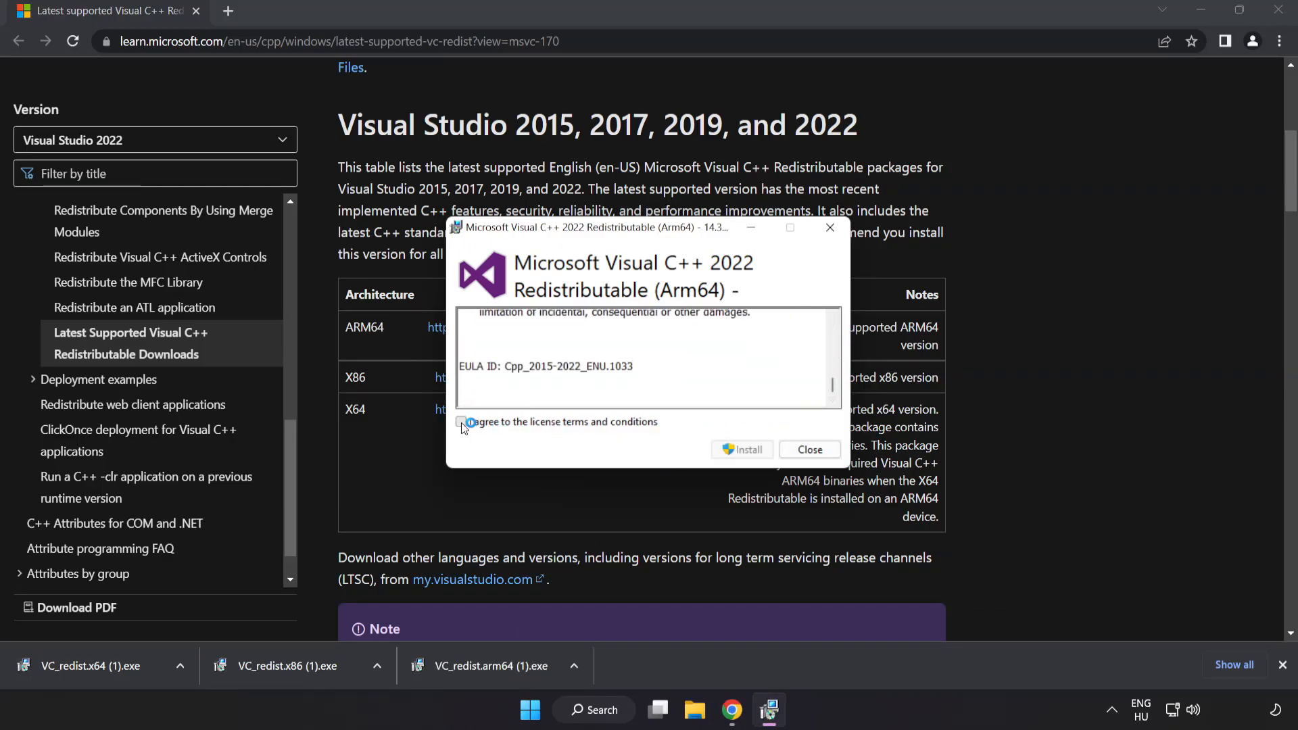
pyautogui.click(461, 422)
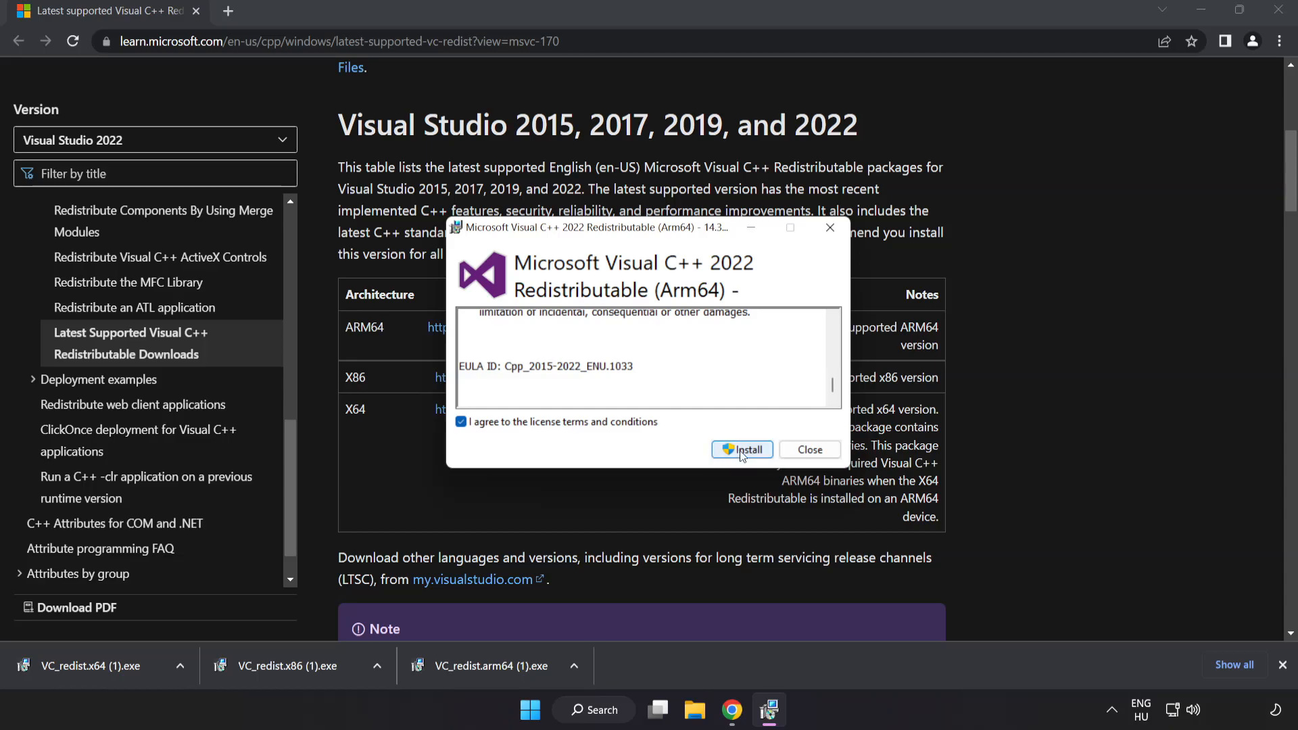
pyautogui.click(742, 450)
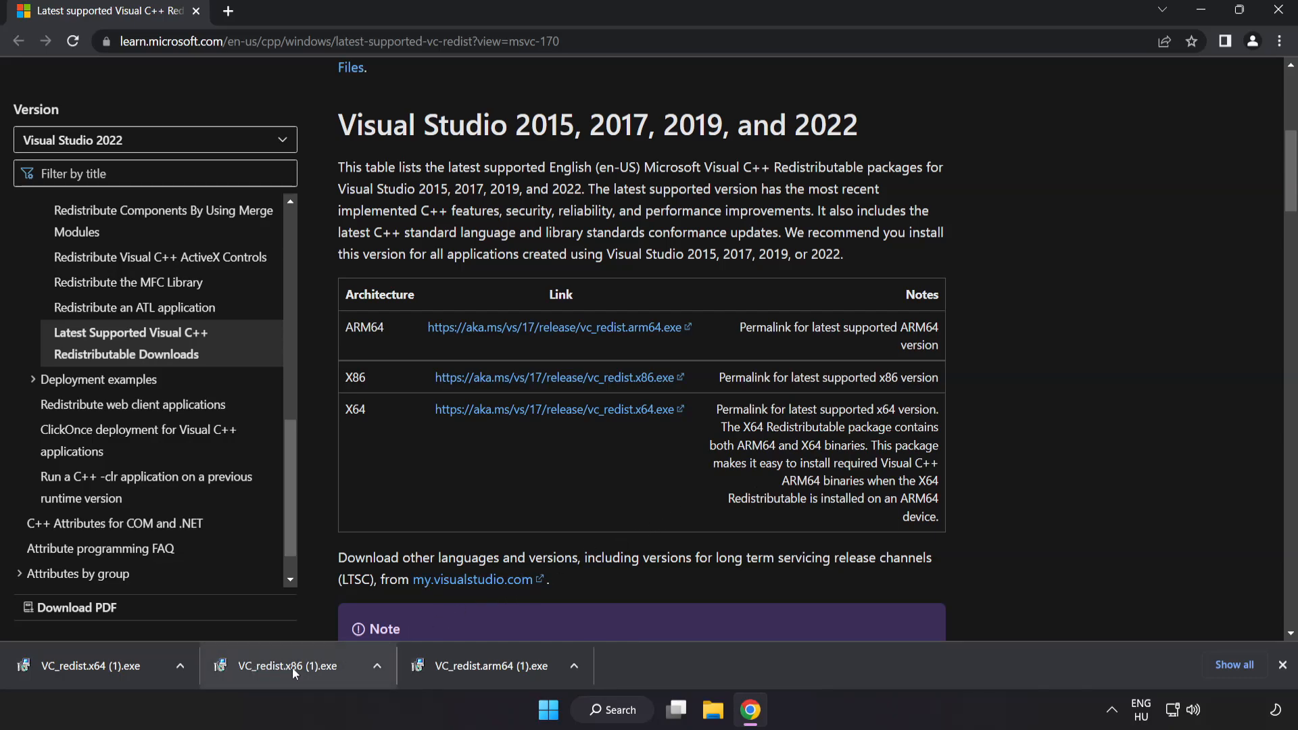
# - Run the x86 installer, then dismiss the successful x86 and failed x64 setup notices
pyautogui.click(286, 666)
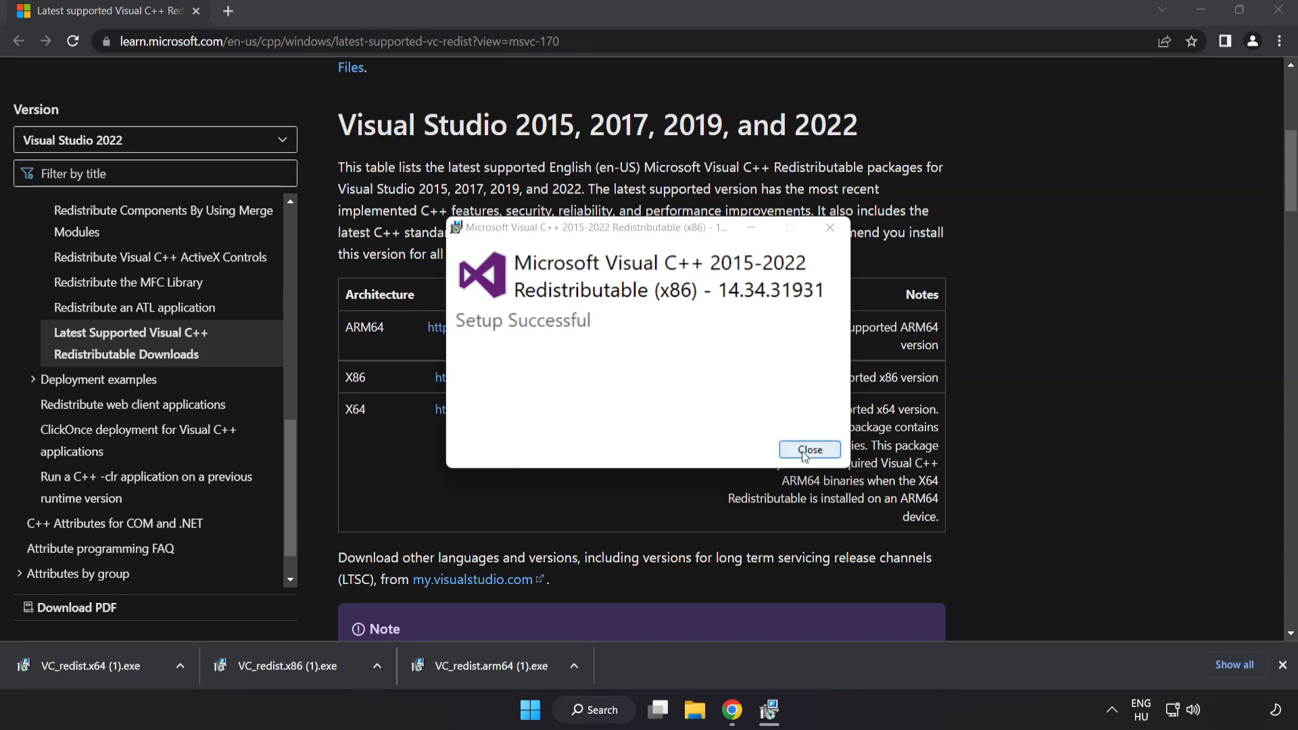
pyautogui.click(810, 449)
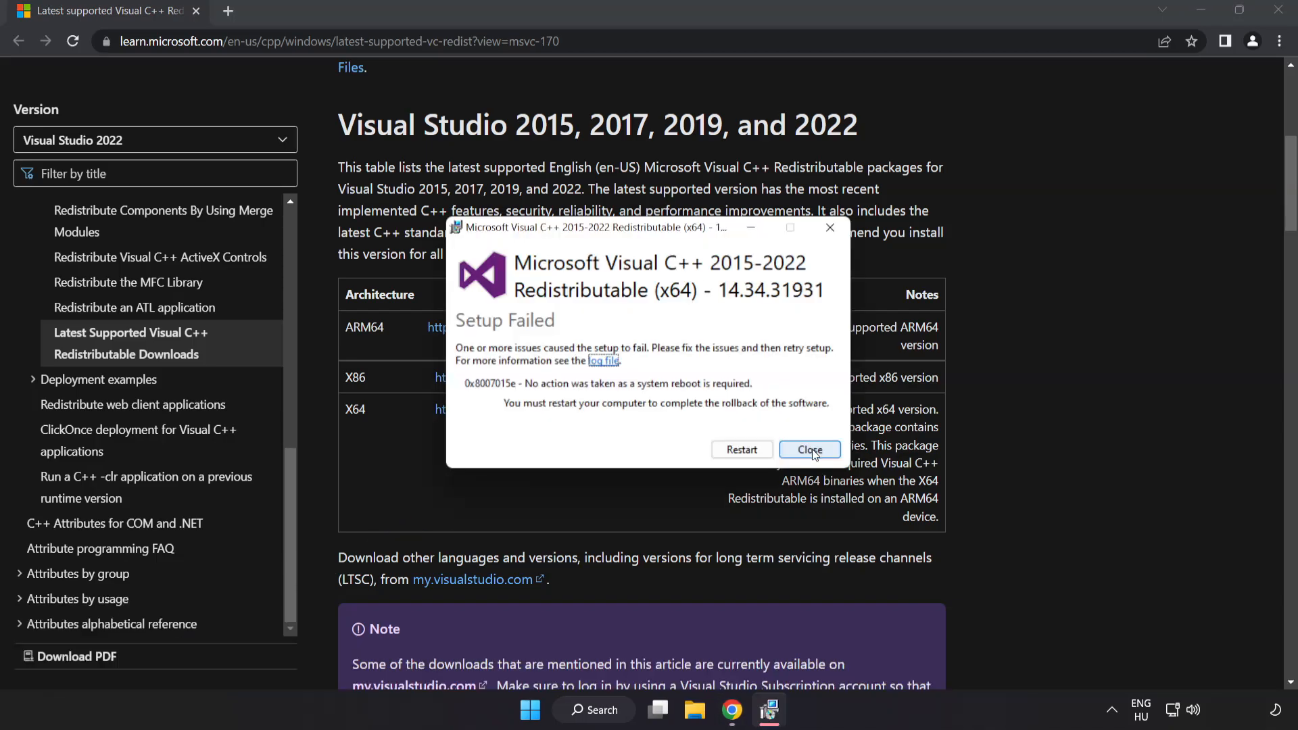
pyautogui.click(810, 450)
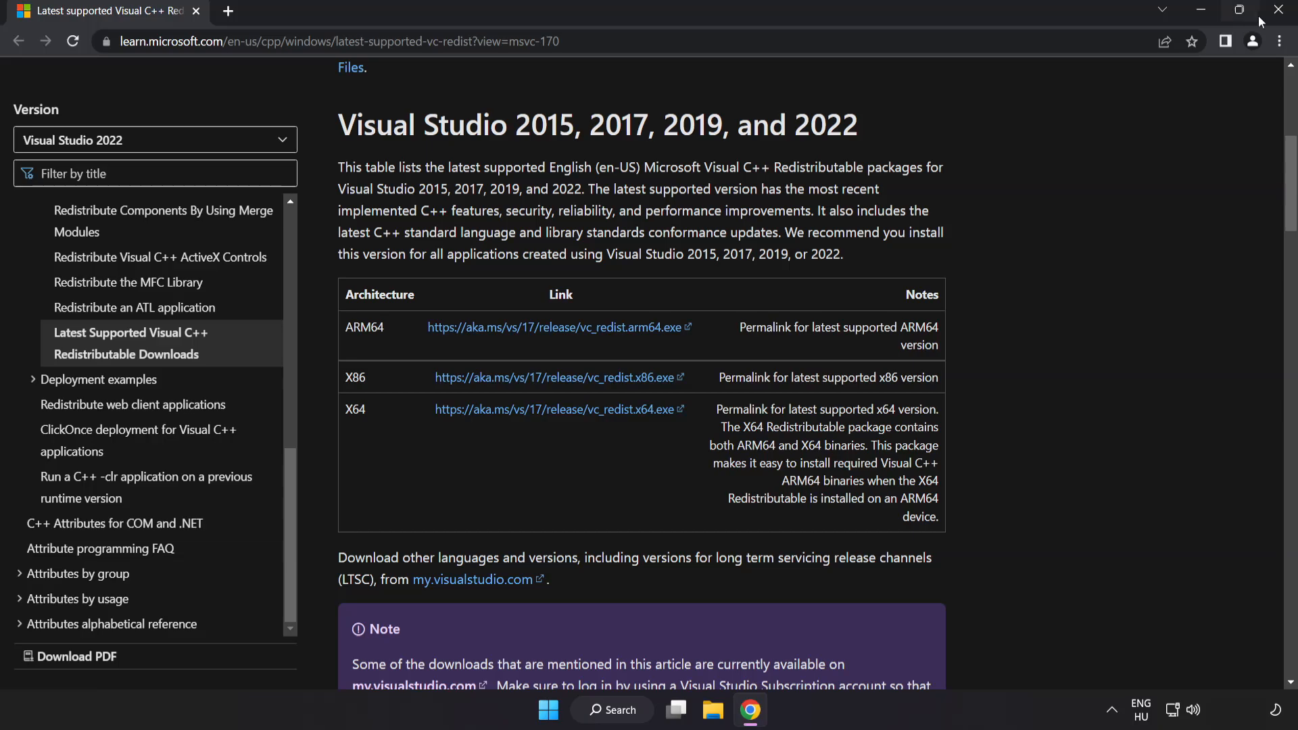
pyautogui.moveTo(1276, 9)
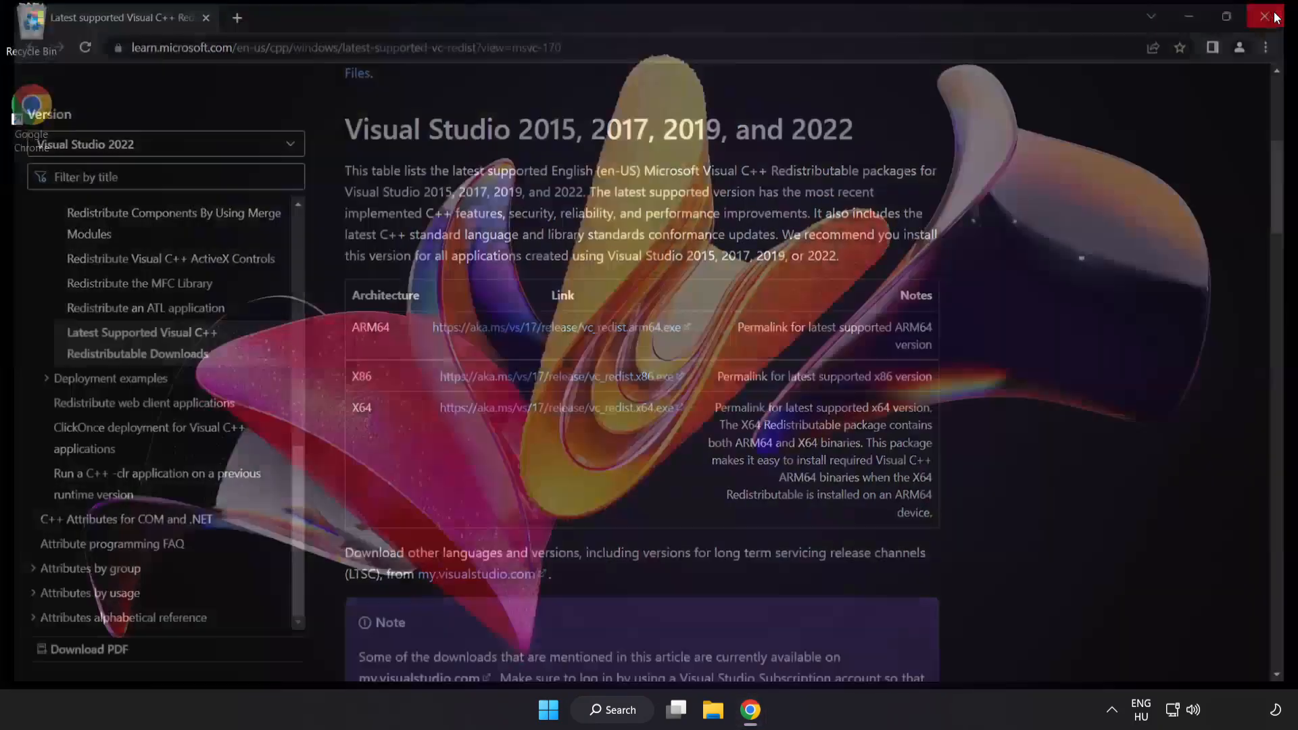
# - Close the Chrome window so the desktop is showing
pyautogui.click(1262, 15)
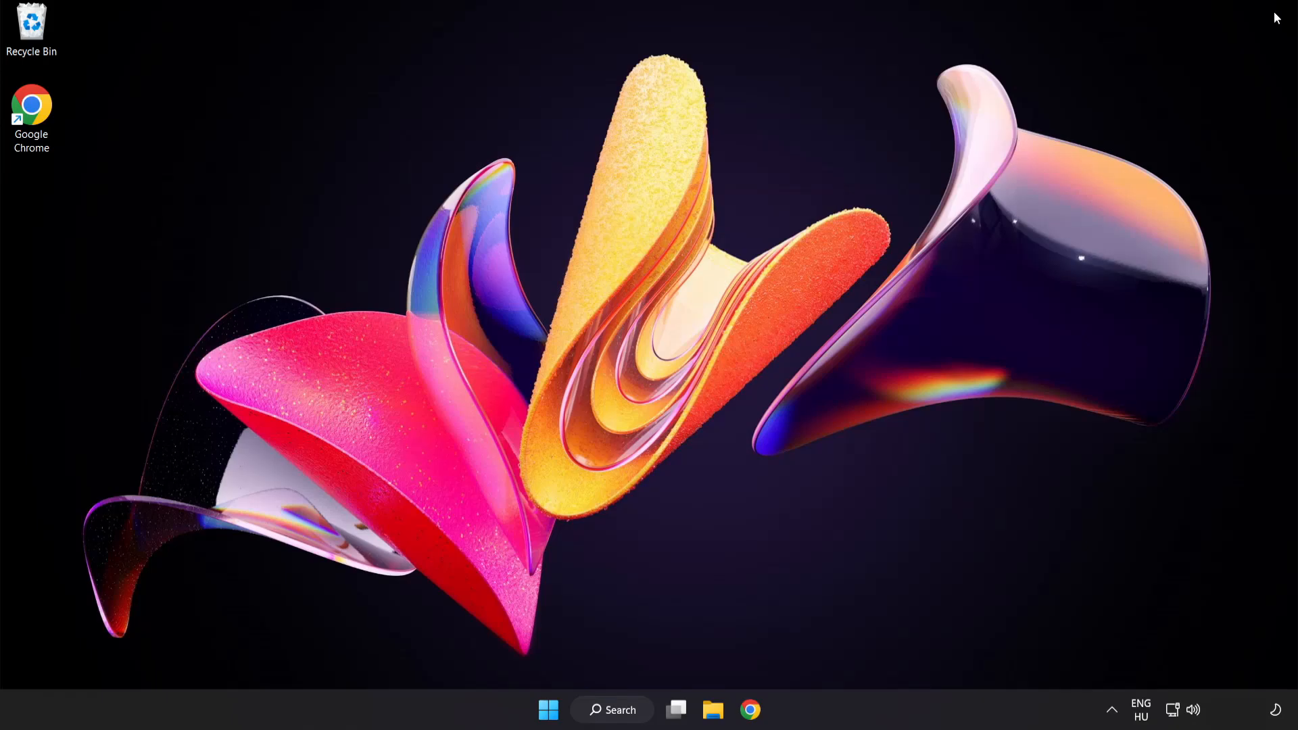
pyautogui.moveTo(598, 709)
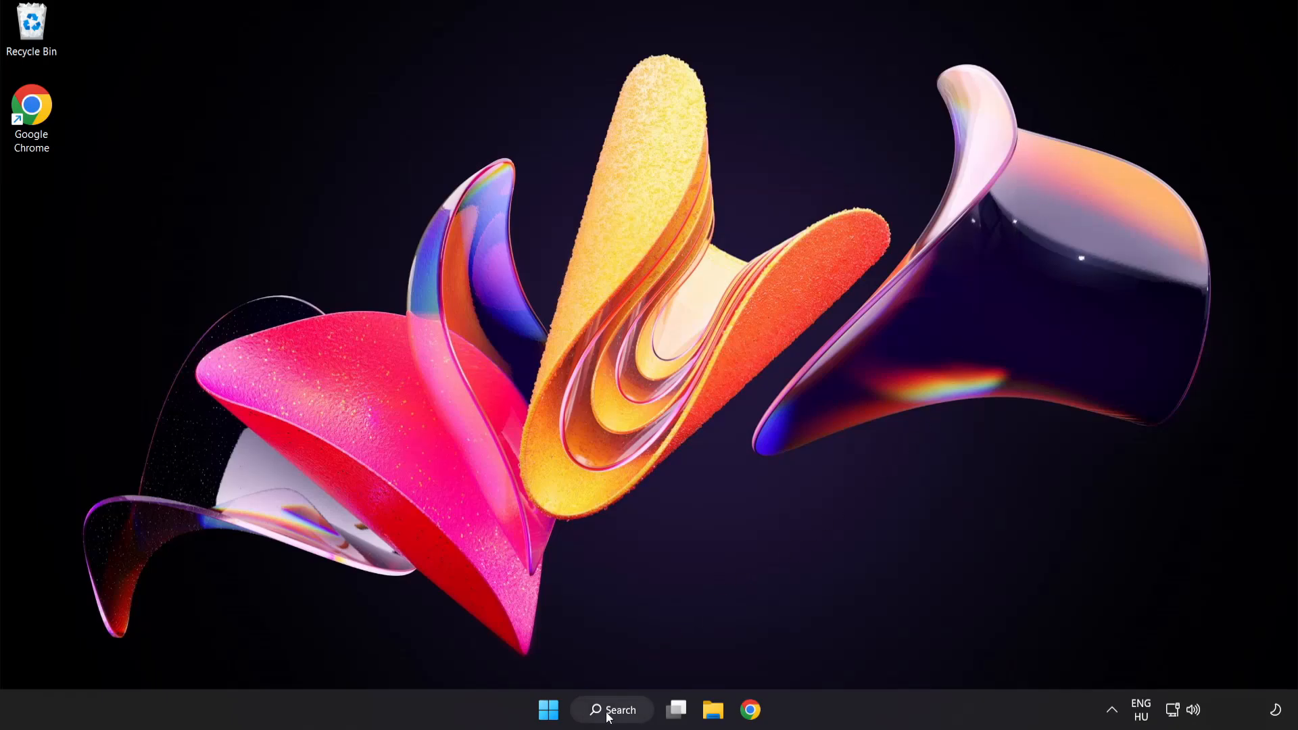
# - Search for cmd and launch Command Prompt as administrator
pyautogui.click(612, 710)
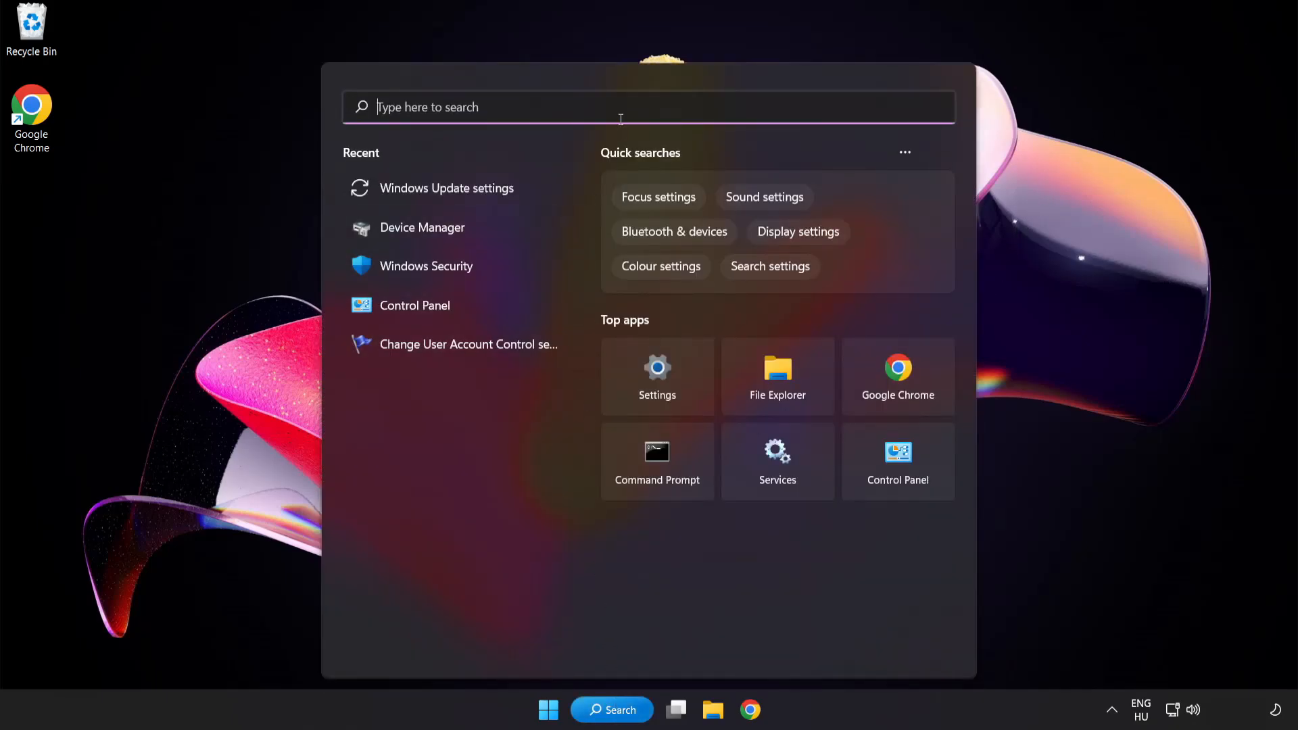
pyautogui.write('cmd')
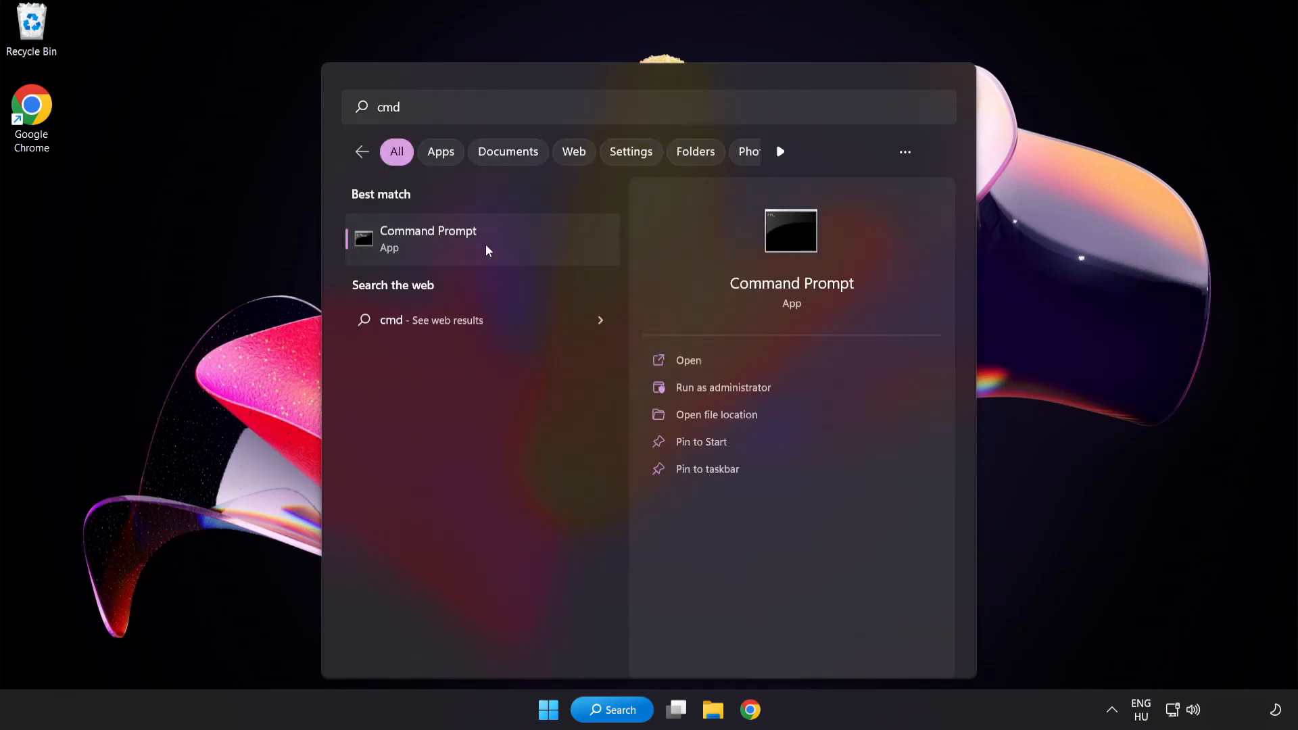
pyautogui.rightClick(486, 250)
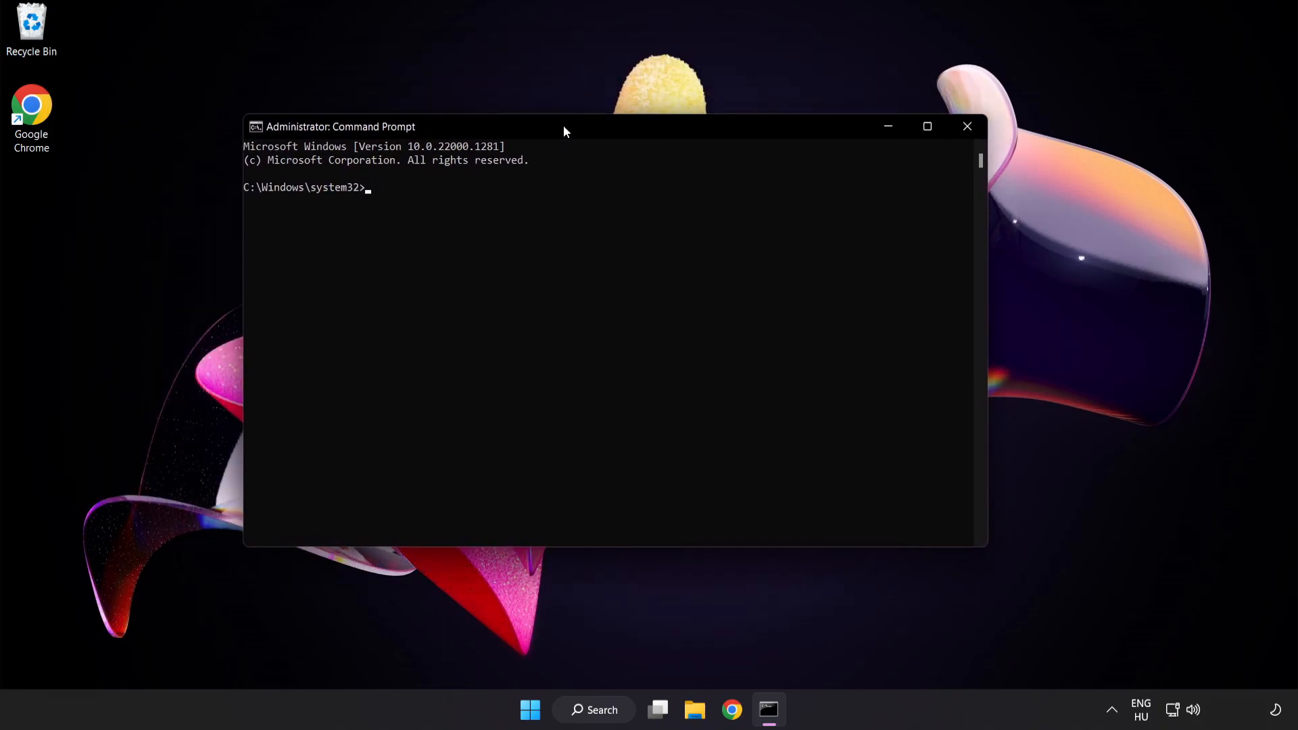
# - Run sfc /scannow and let the scan finish with no integrity violations
pyautogui.write('s')
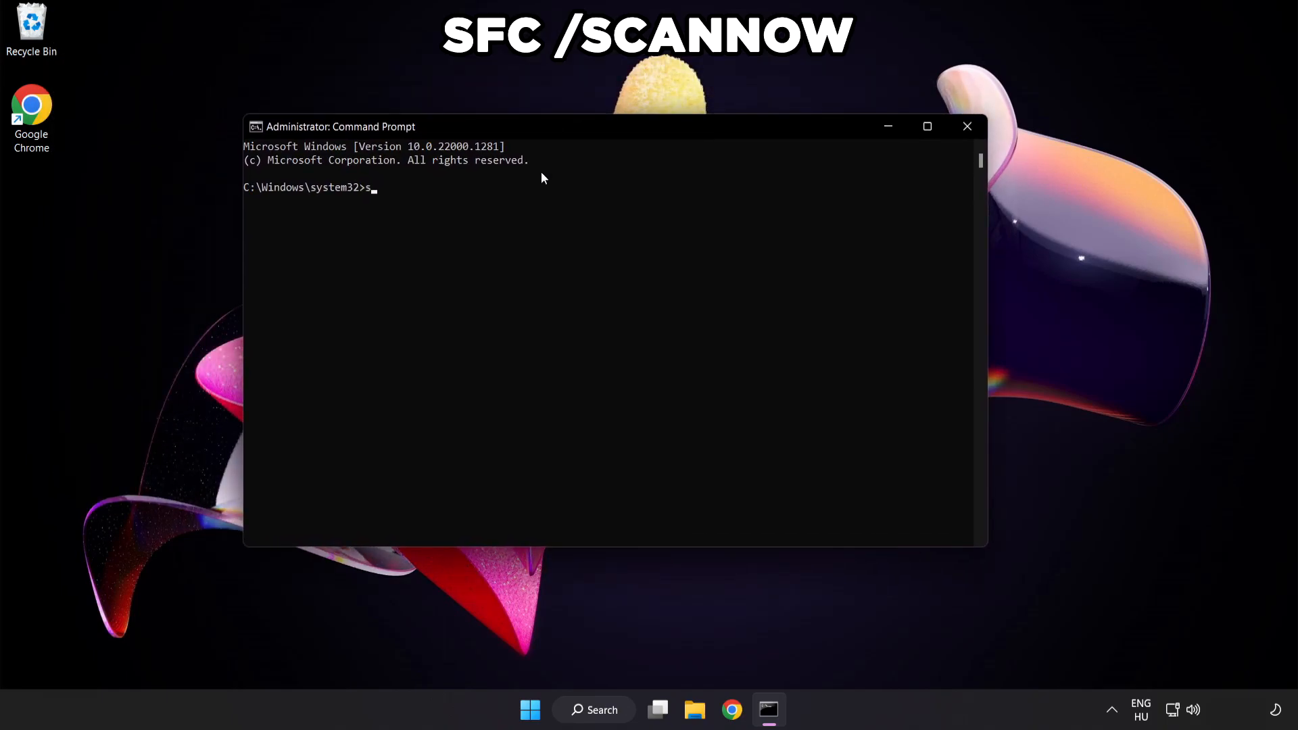
pyautogui.write('fc /sc')
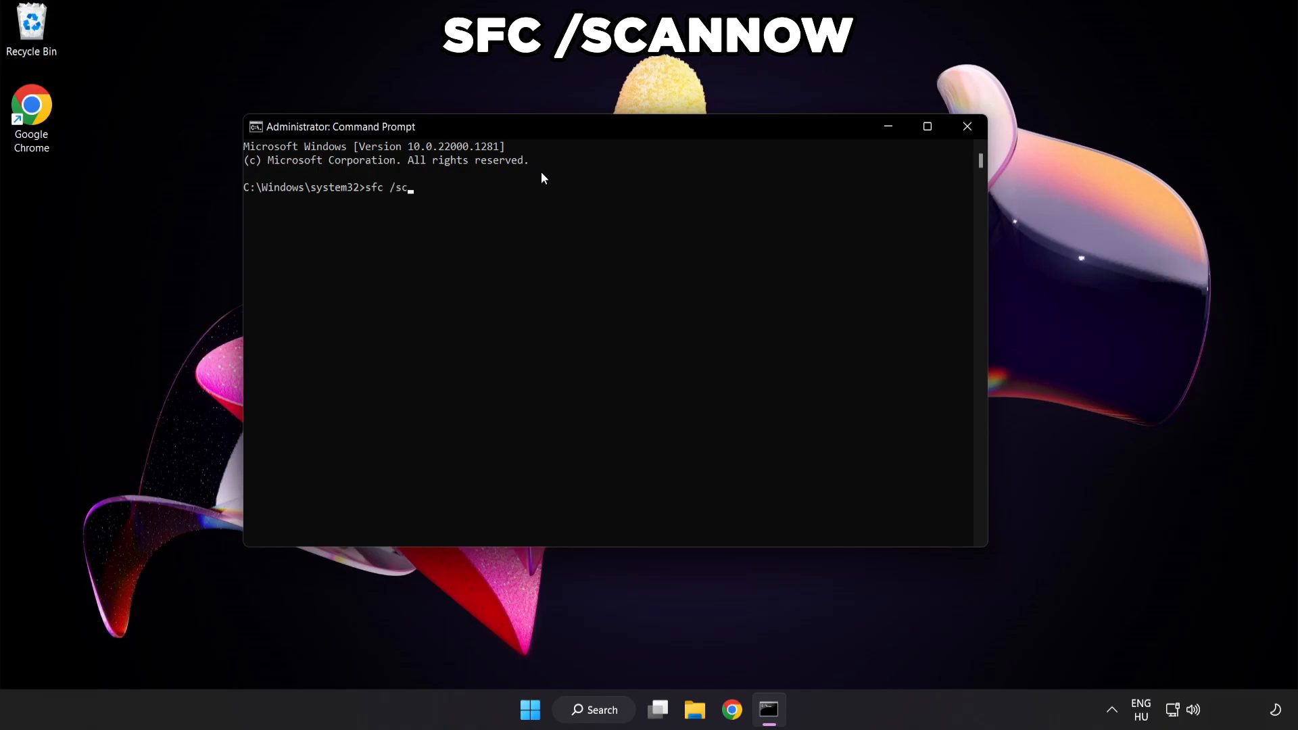
pyautogui.press('Enter')
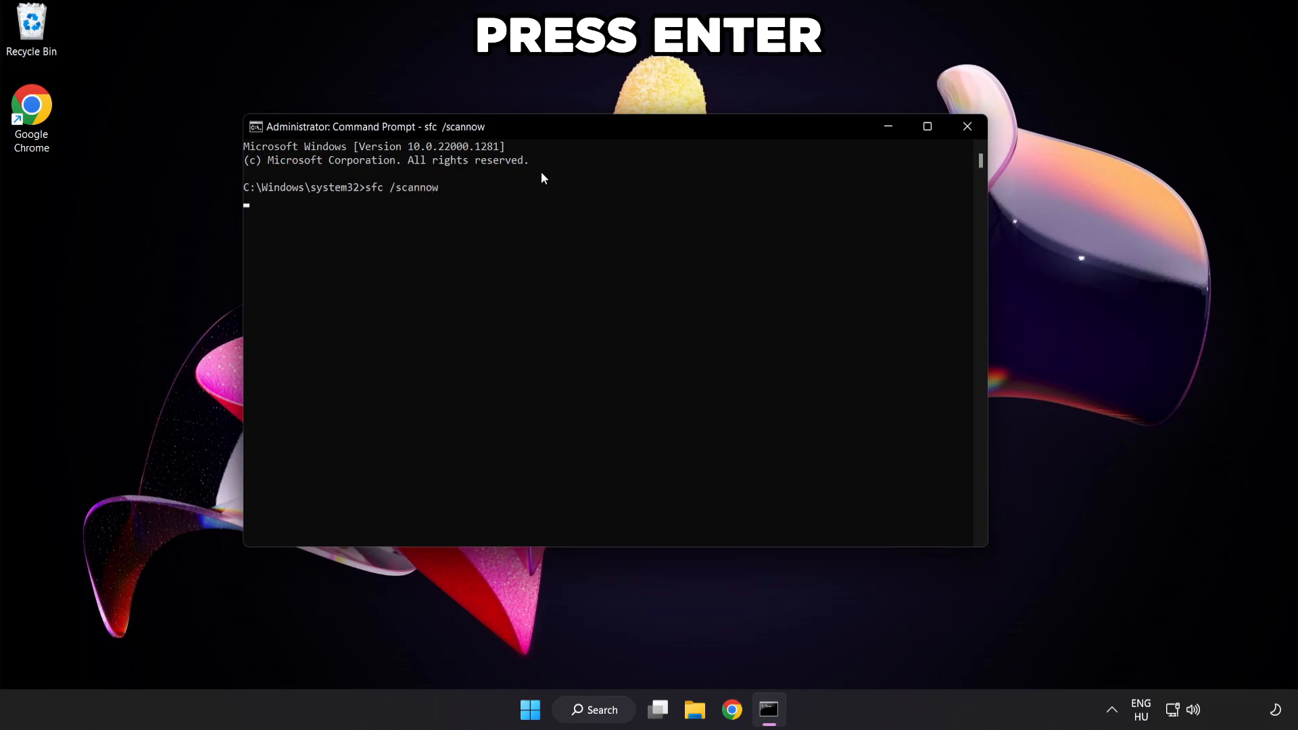
pyautogui.press('Enter')
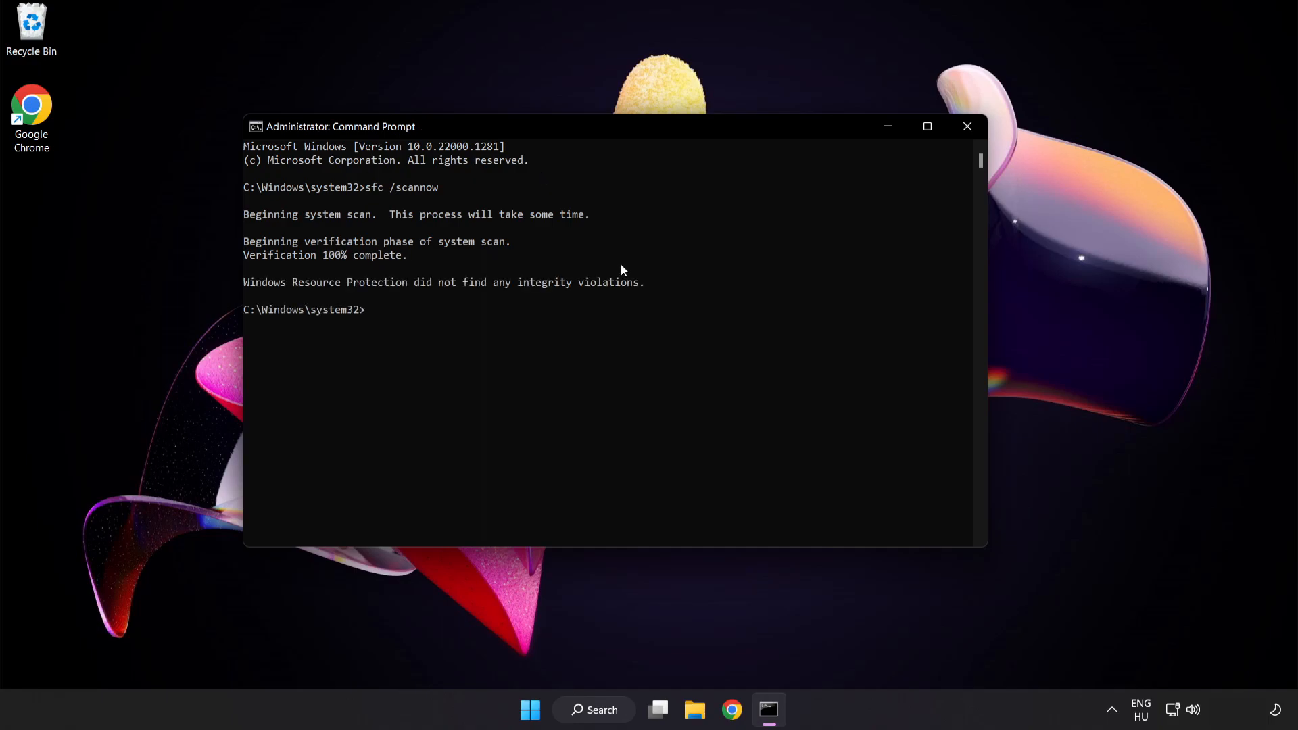
pyautogui.moveTo(968, 127)
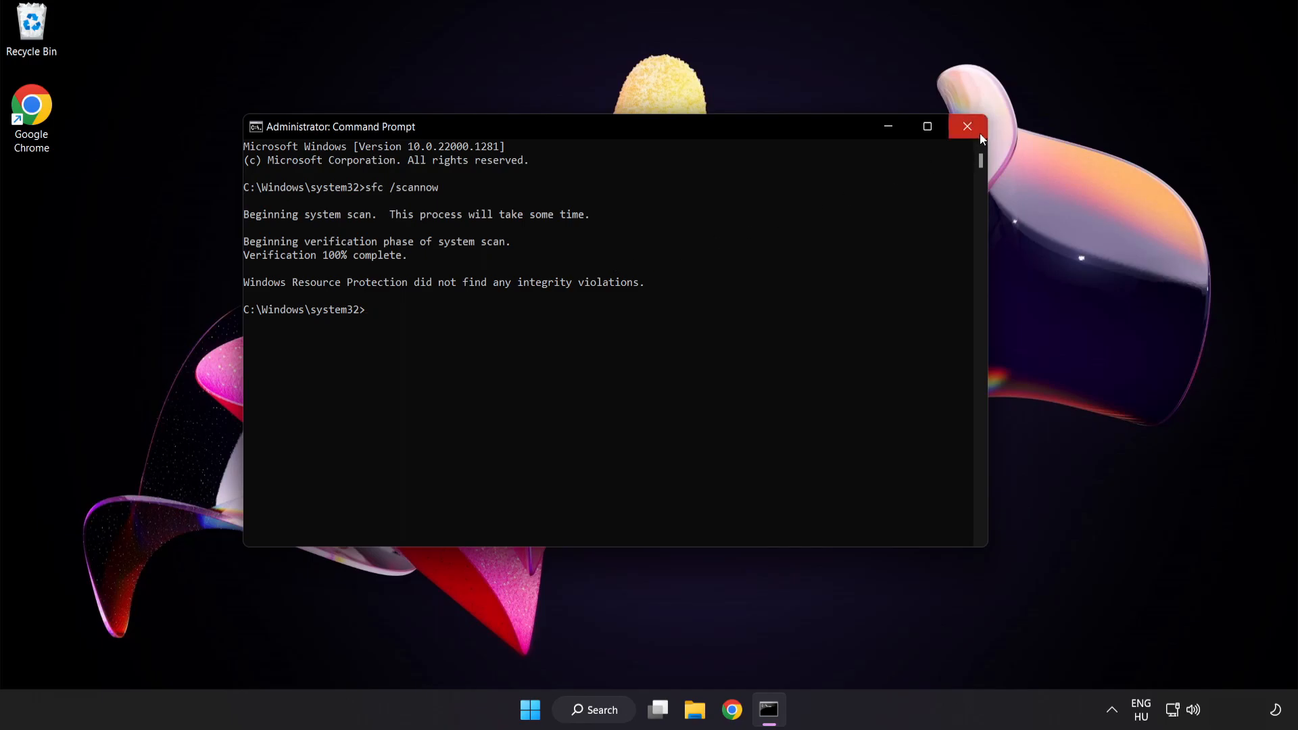
# - Close Command Prompt, then briefly show and dismiss the Start menu
pyautogui.click(967, 126)
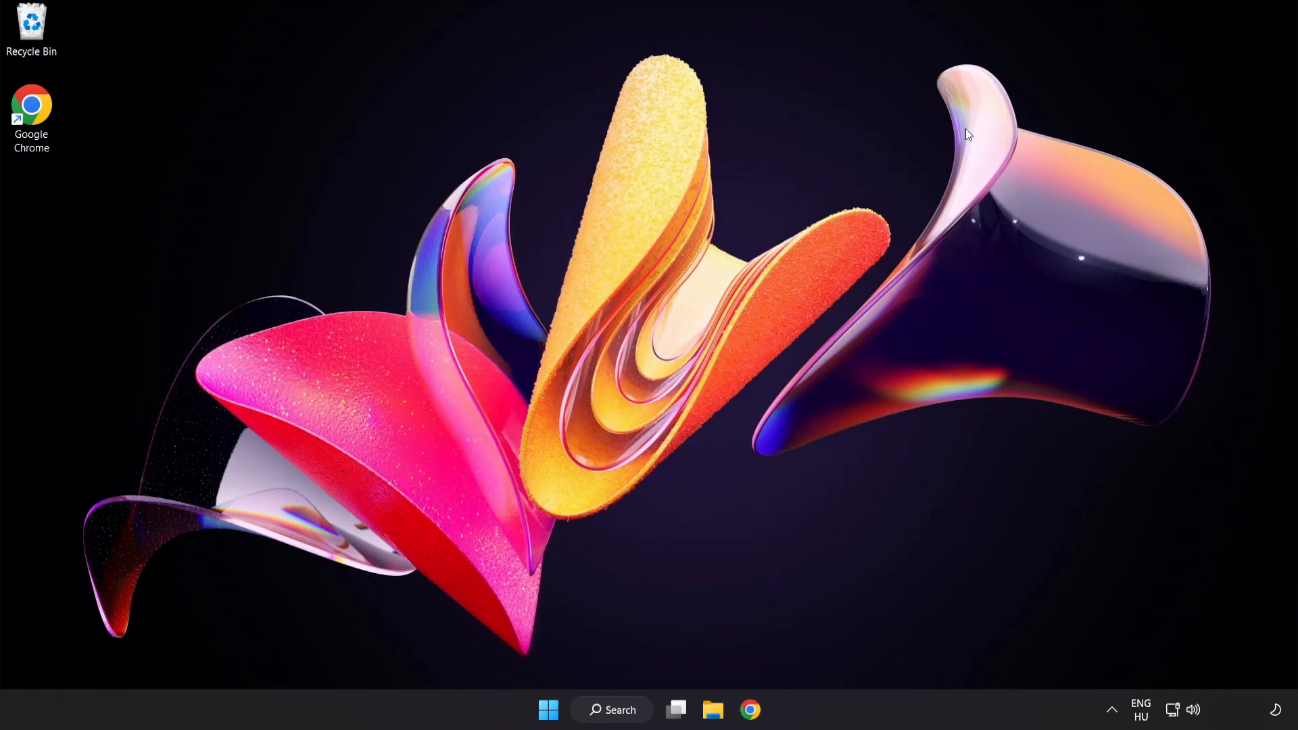
pyautogui.click(549, 710)
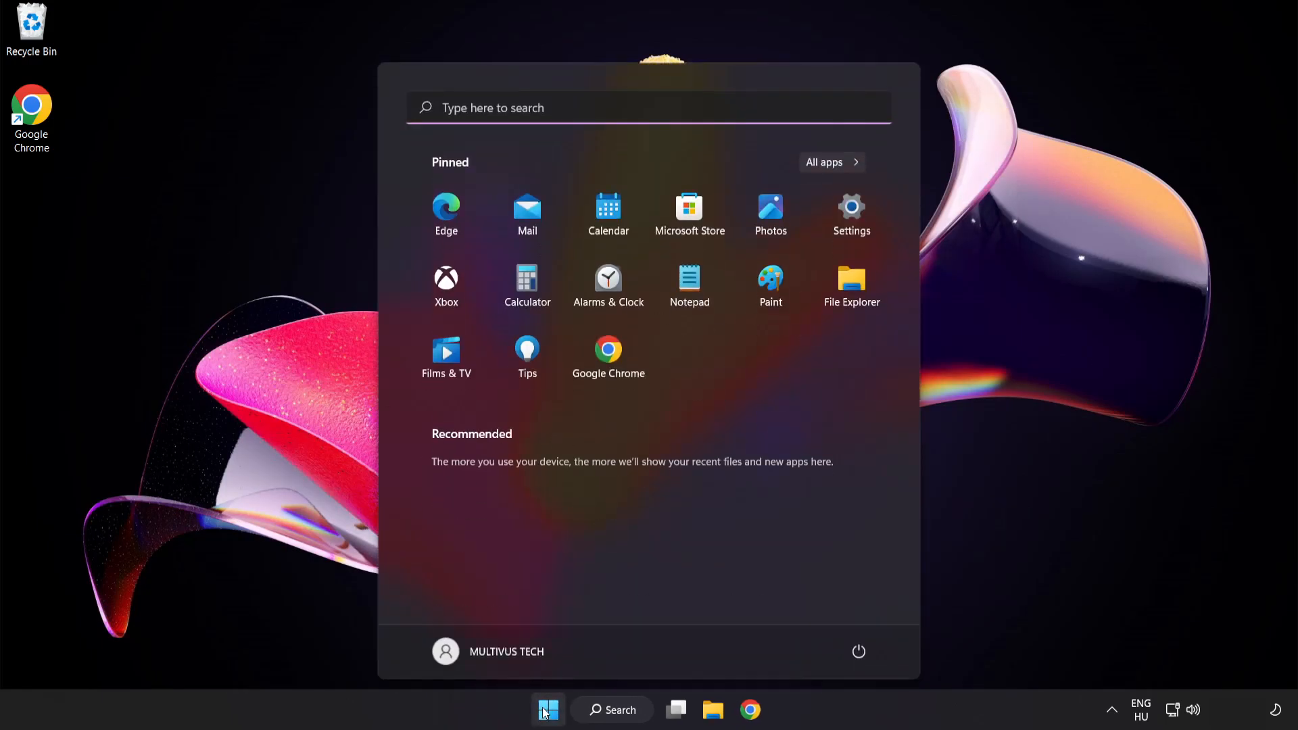
pyautogui.click(859, 651)
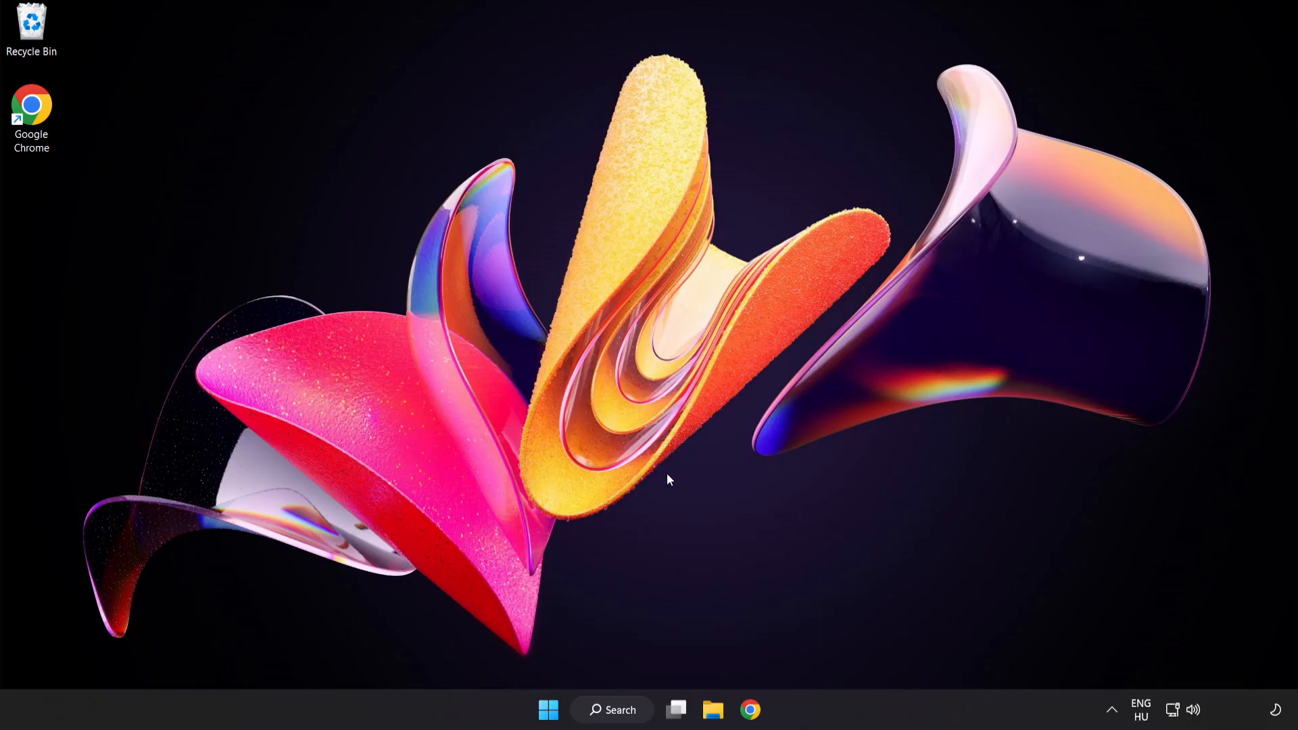
# - Search for Windows Security and go to Virus & threat protection
pyautogui.click(612, 710)
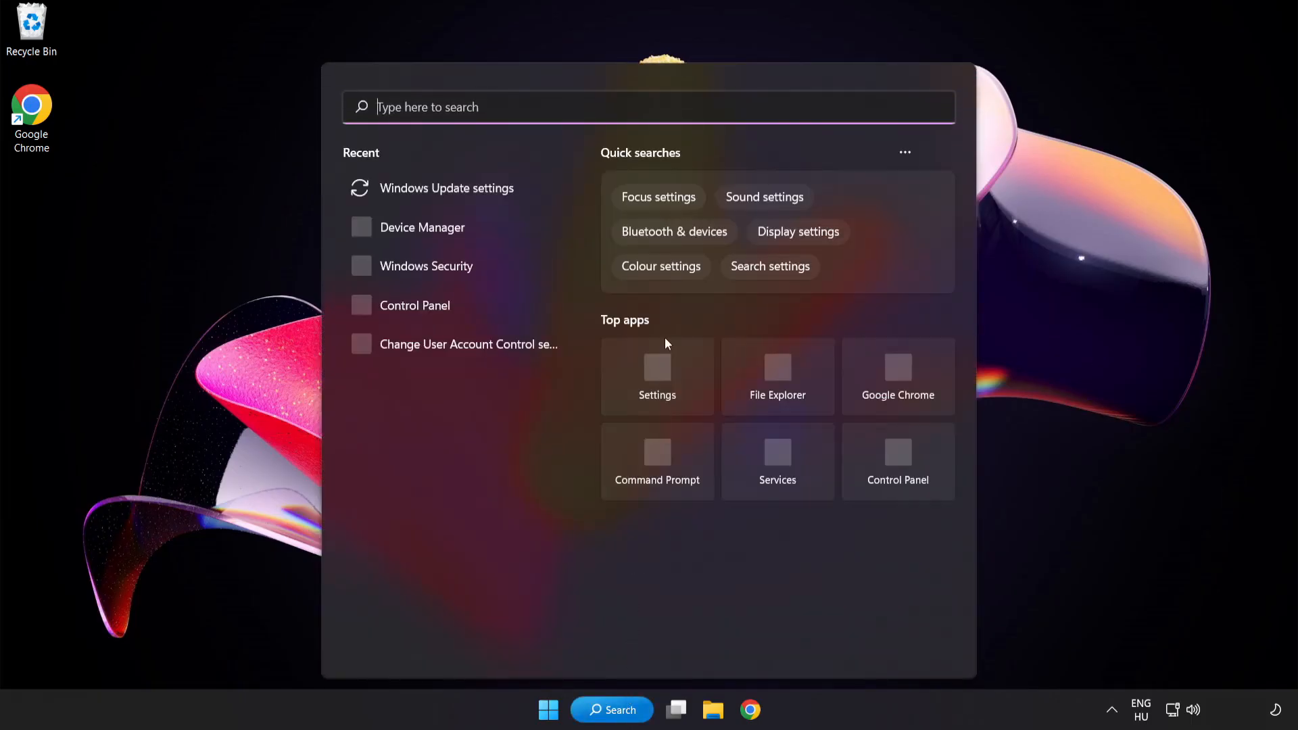
pyautogui.write('secu')
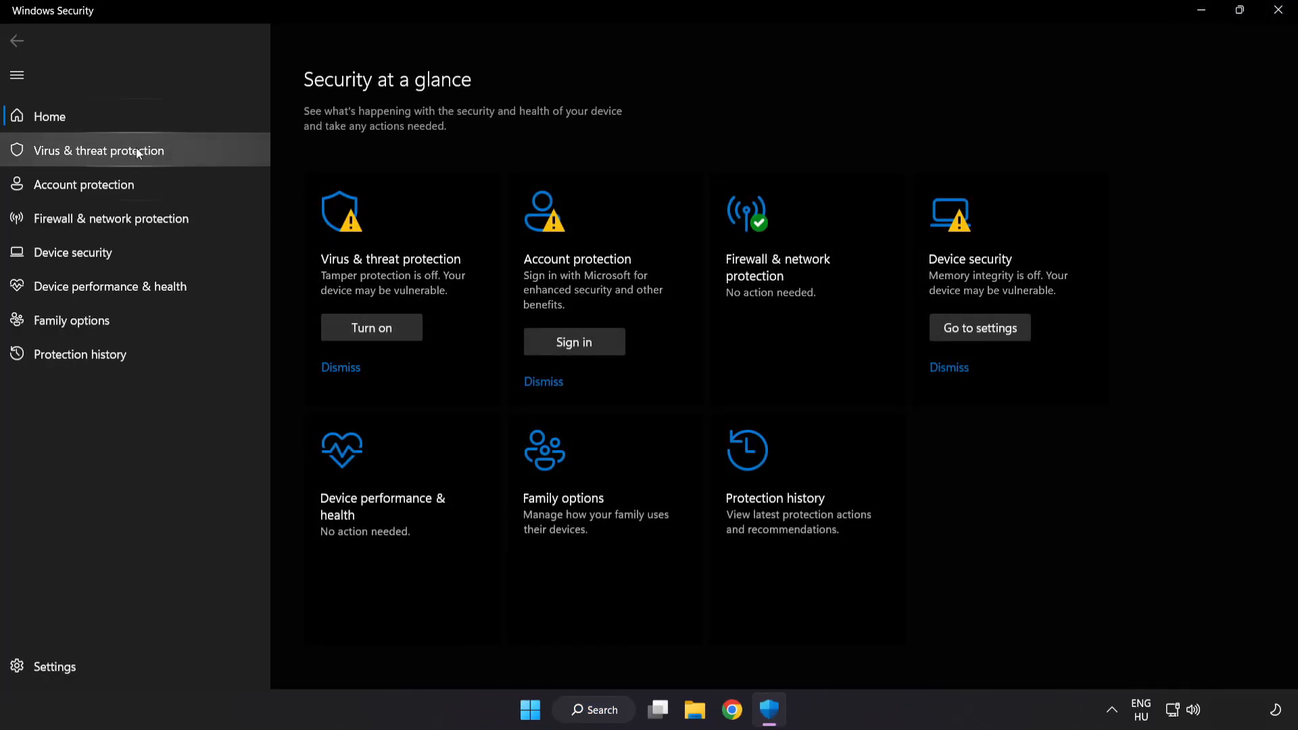
pyautogui.click(99, 151)
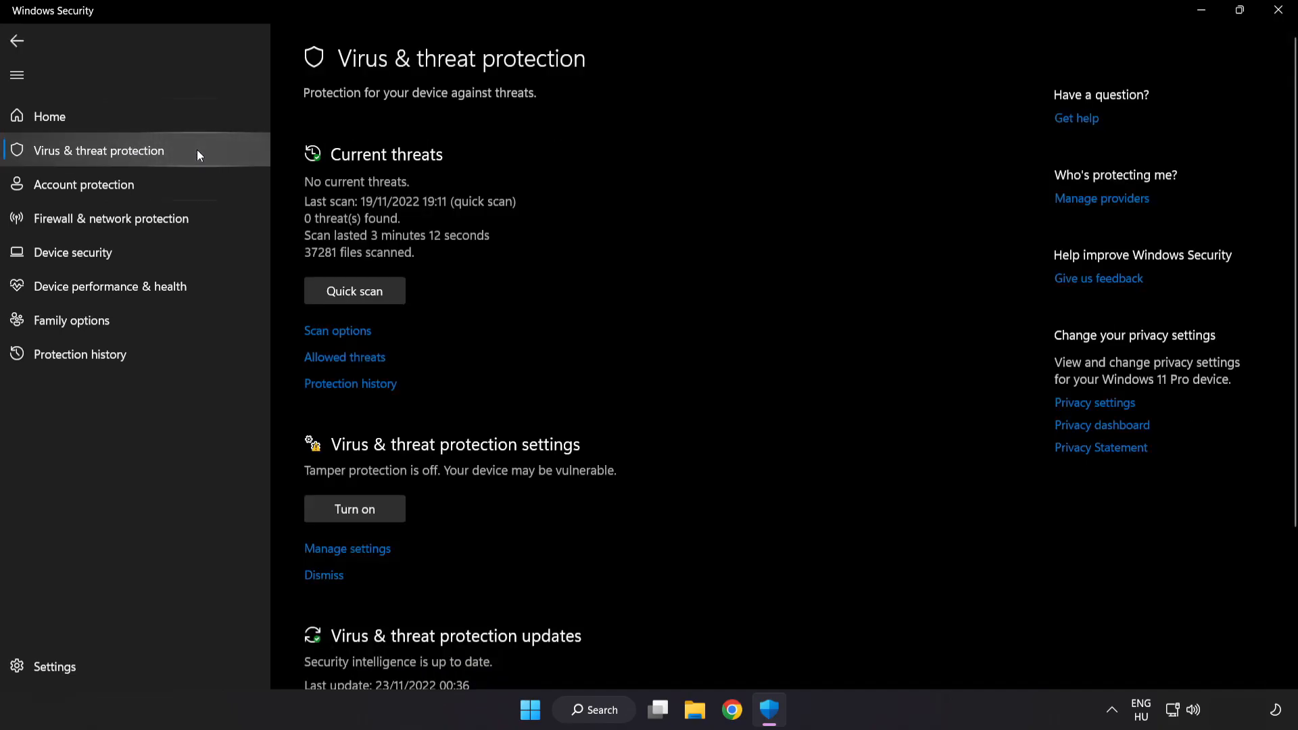
# - Enter Manage settings and scroll to the Exclusions section
pyautogui.scroll(-3)
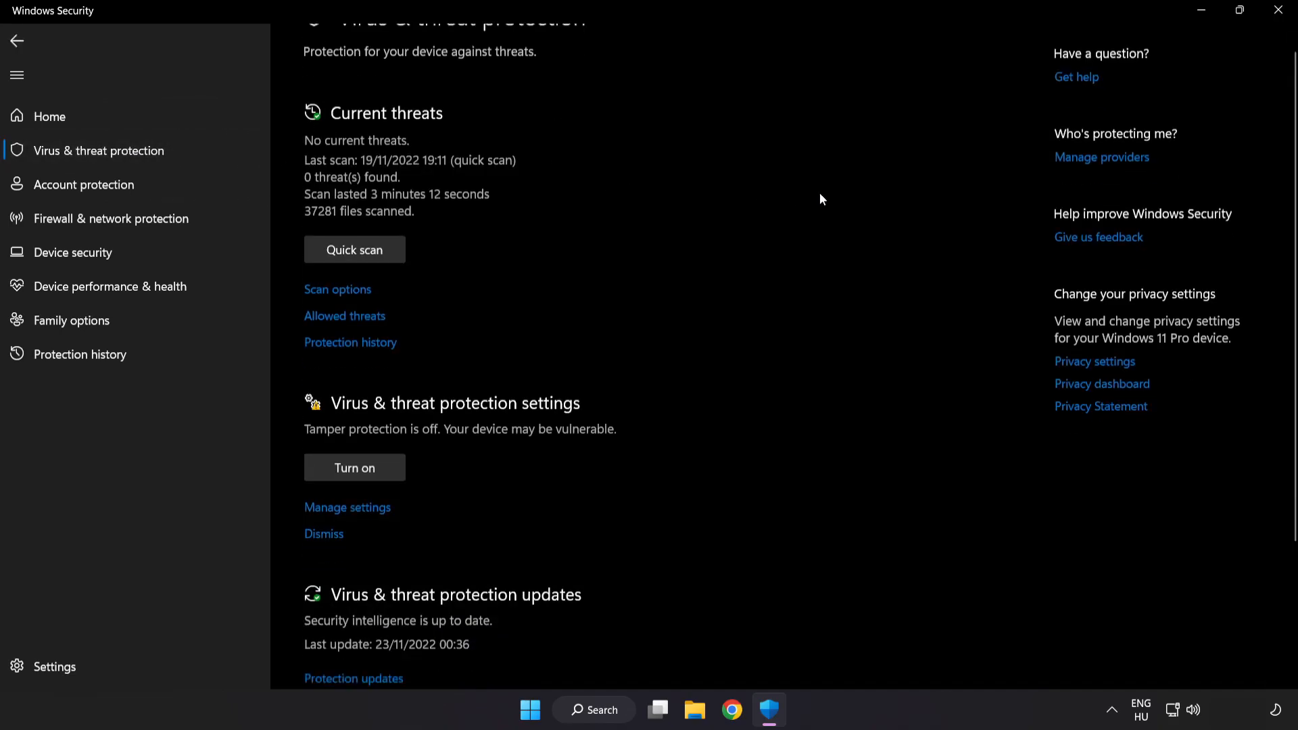
pyautogui.scroll(-3)
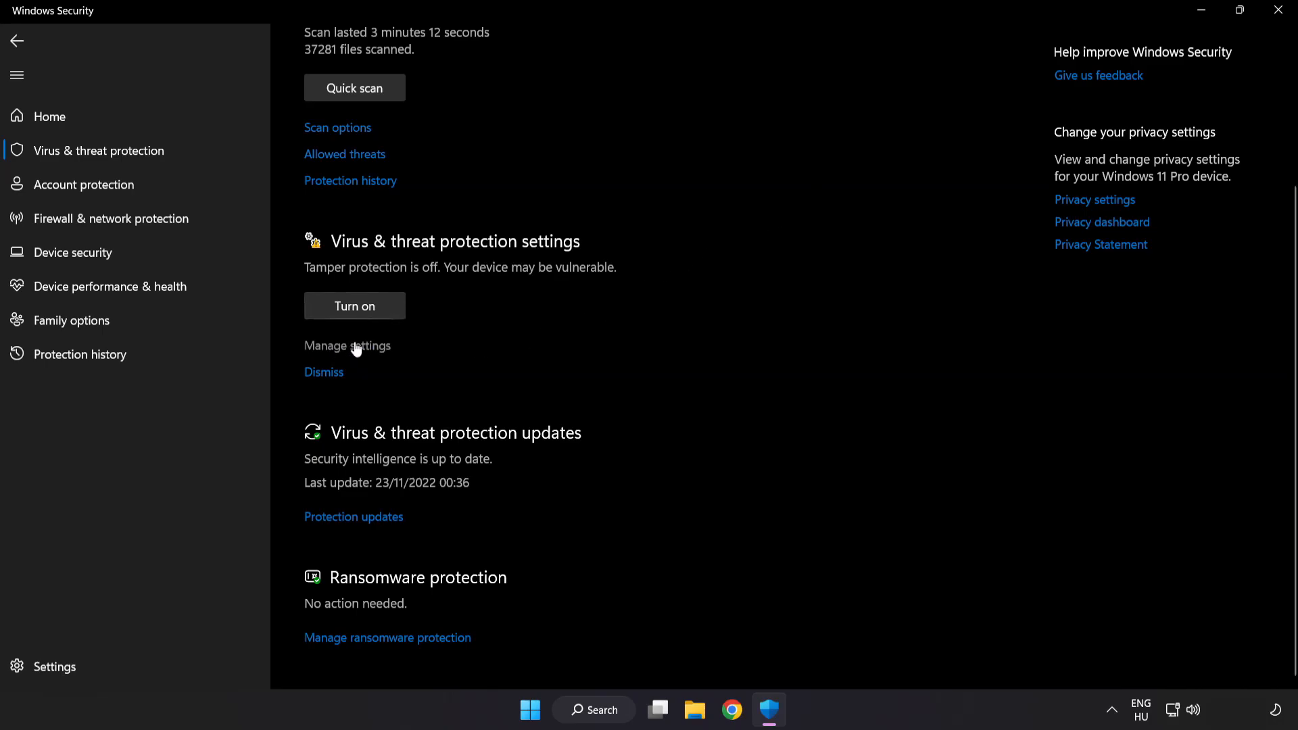
pyautogui.click(347, 345)
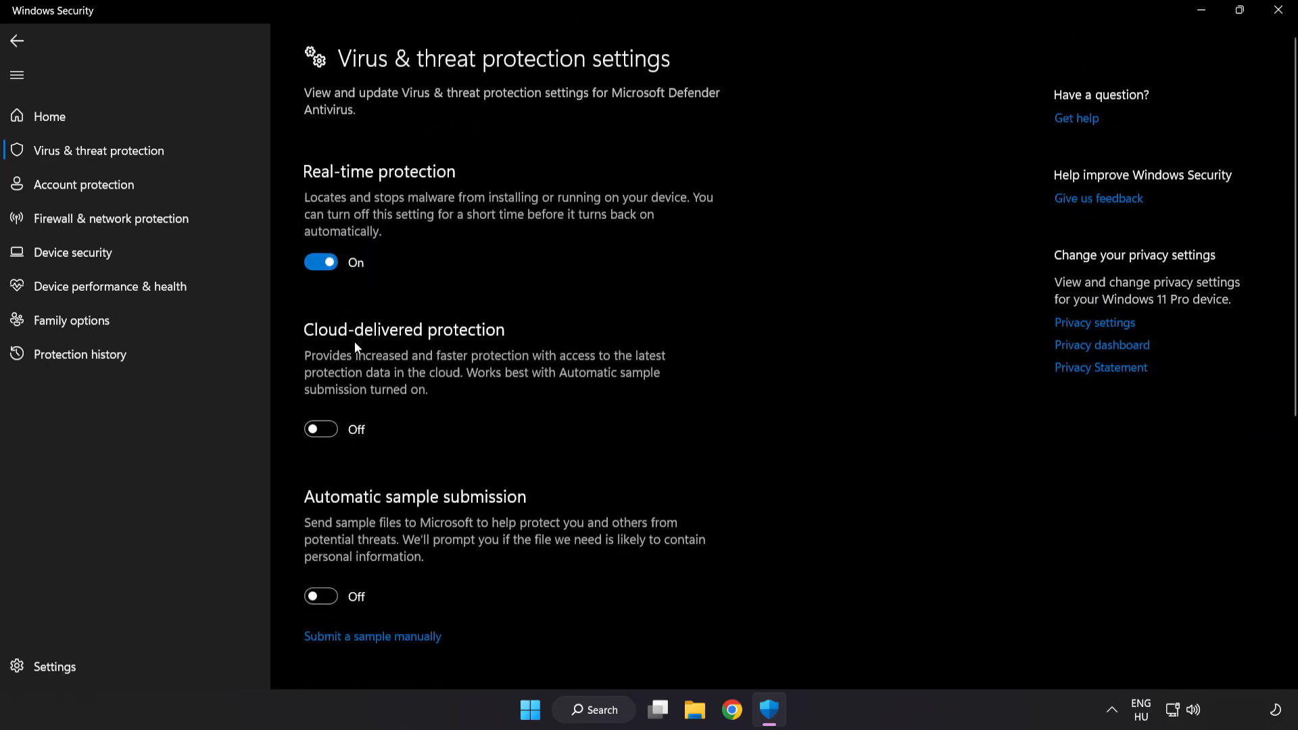
pyautogui.scroll(-3)
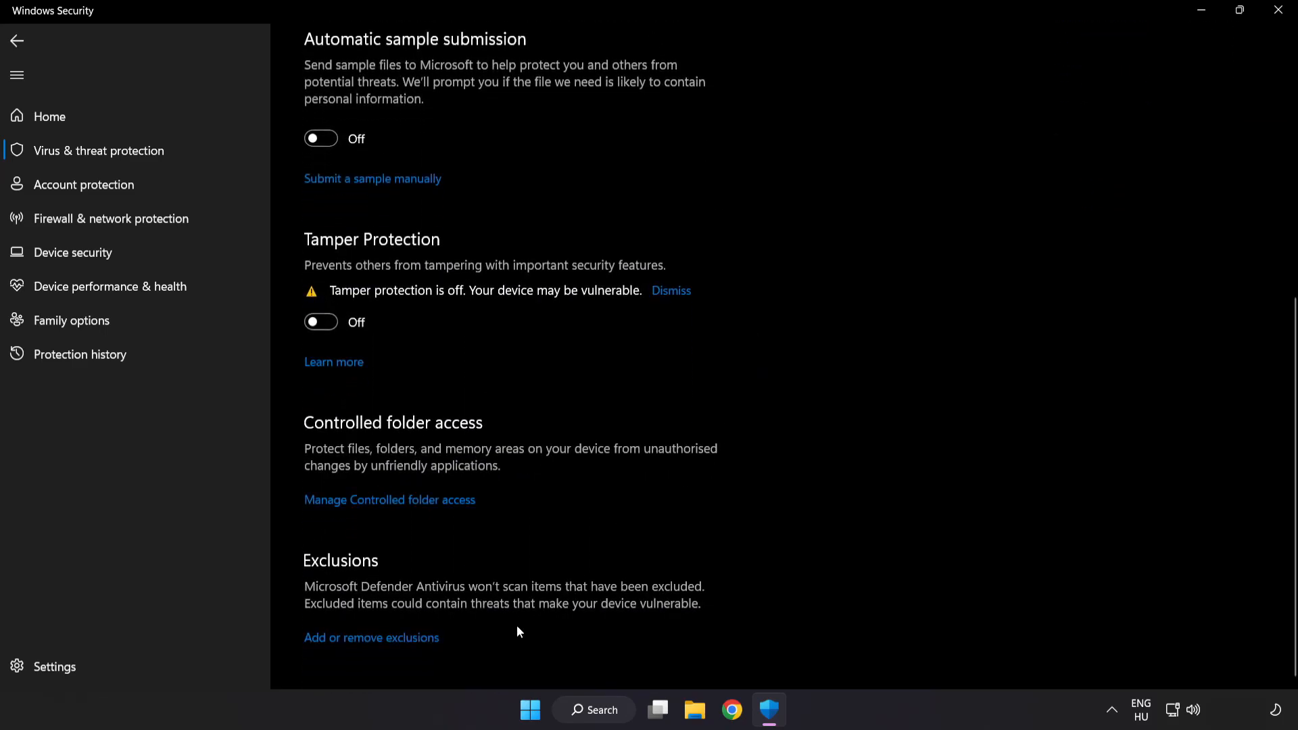
pyautogui.moveTo(379, 641)
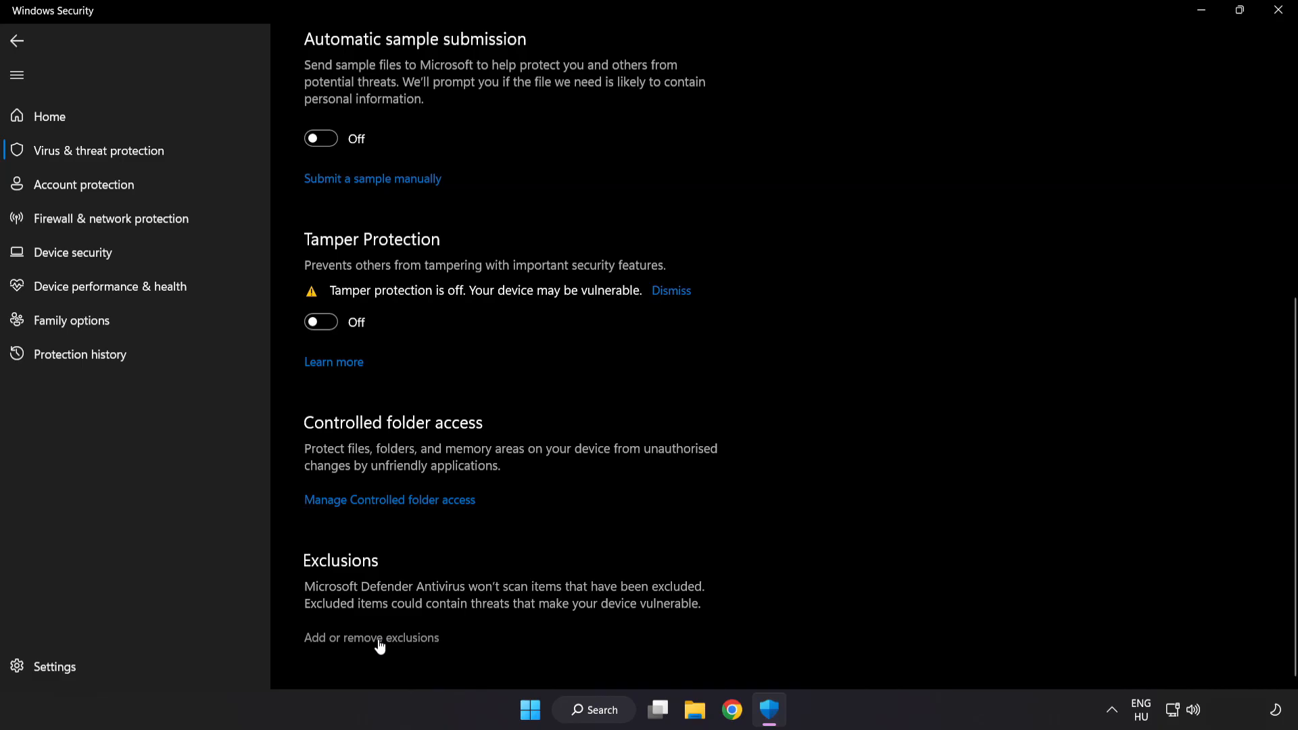
# - Go to Add or remove exclusions and start adding a File exclusion
pyautogui.click(371, 637)
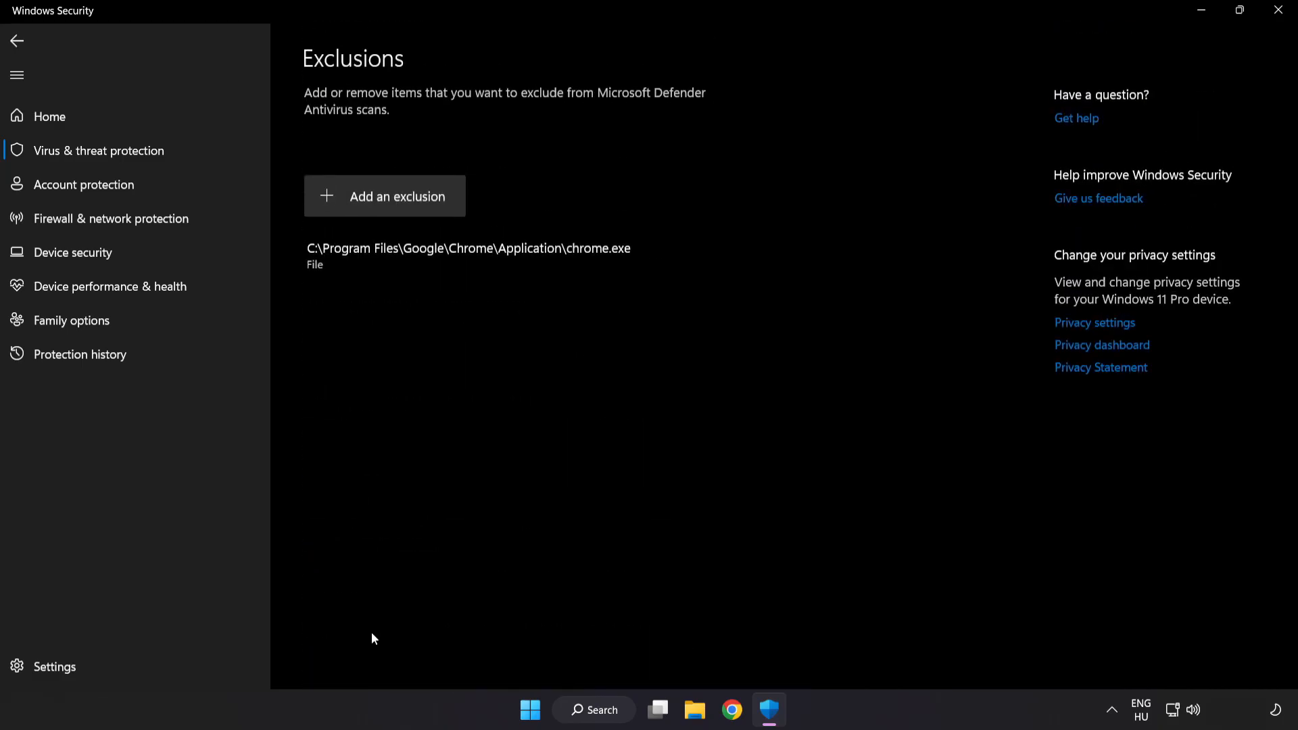
pyautogui.moveTo(386, 211)
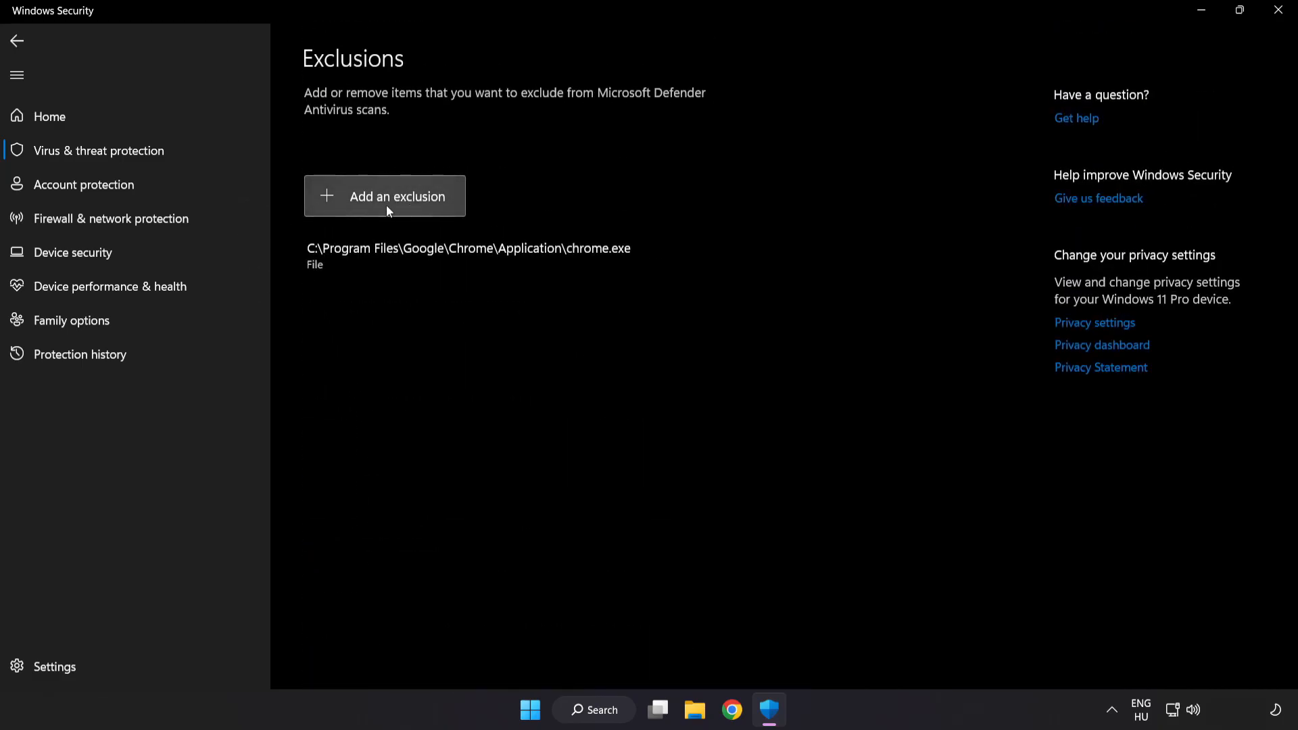
pyautogui.click(385, 196)
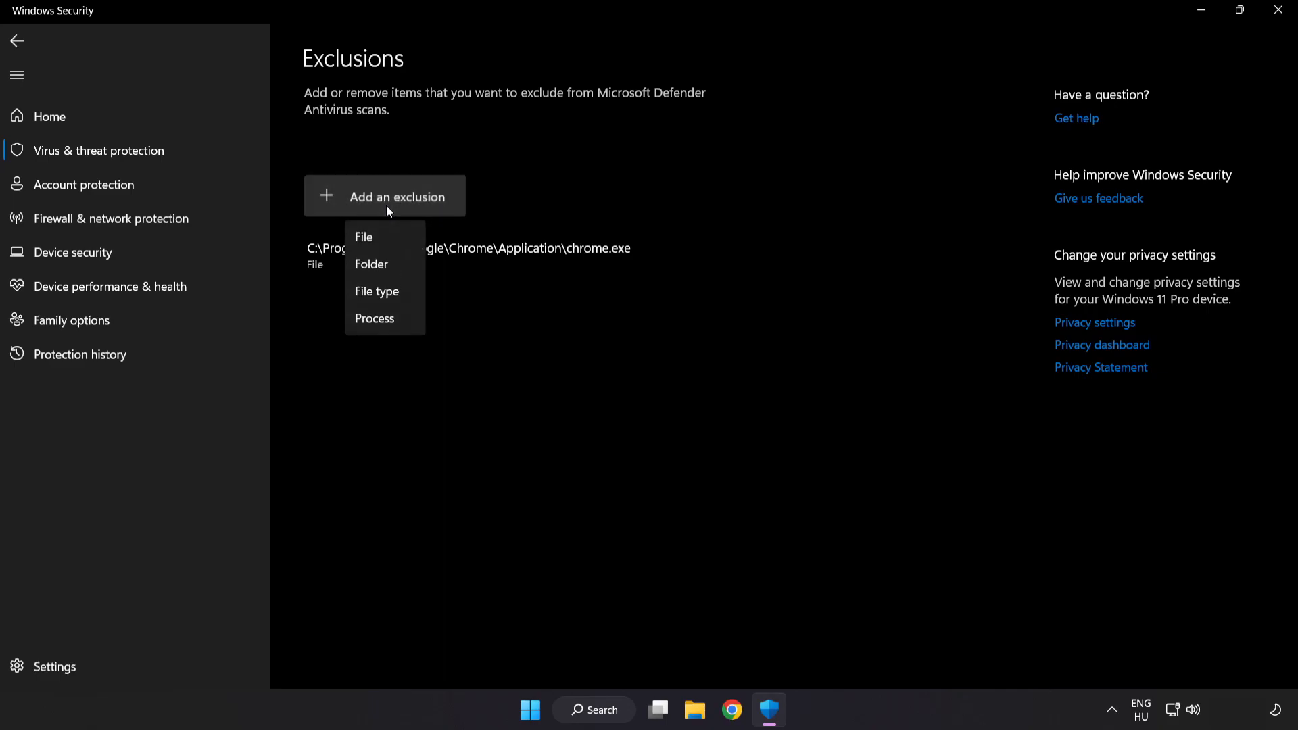
pyautogui.moveTo(383, 241)
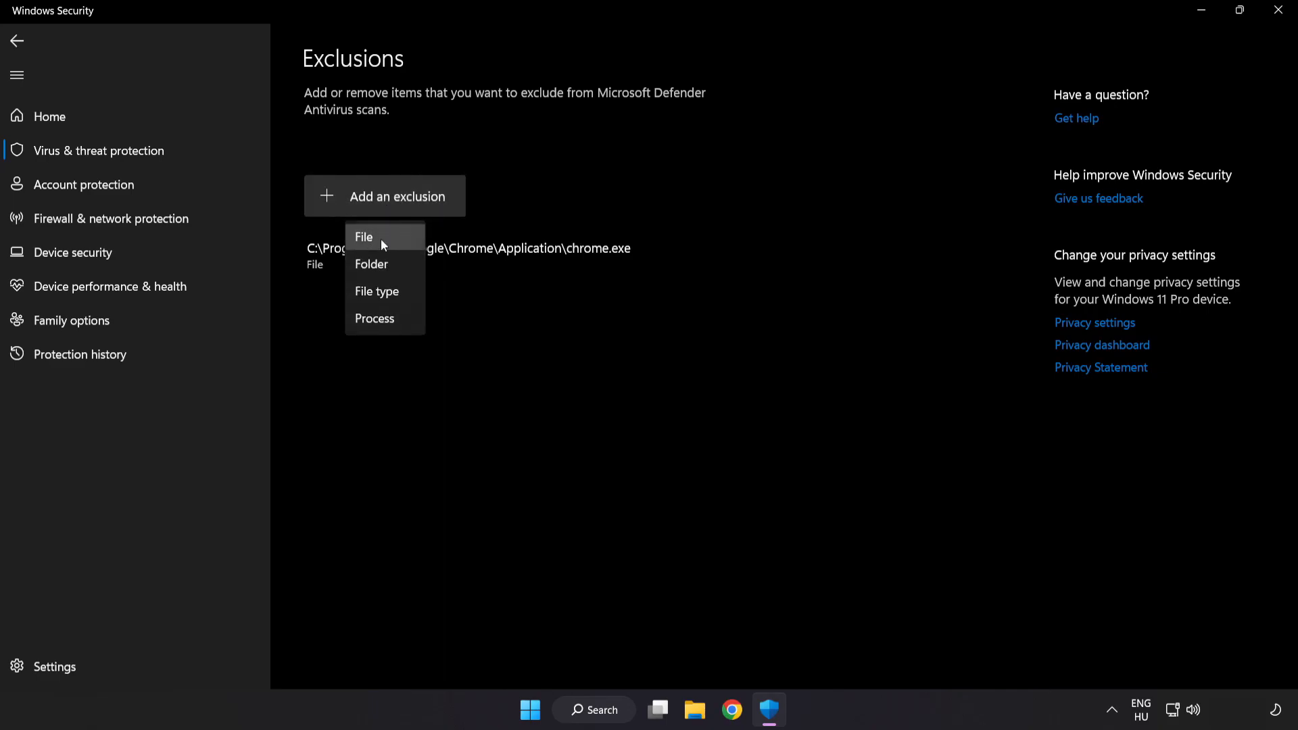
pyautogui.moveTo(378, 241)
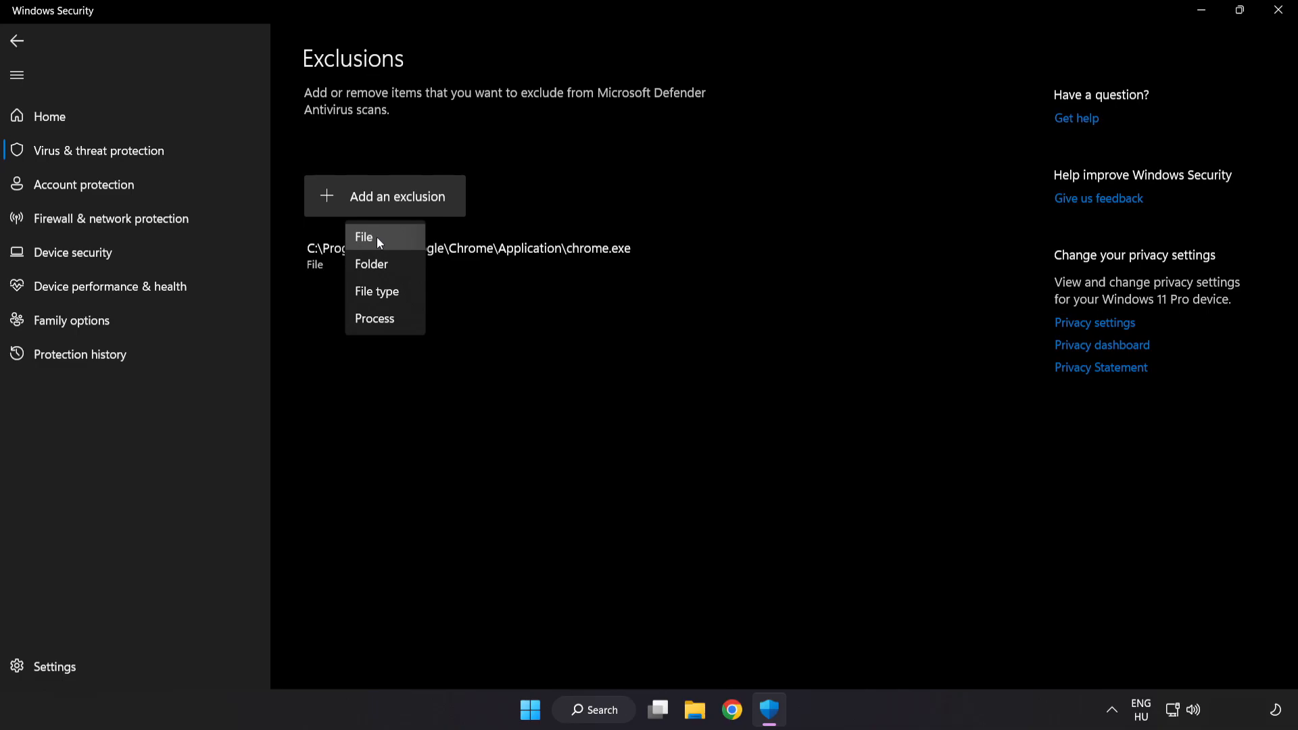
pyautogui.click(363, 237)
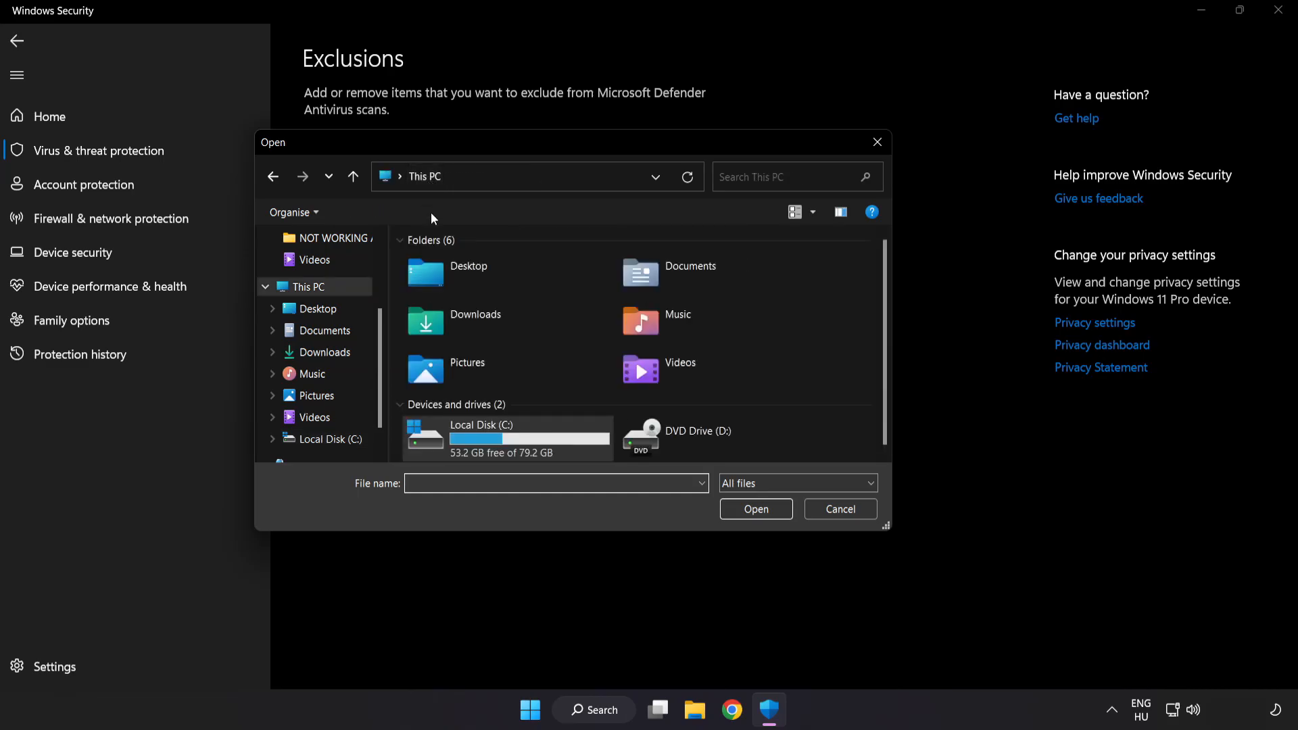
# - Select the NOT WORKING APP shortcut under C:\Program Files (x86)\NOT WORKING APP as the exclusion
pyautogui.doubleClick(481, 435)
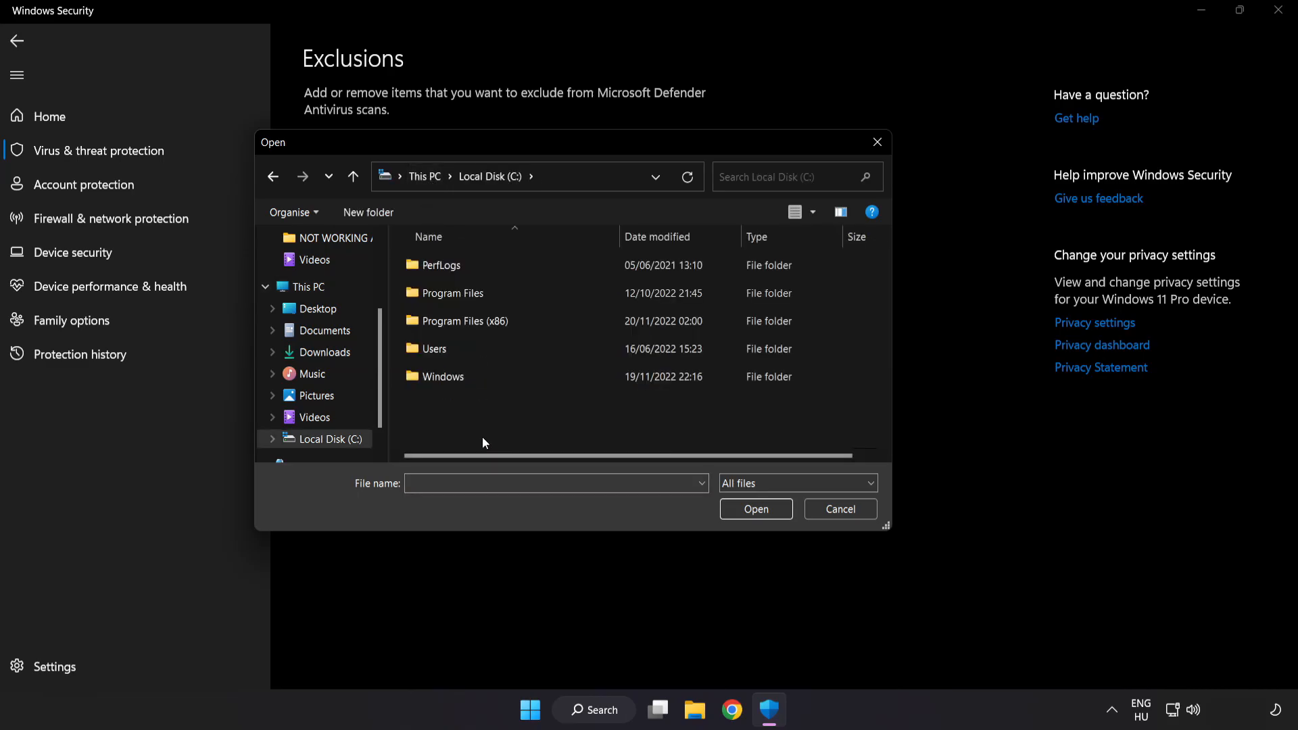
pyautogui.doubleClick(464, 321)
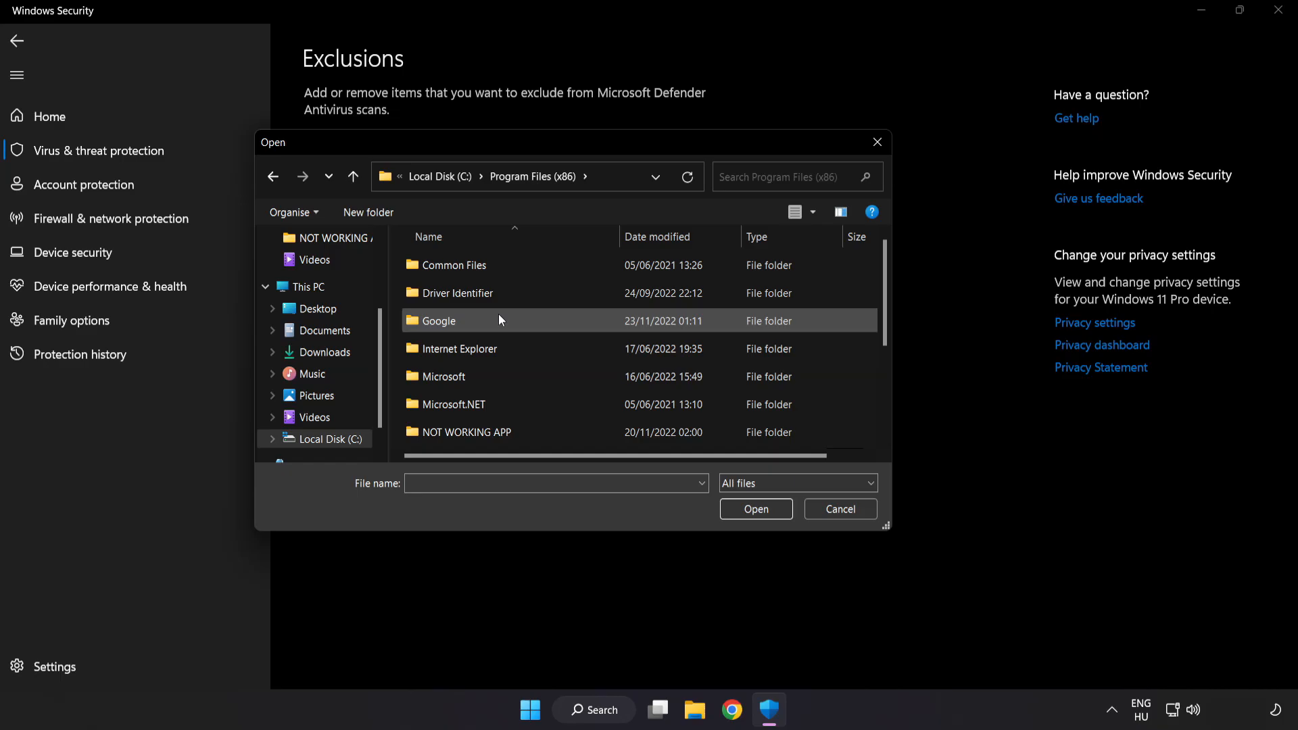
pyautogui.scroll(-3)
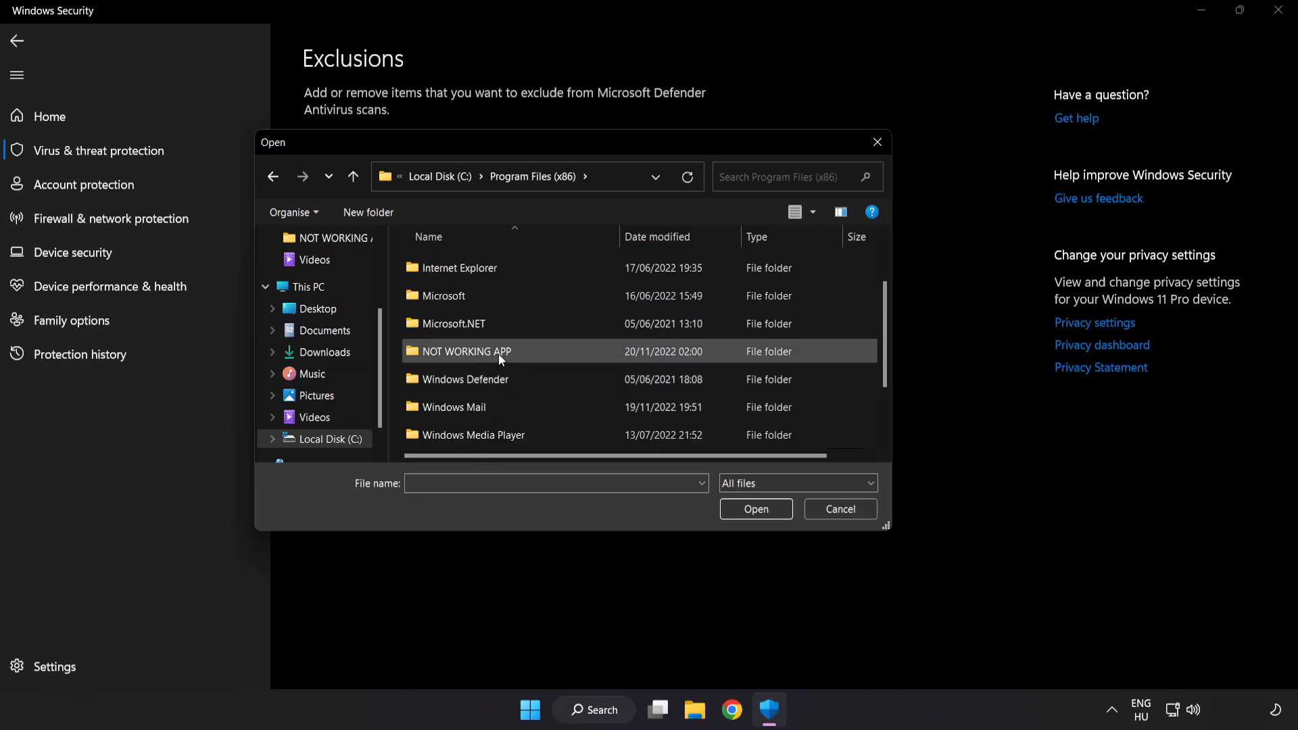
pyautogui.doubleClick(467, 351)
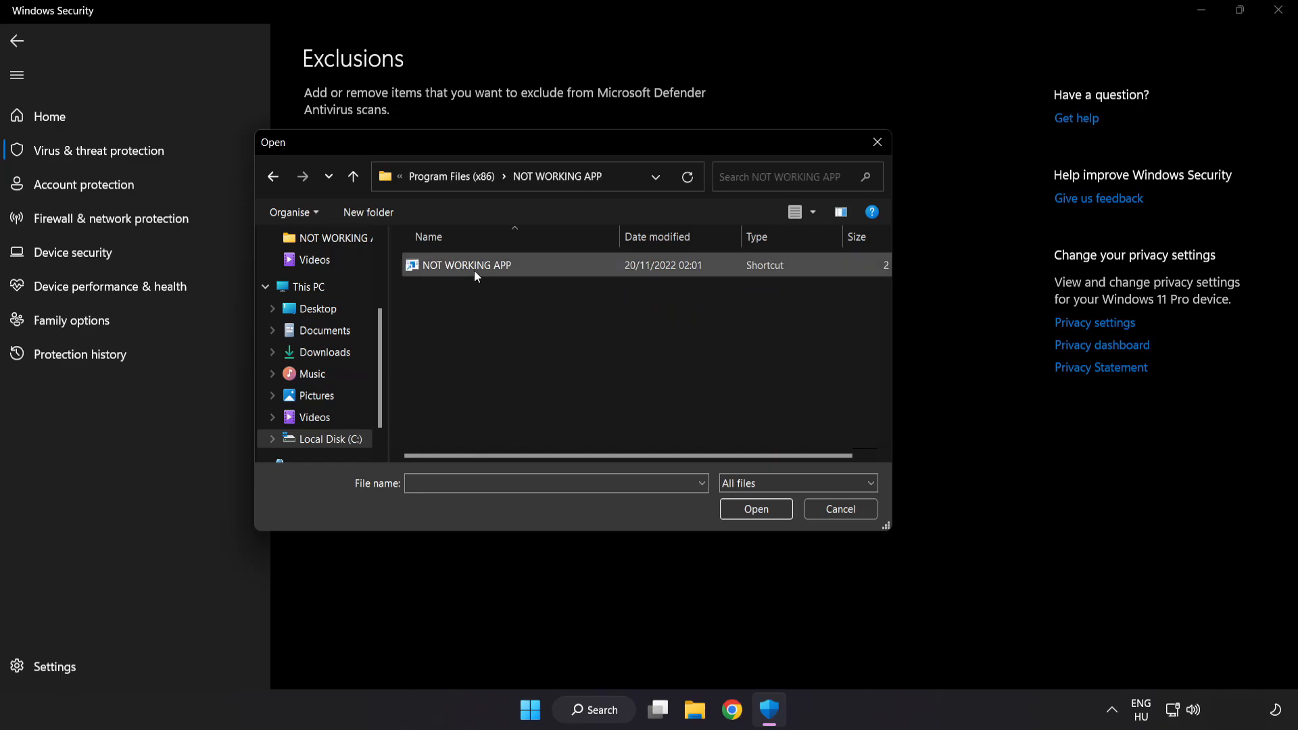
pyautogui.click(466, 265)
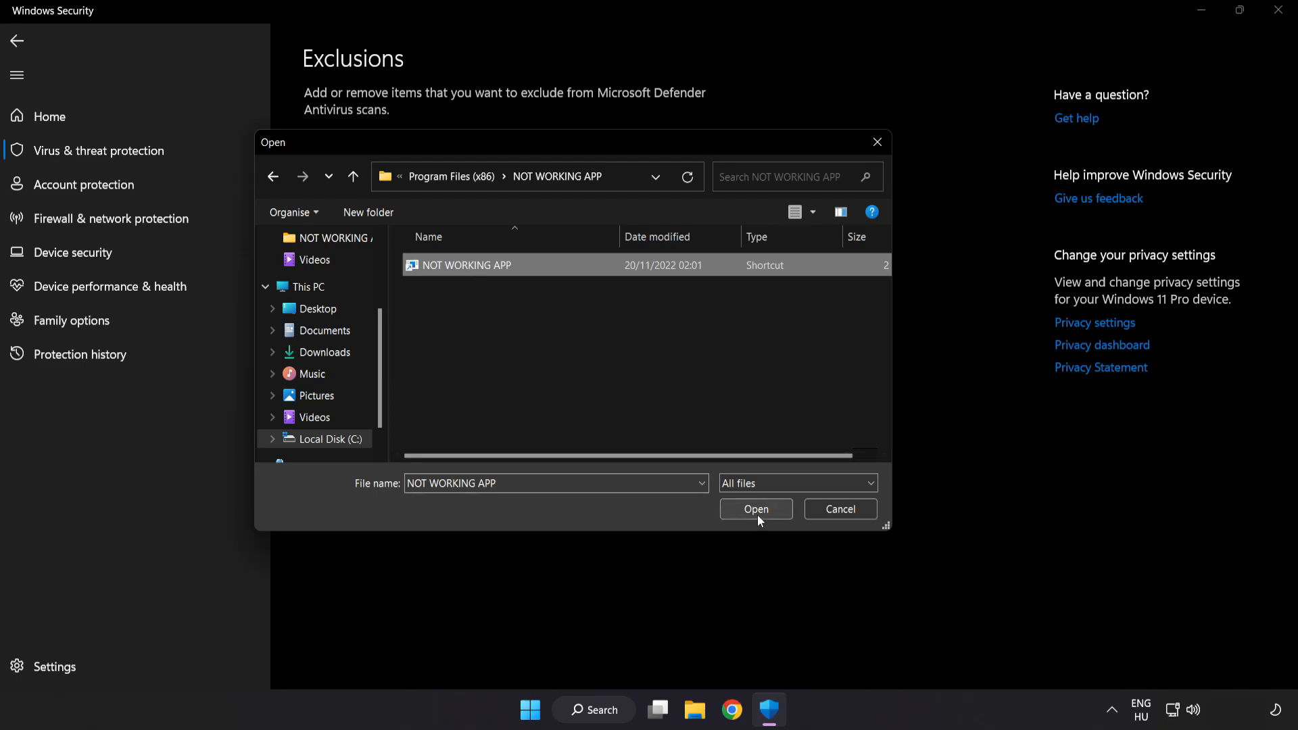
pyautogui.click(757, 509)
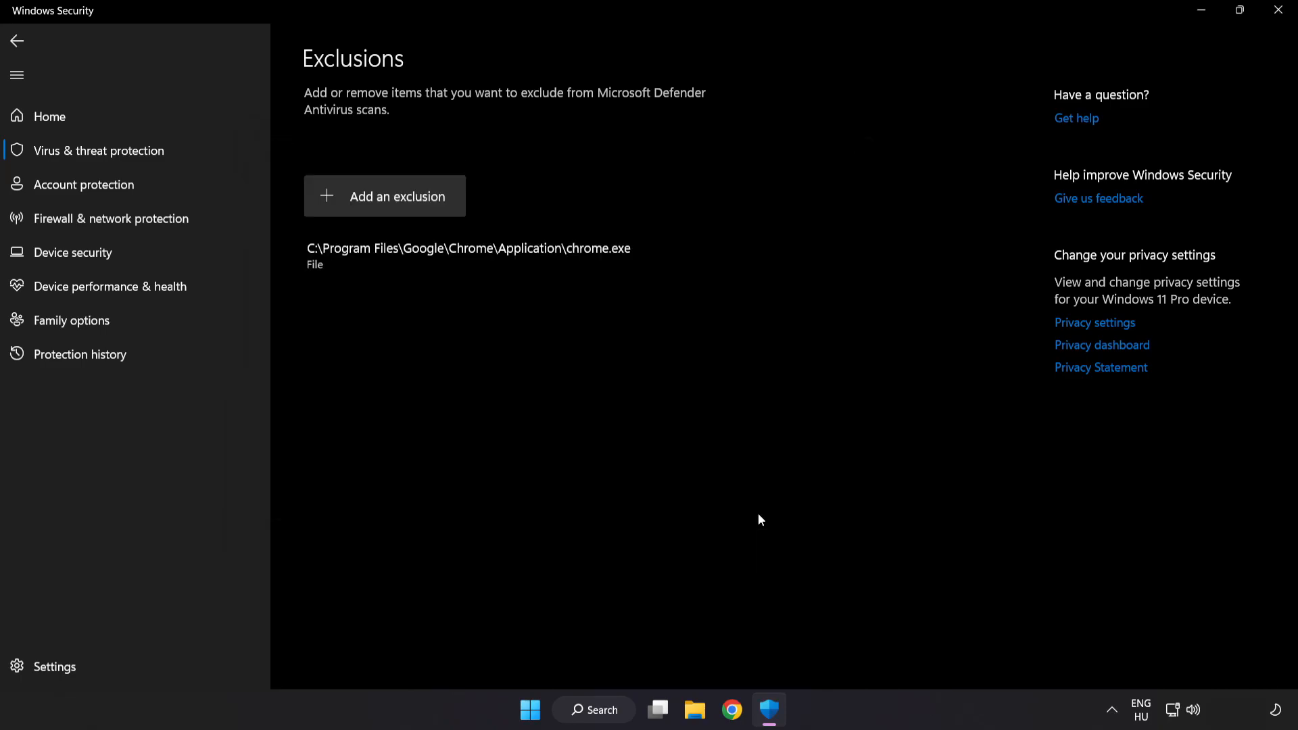
pyautogui.moveTo(759, 512)
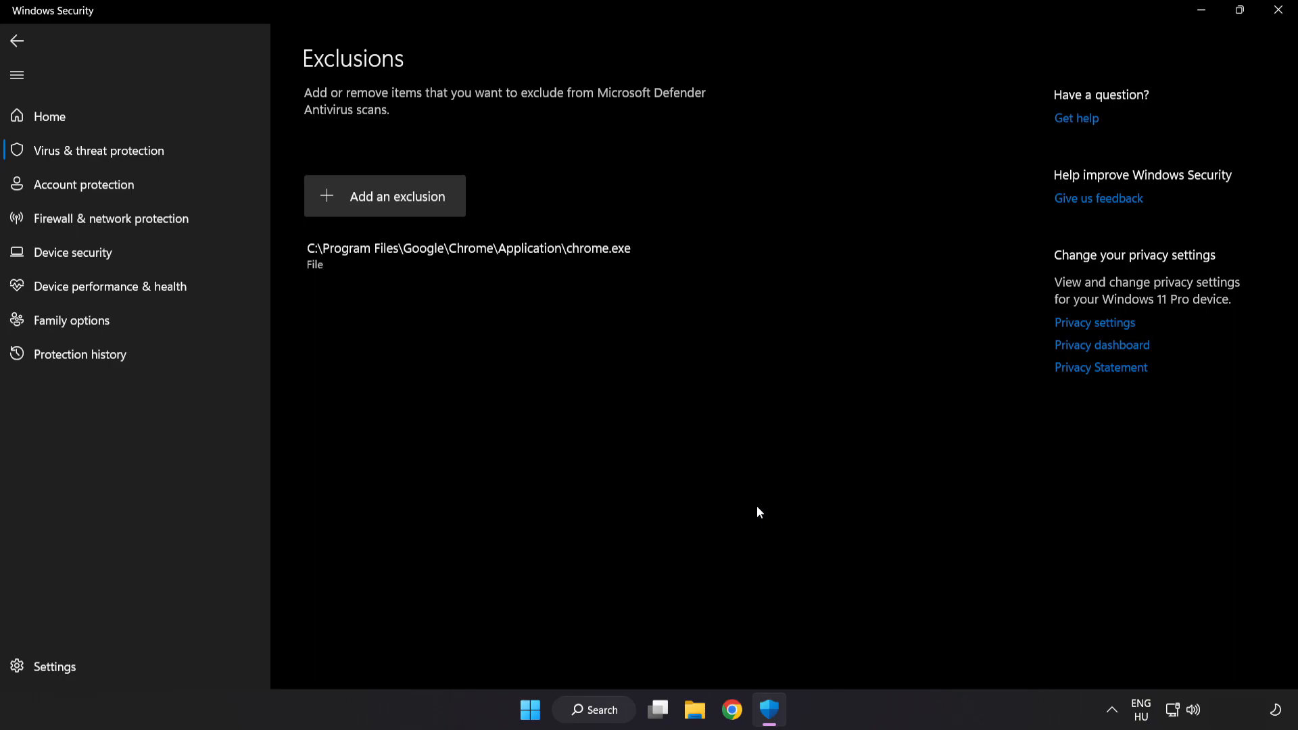
pyautogui.moveTo(751, 536)
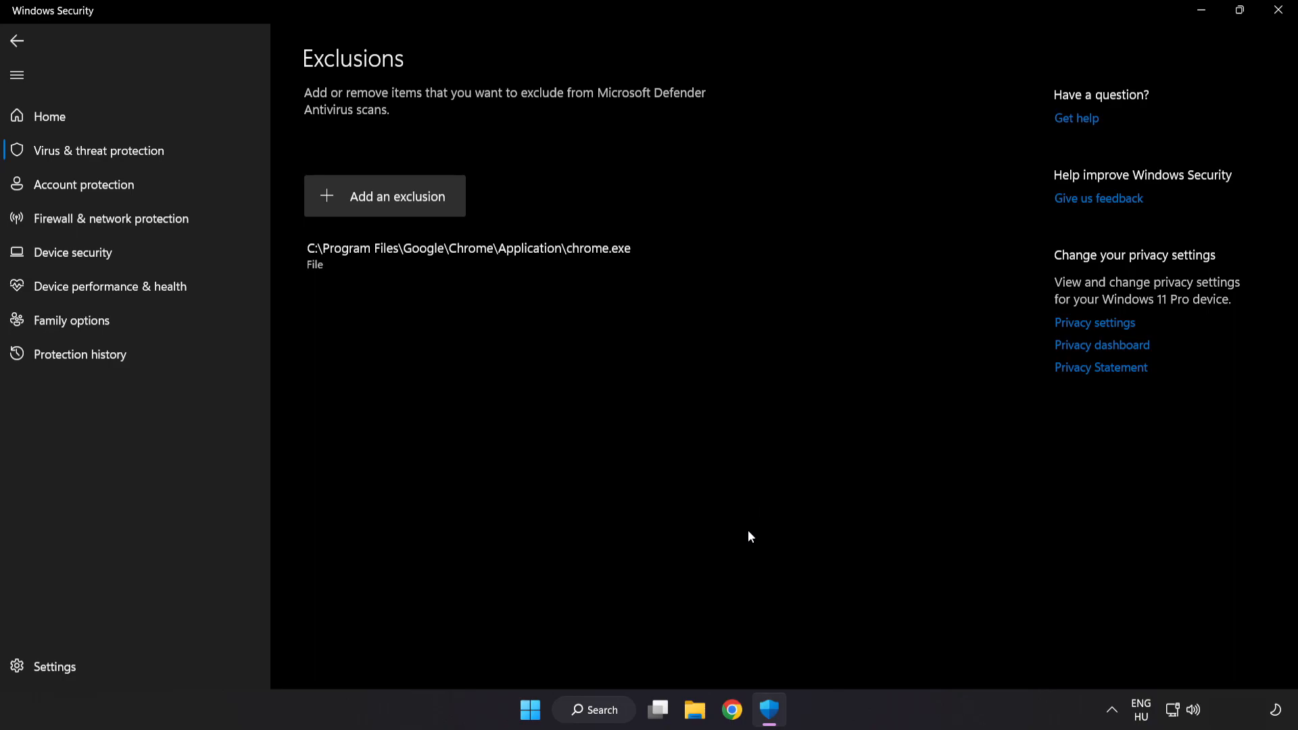
pyautogui.moveTo(1095, 64)
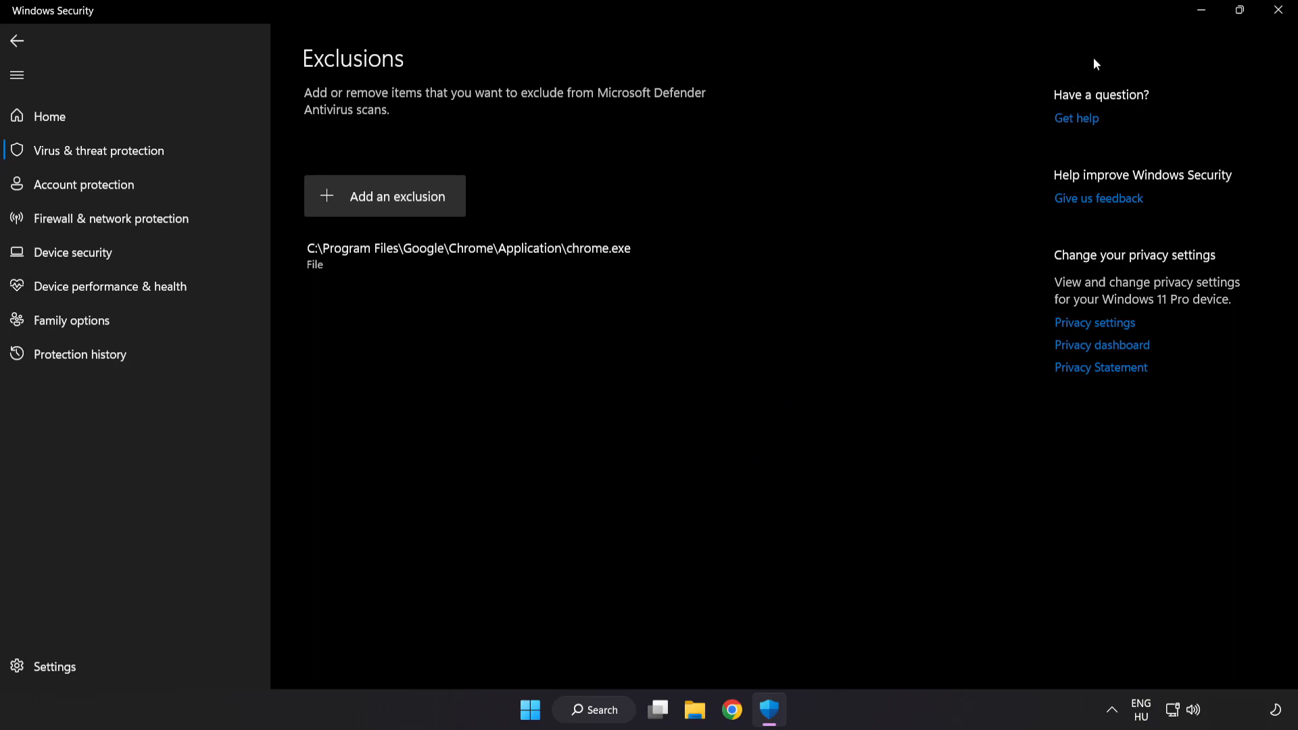
# - Close Windows Security and show the Start menu power options including Restart
pyautogui.click(1278, 9)
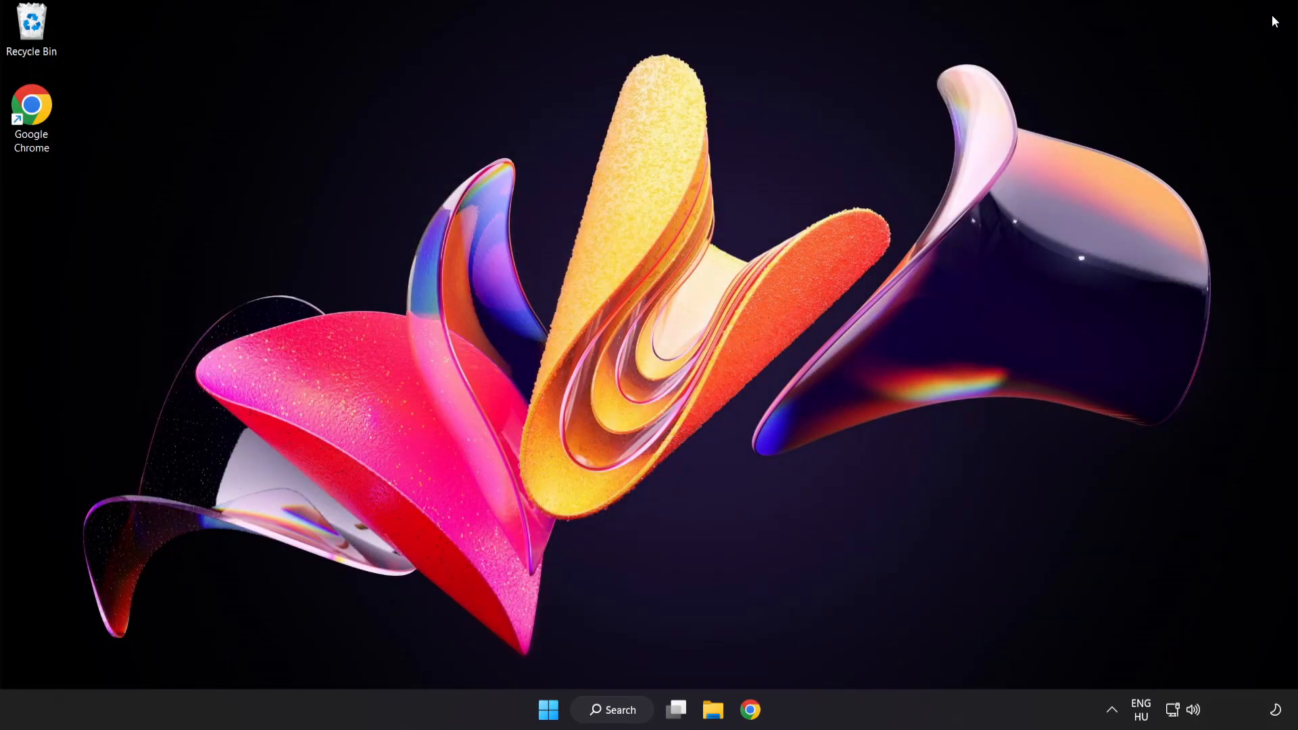
pyautogui.moveTo(707, 529)
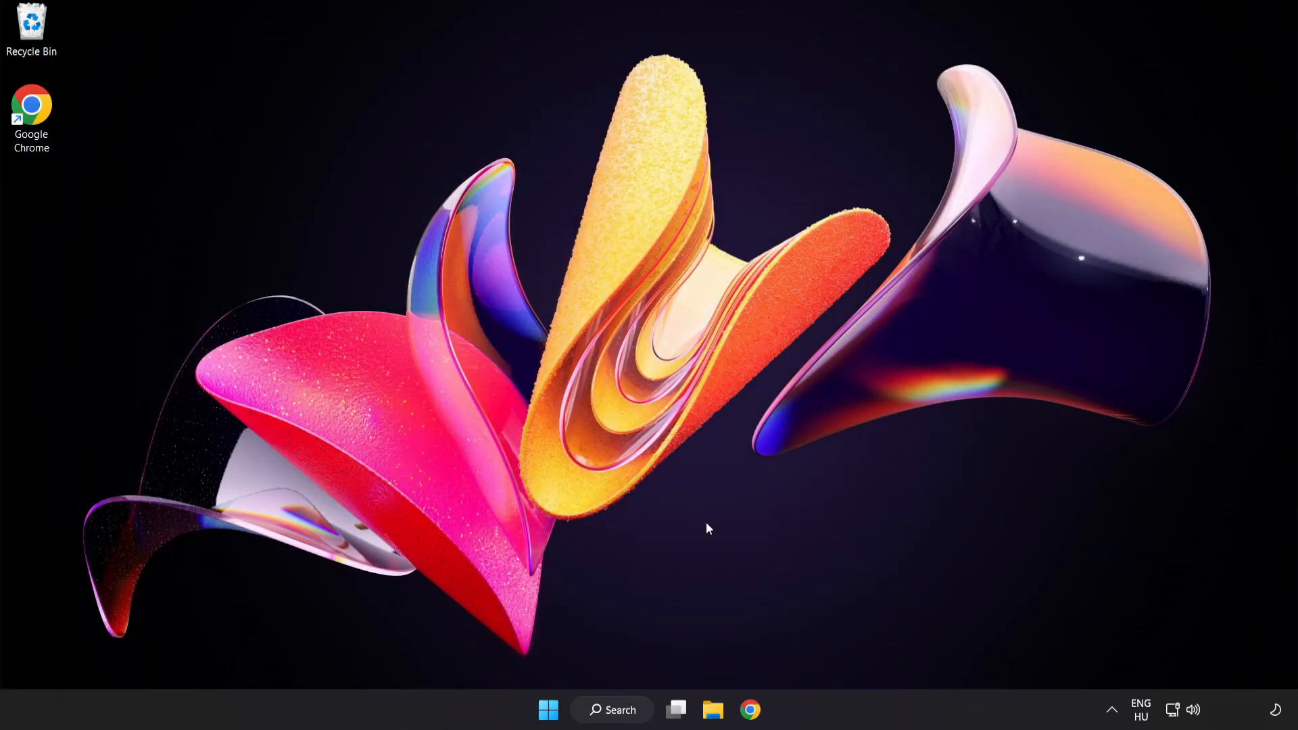
pyautogui.click(549, 729)
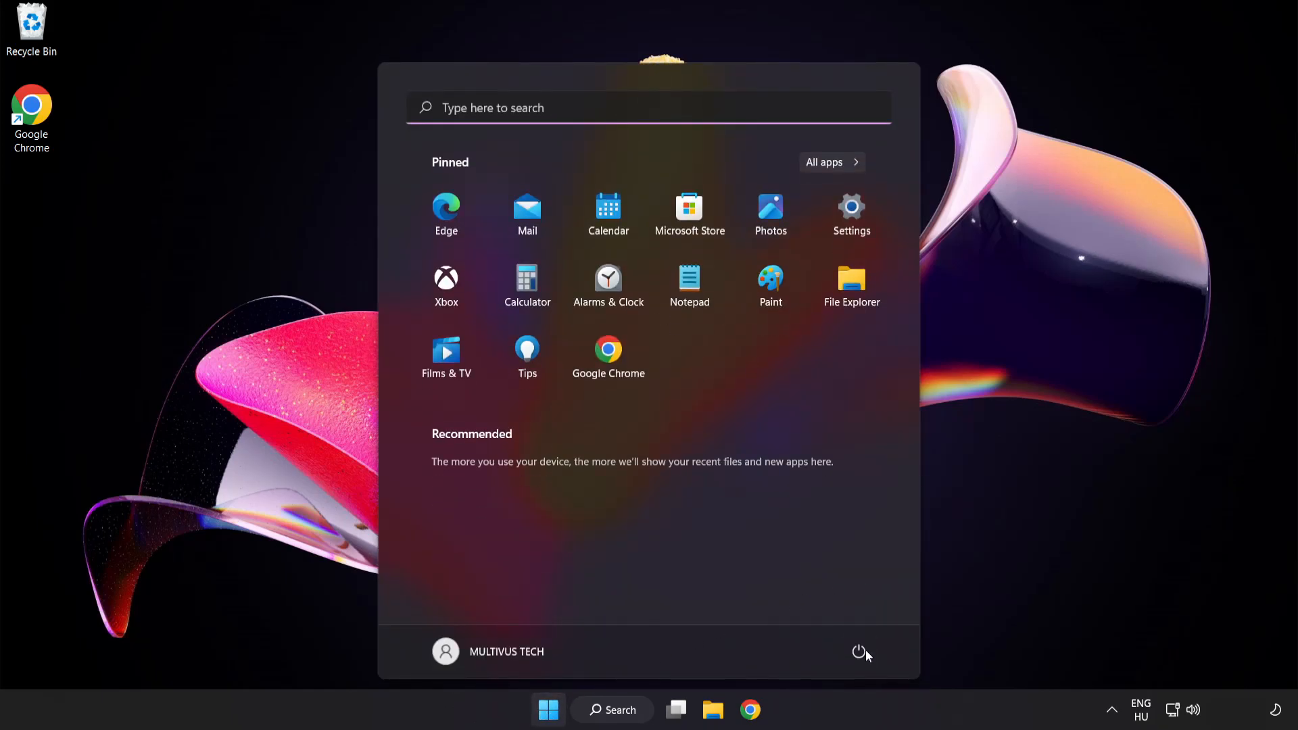
pyautogui.click(858, 652)
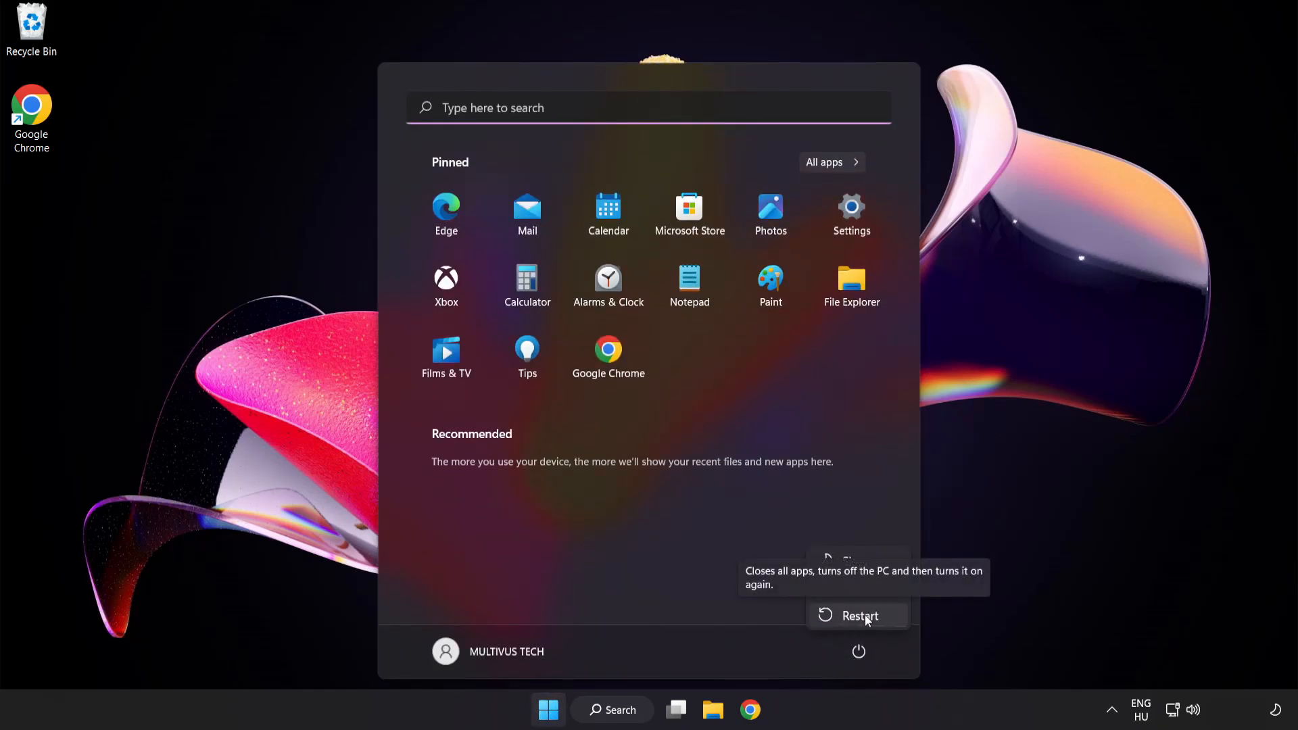